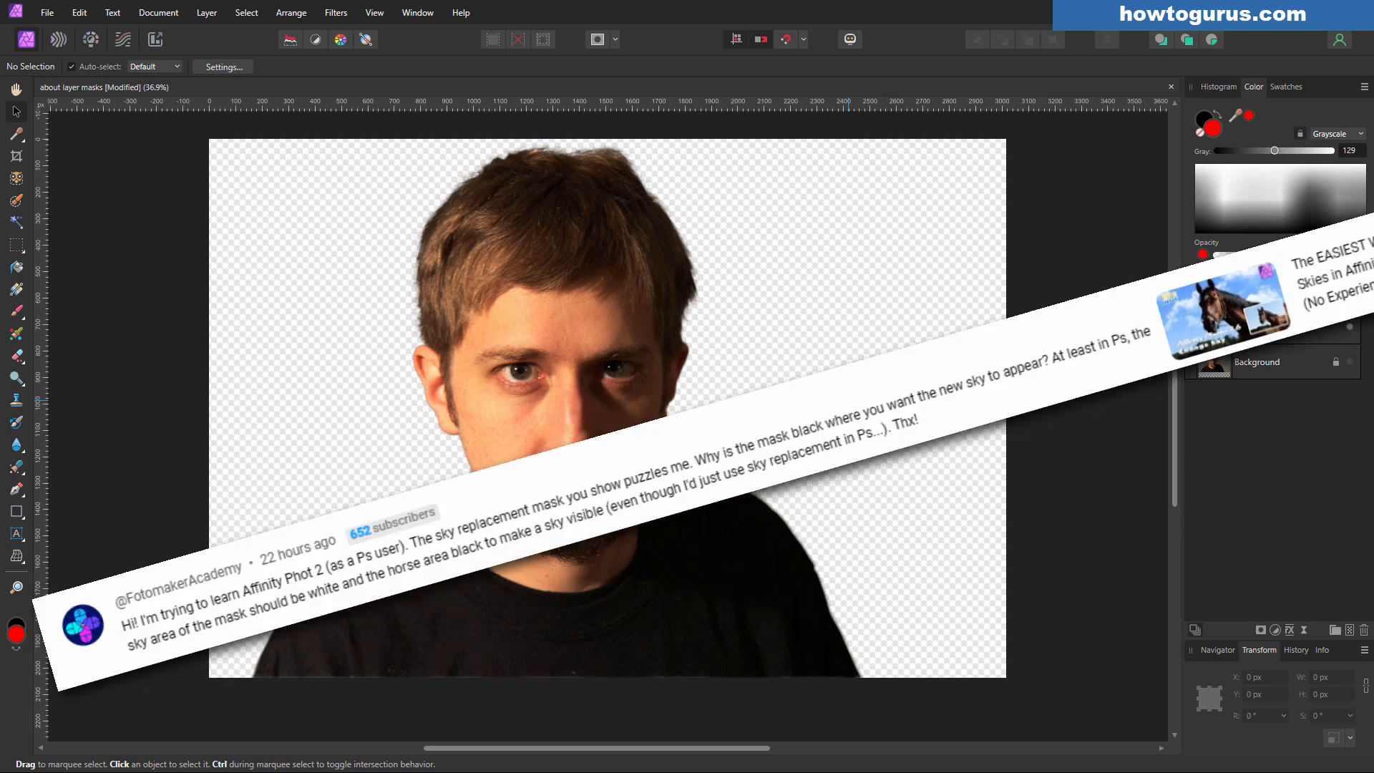
# Step: Create a new Letter-size document from File > New
pyautogui.click(1211, 276)
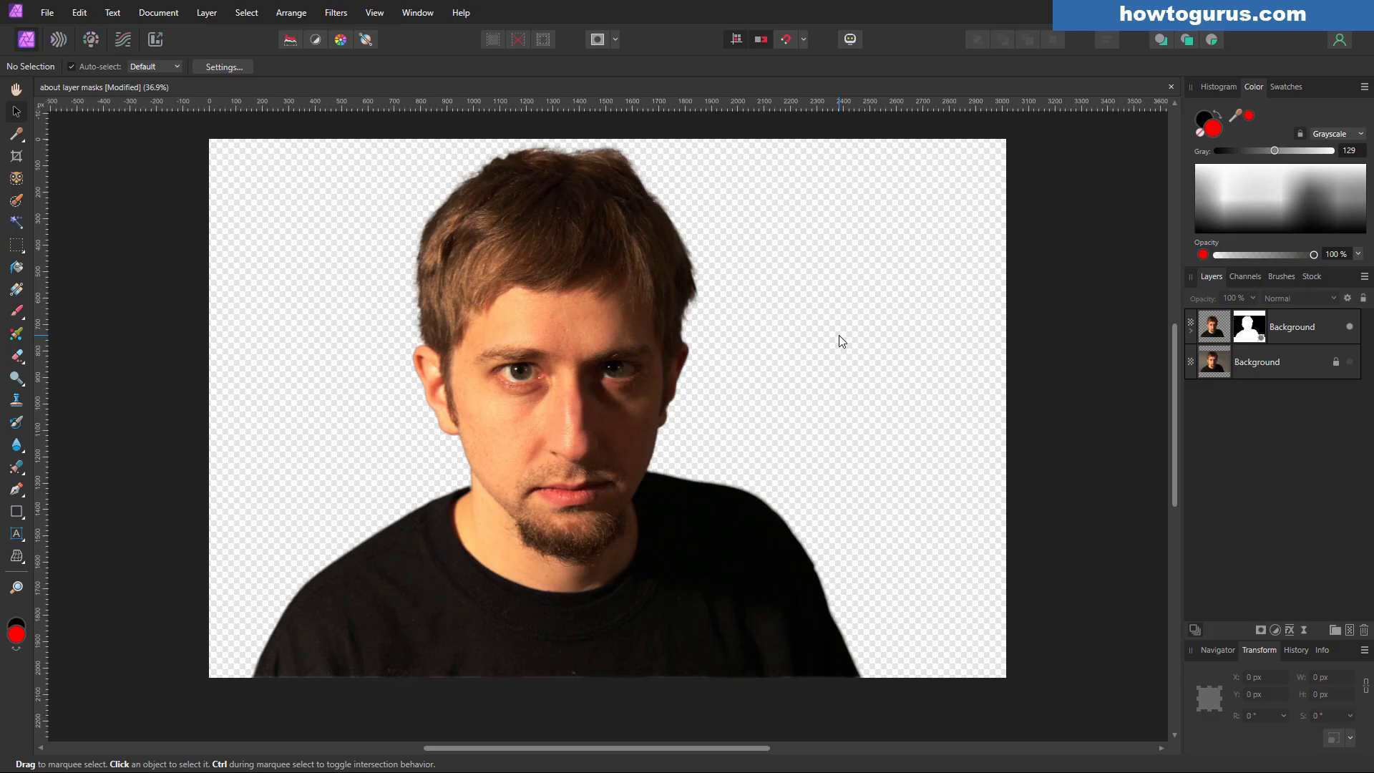
pyautogui.moveTo(1016, 321)
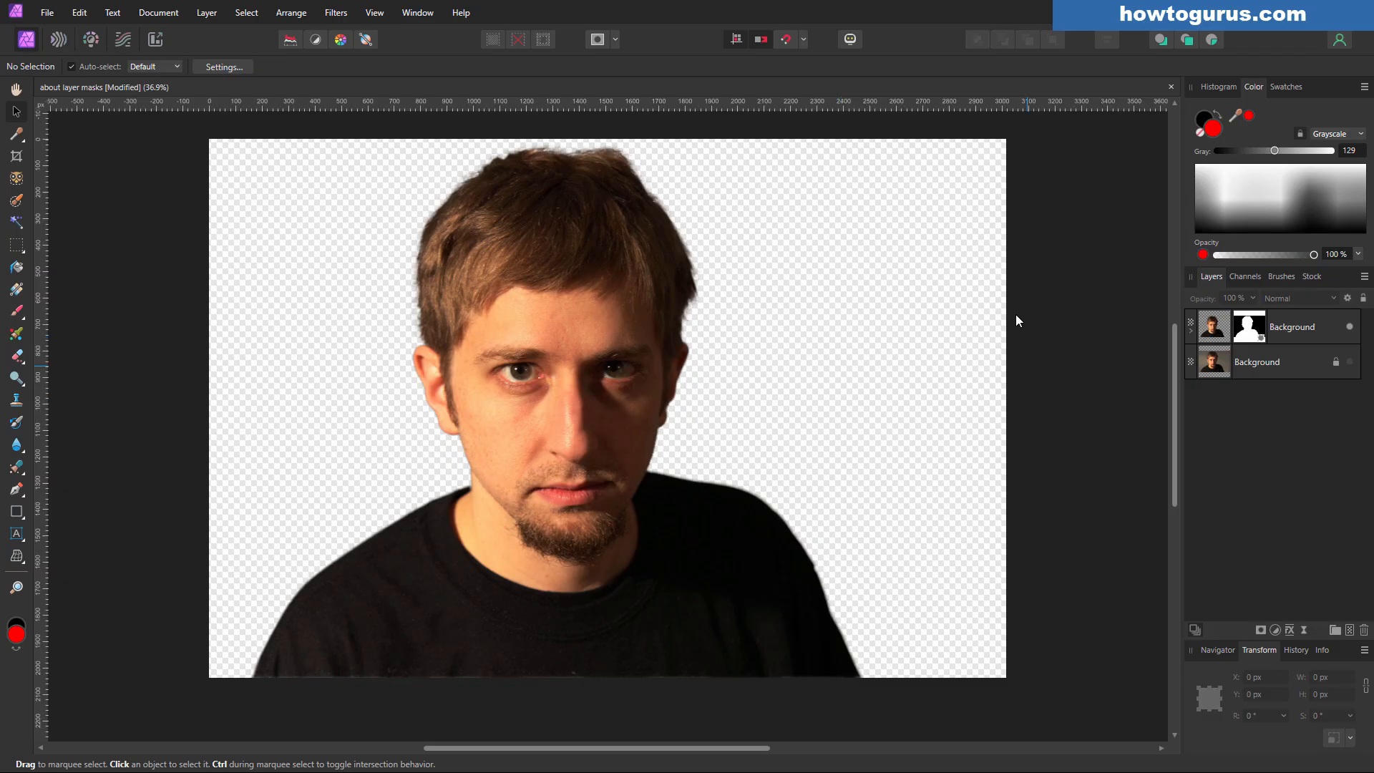
pyautogui.moveTo(869, 489)
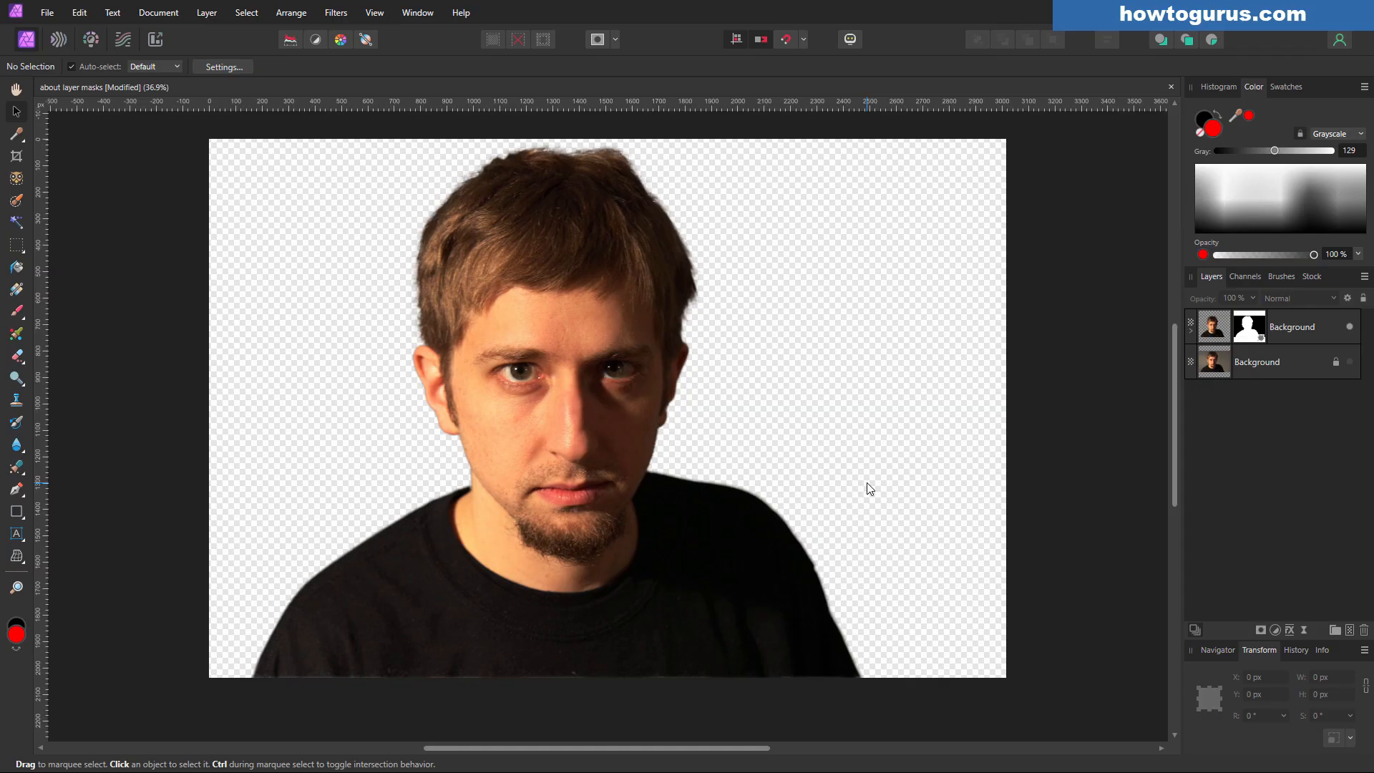
pyautogui.moveTo(841, 351)
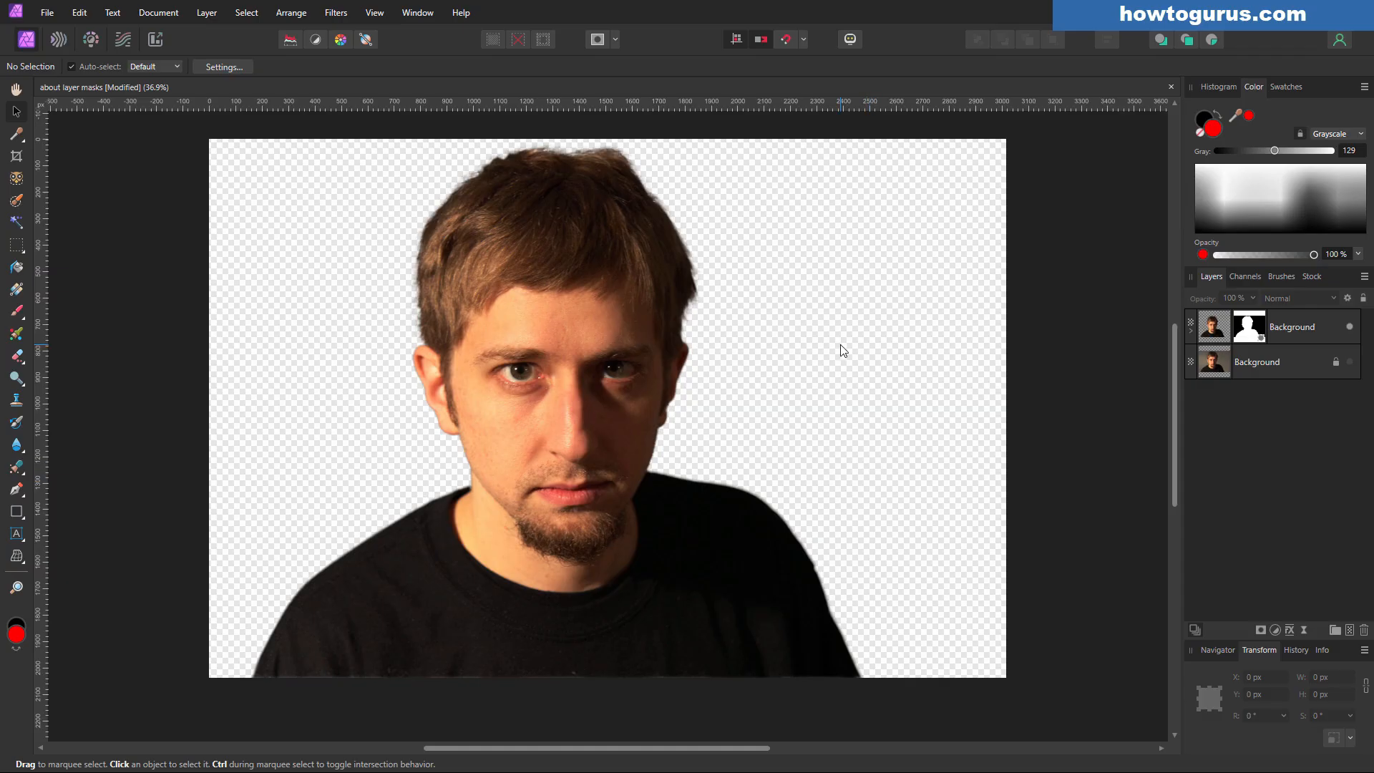
pyautogui.moveTo(405, 140)
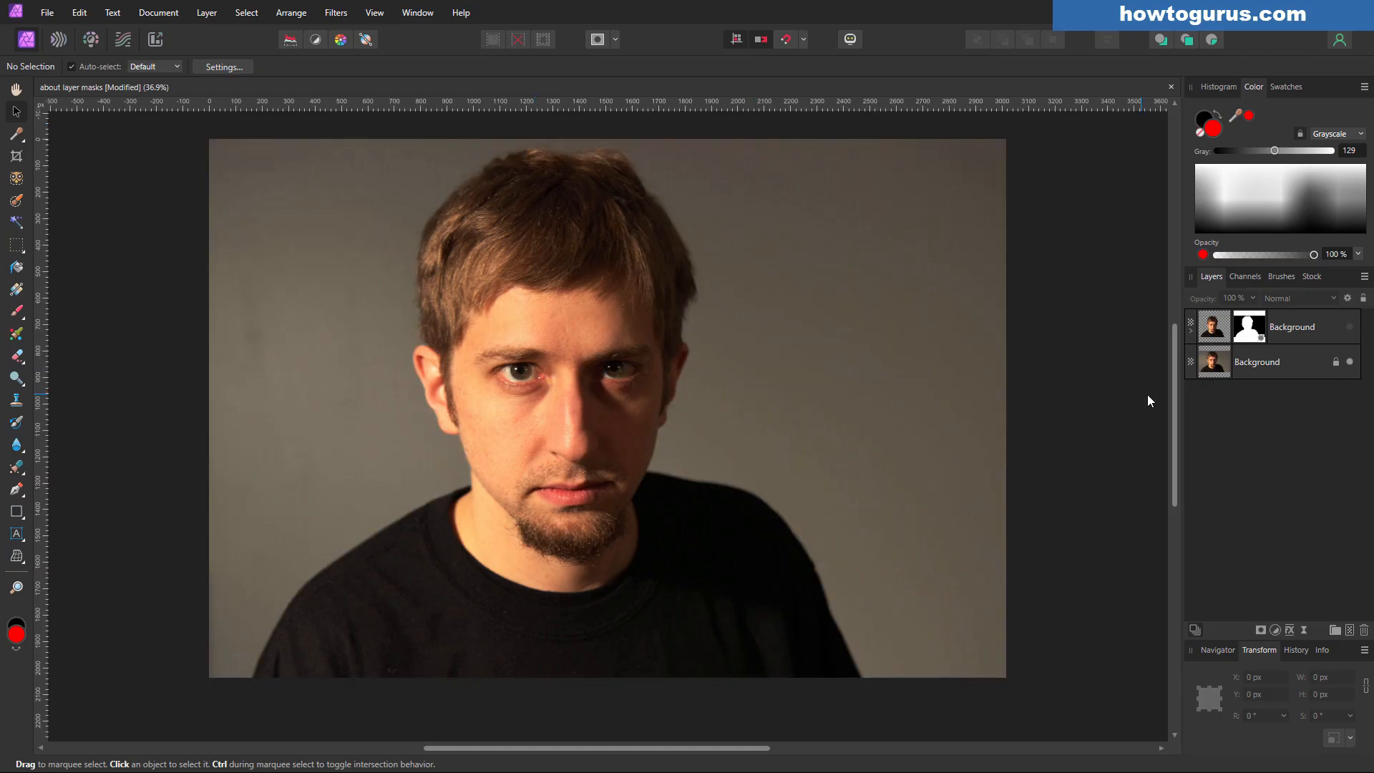
pyautogui.moveTo(1358, 329)
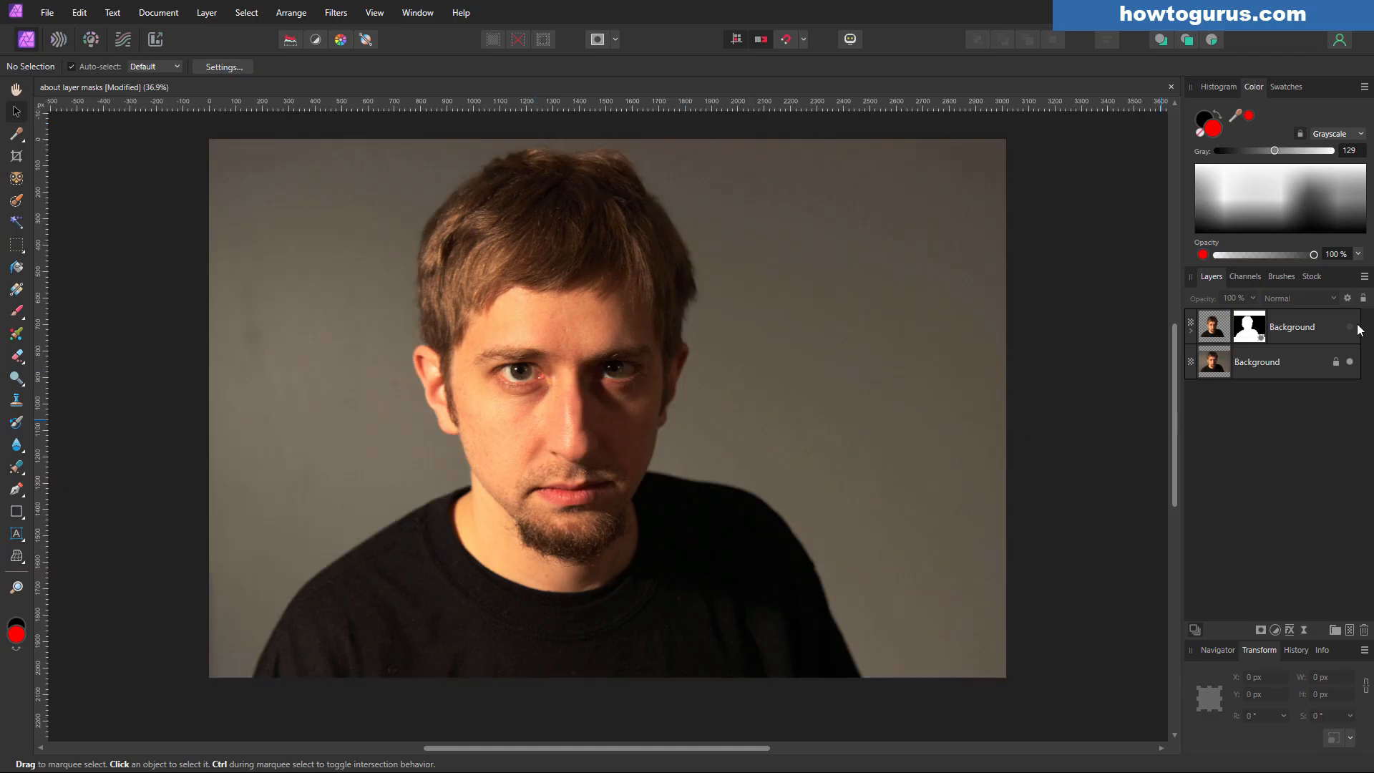
pyautogui.click(1348, 326)
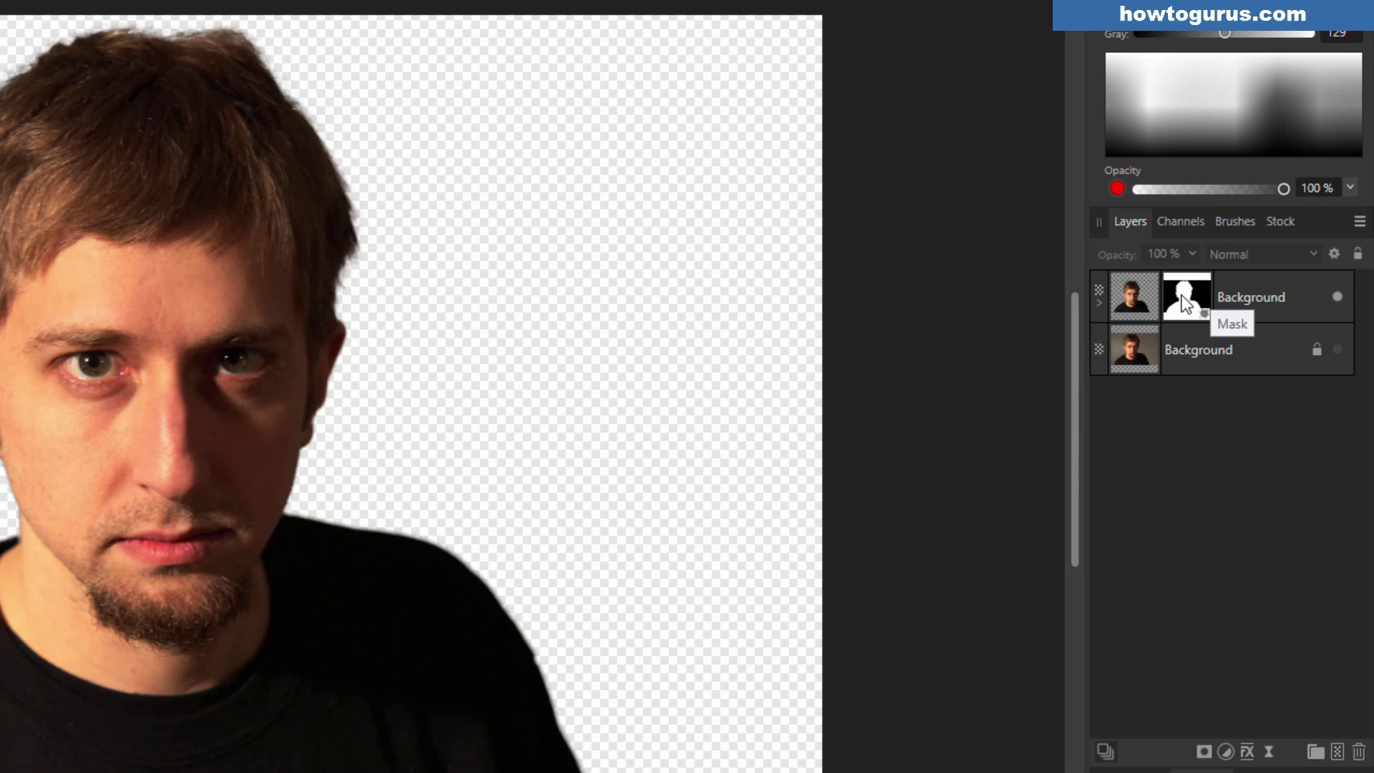
pyautogui.moveTo(1307, 340)
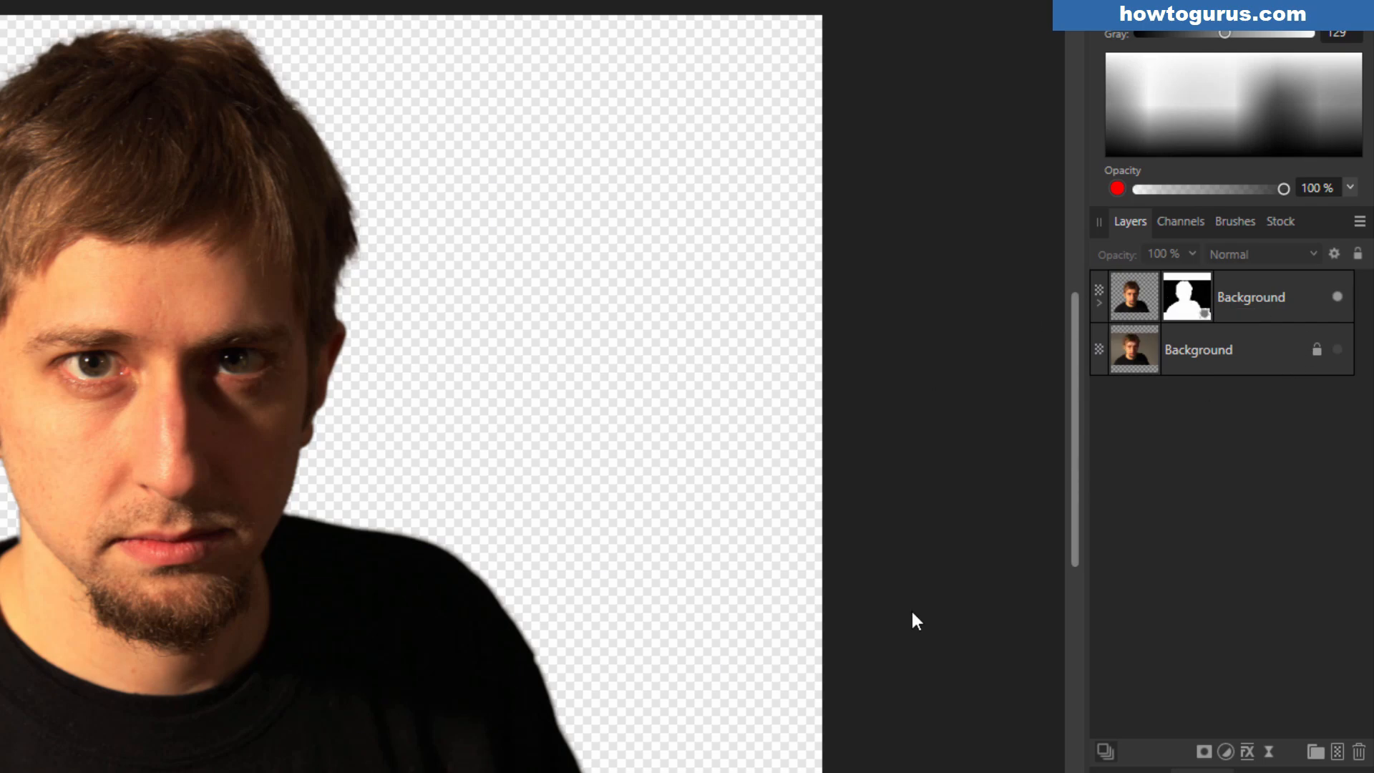
pyautogui.moveTo(837, 370)
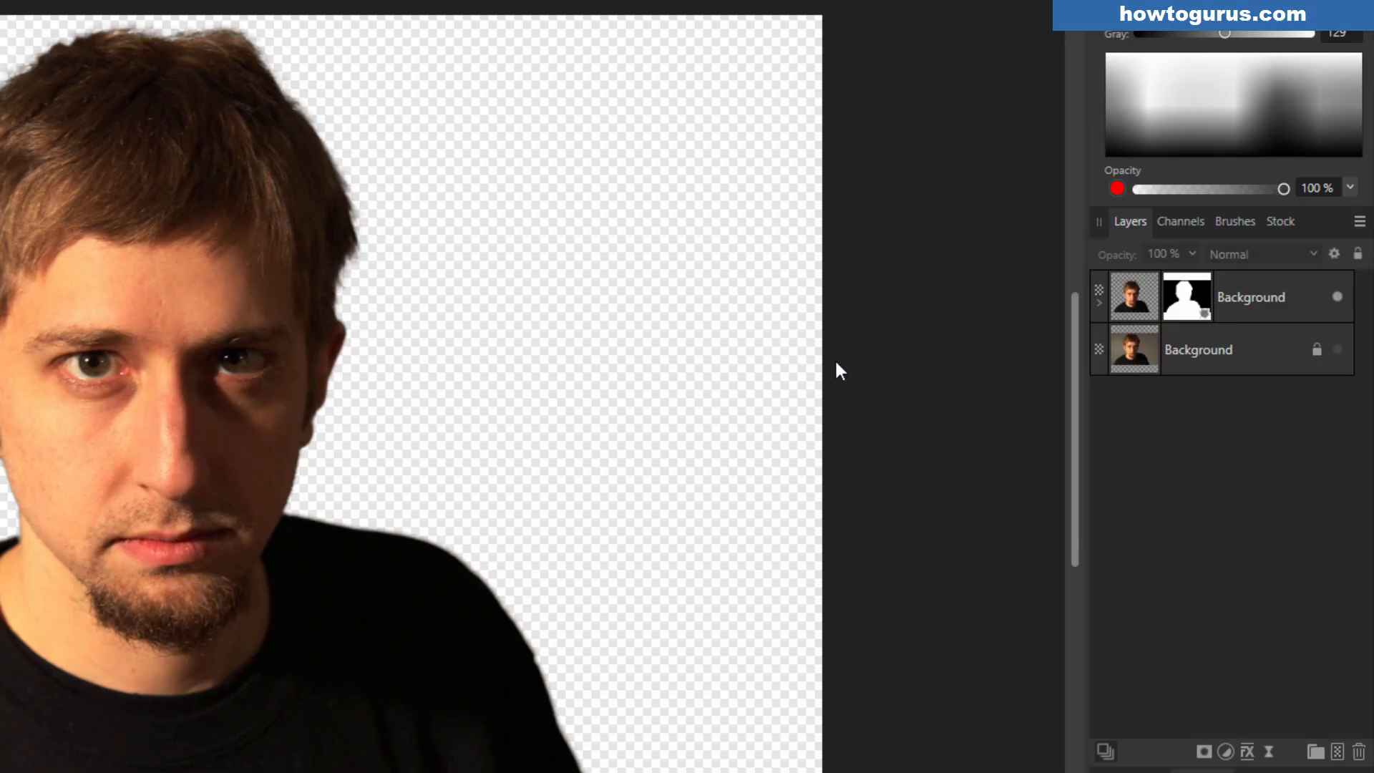
pyautogui.moveTo(586, 495)
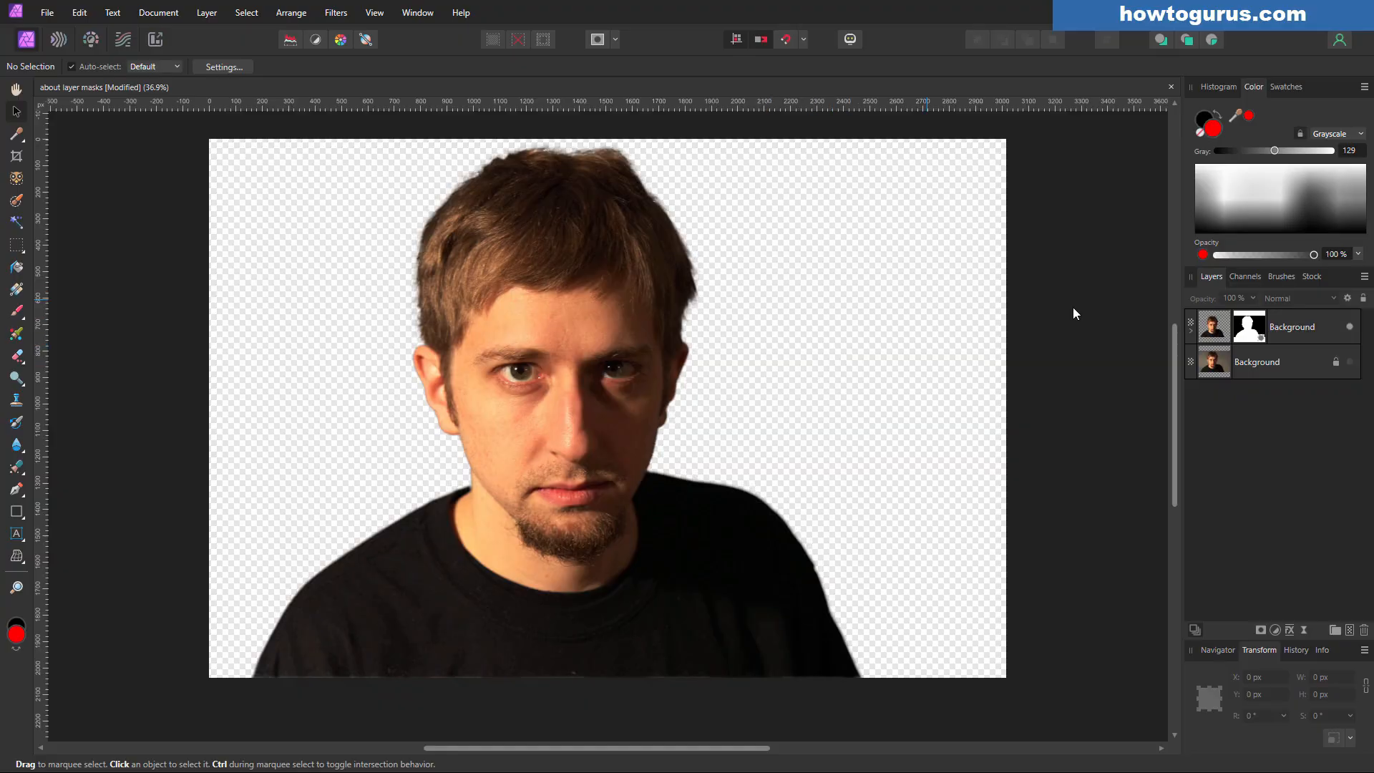
pyautogui.click(46, 12)
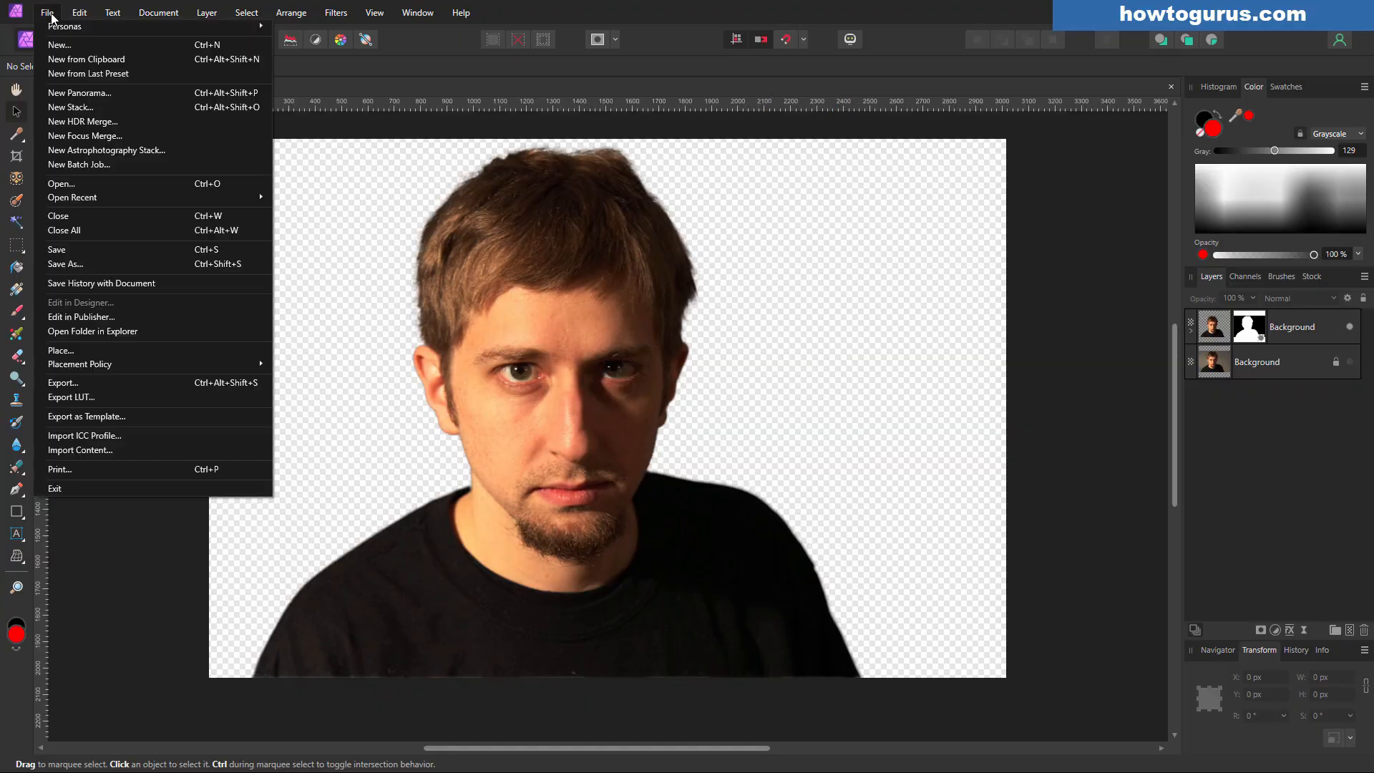
pyautogui.click(59, 44)
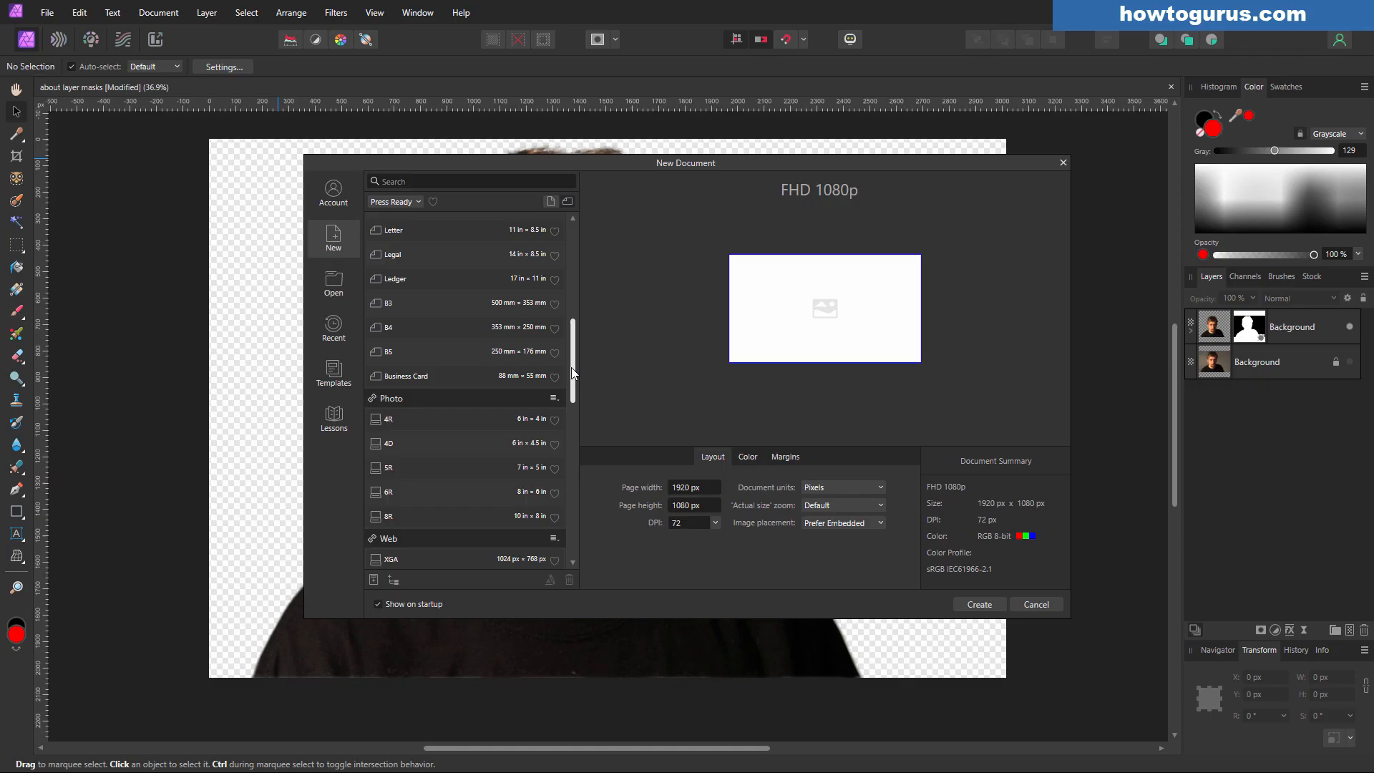
pyautogui.click(393, 309)
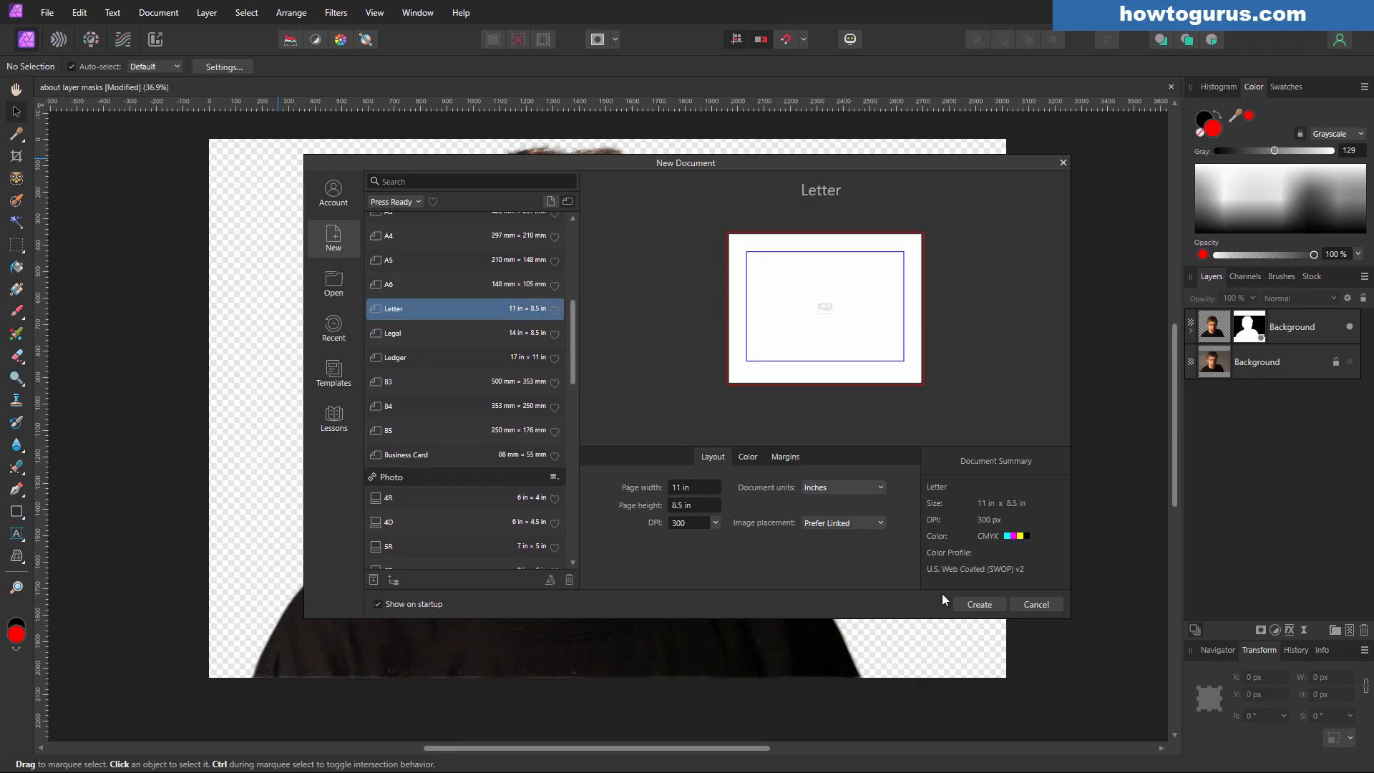
pyautogui.click(979, 604)
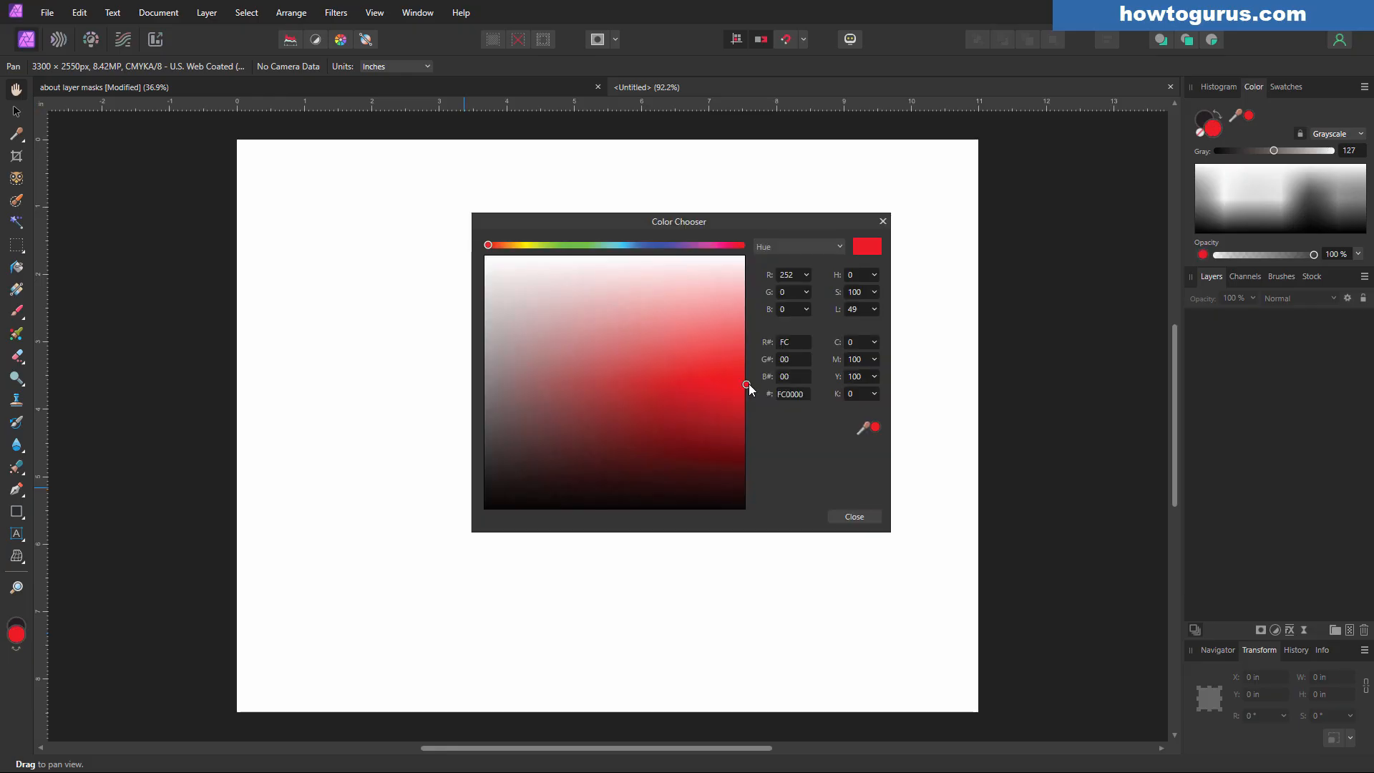
# Step: Flood-fill the page red, then fill a new pixel layer with purple
pyautogui.click(852, 517)
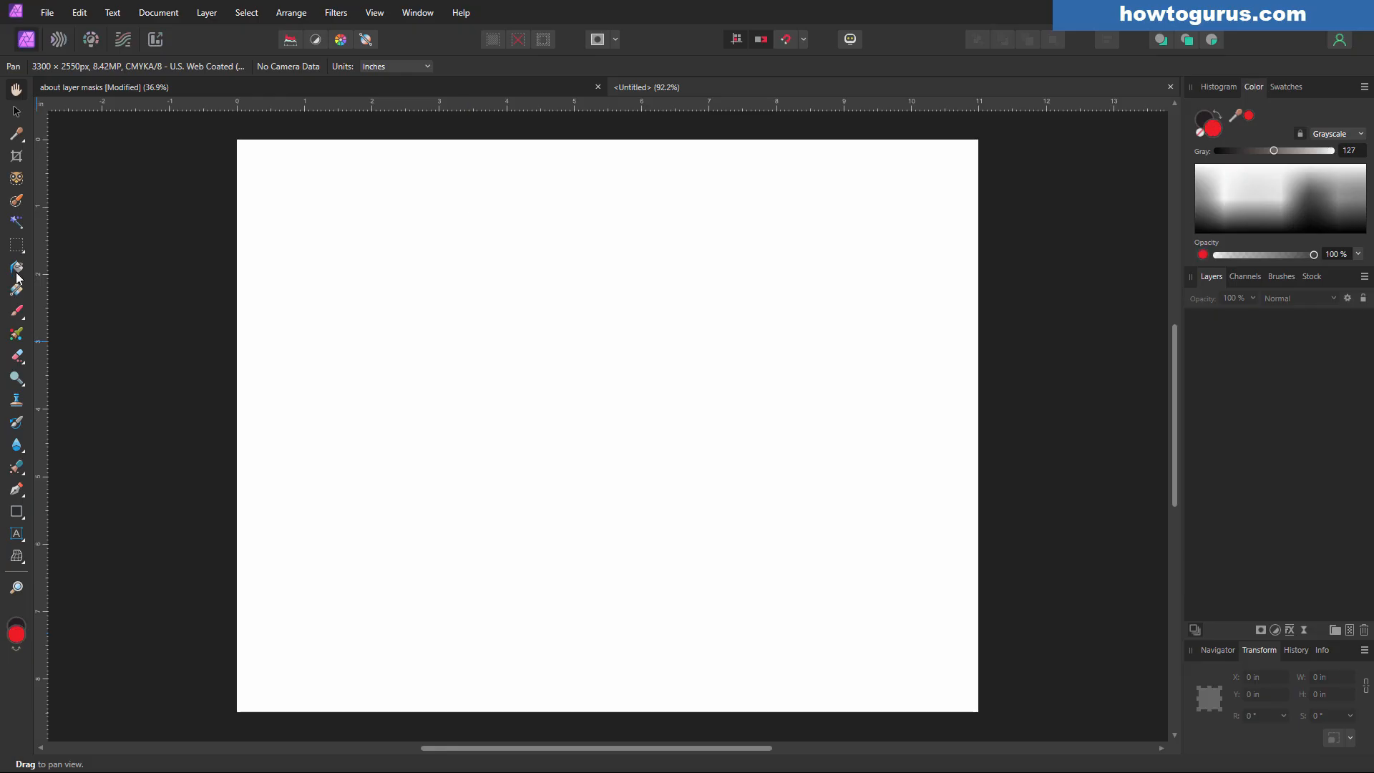
pyautogui.click(16, 268)
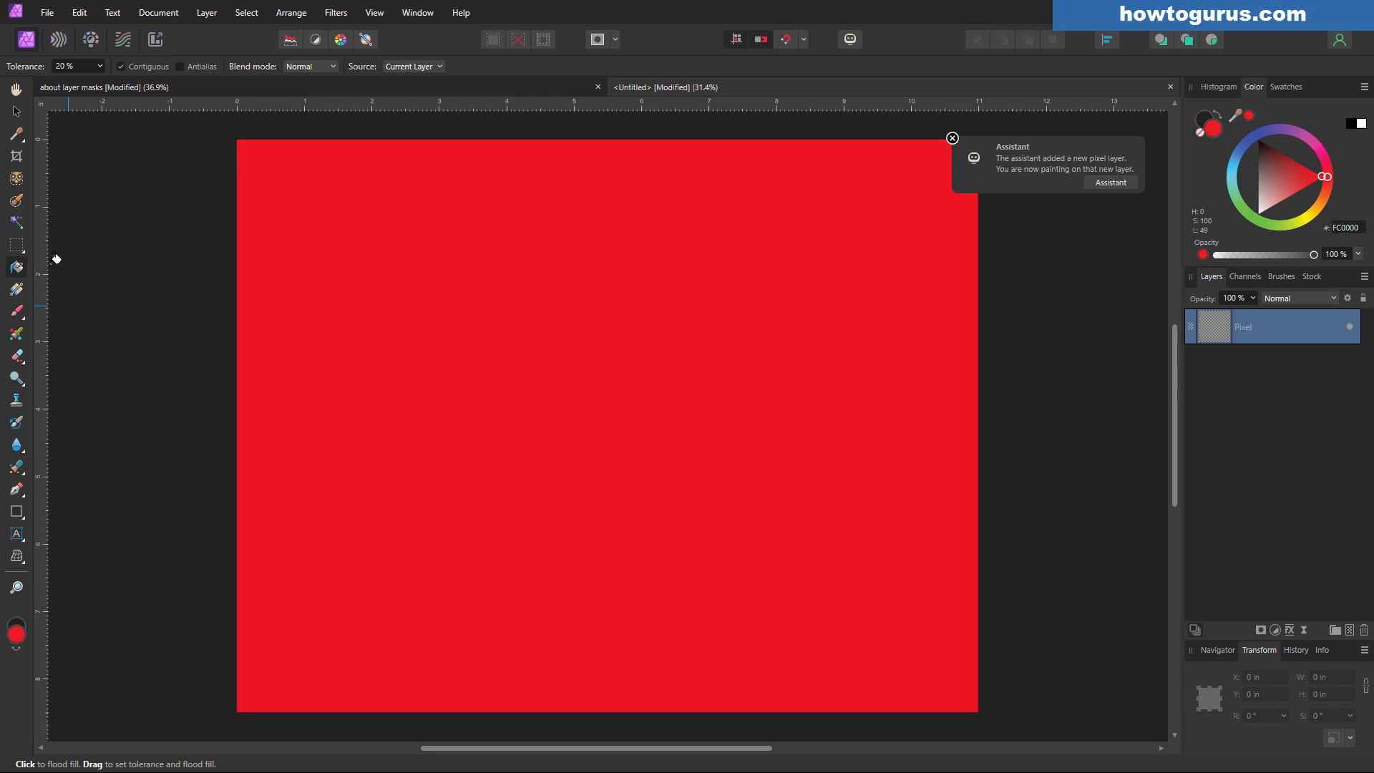
pyautogui.click(952, 138)
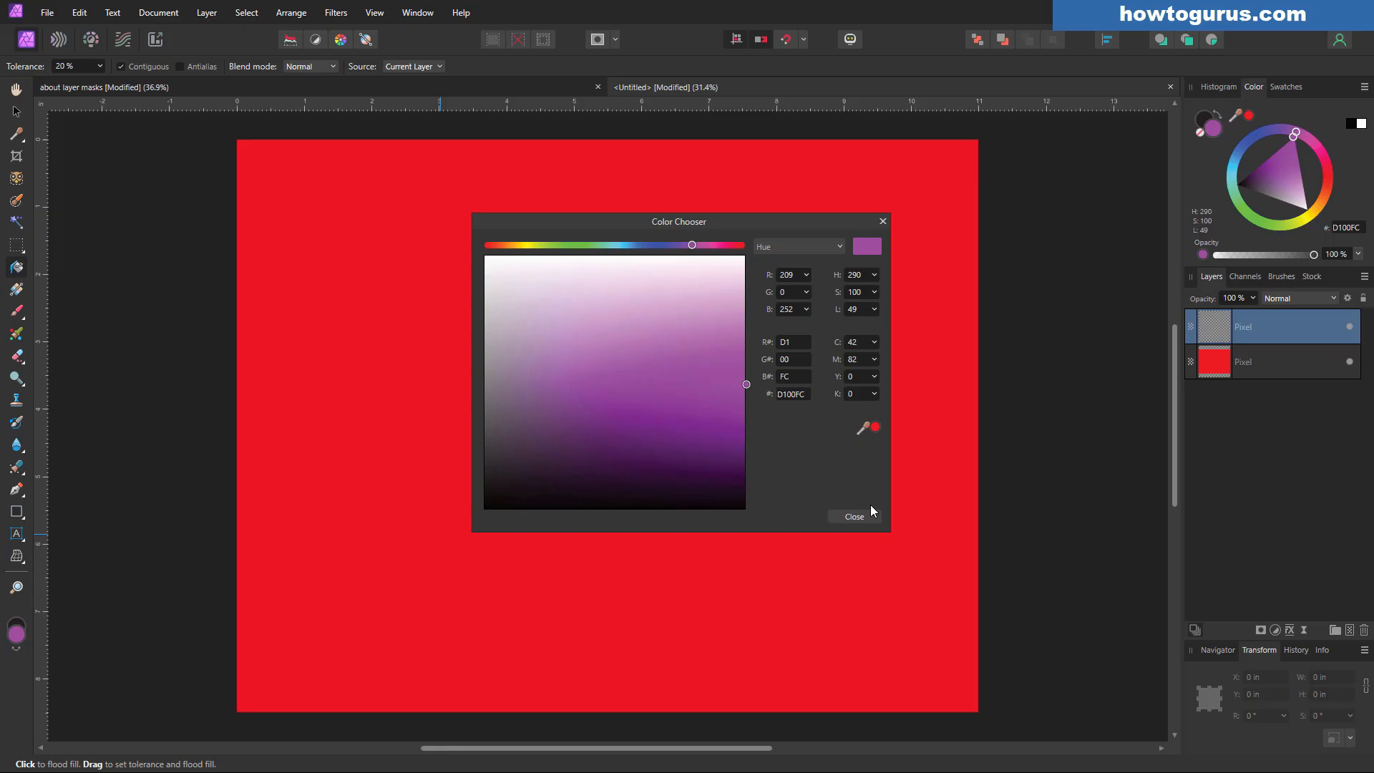
pyautogui.click(852, 516)
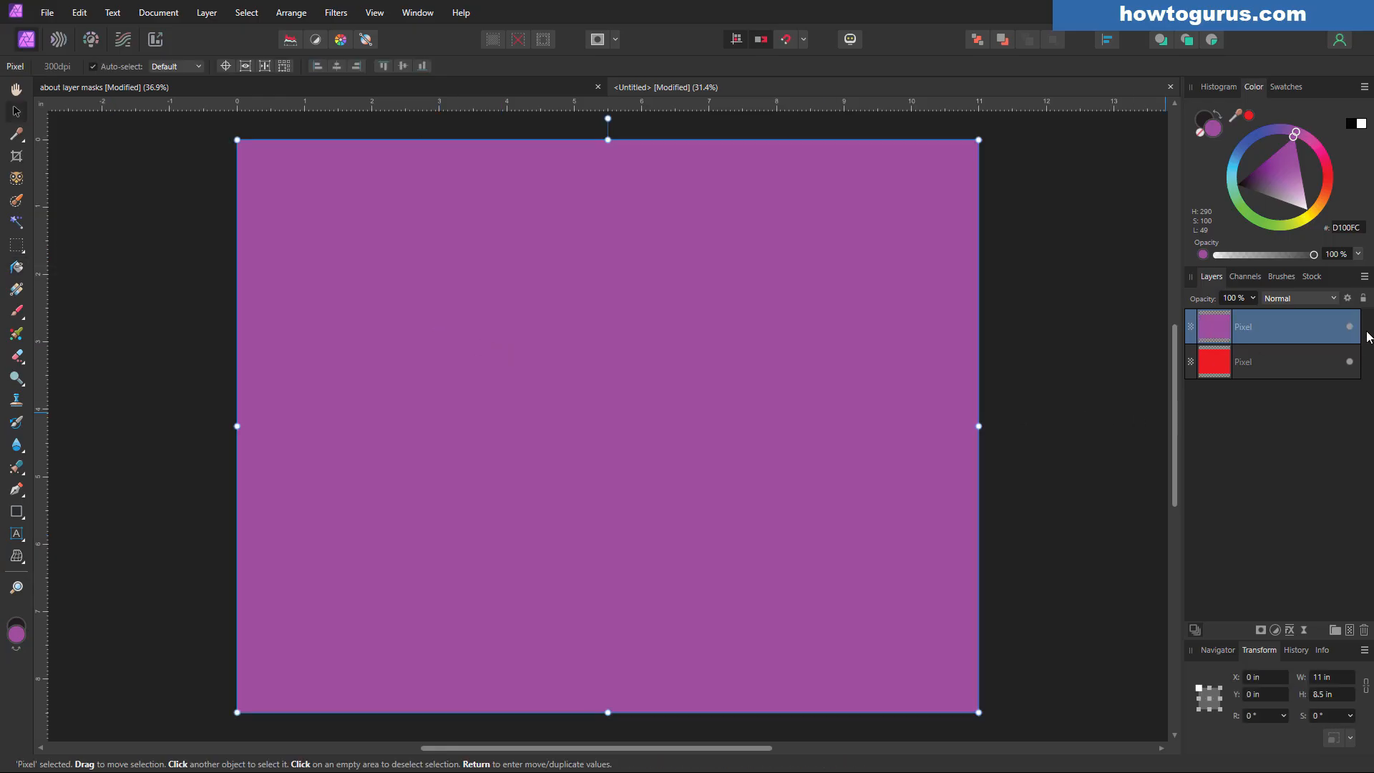
pyautogui.click(1350, 327)
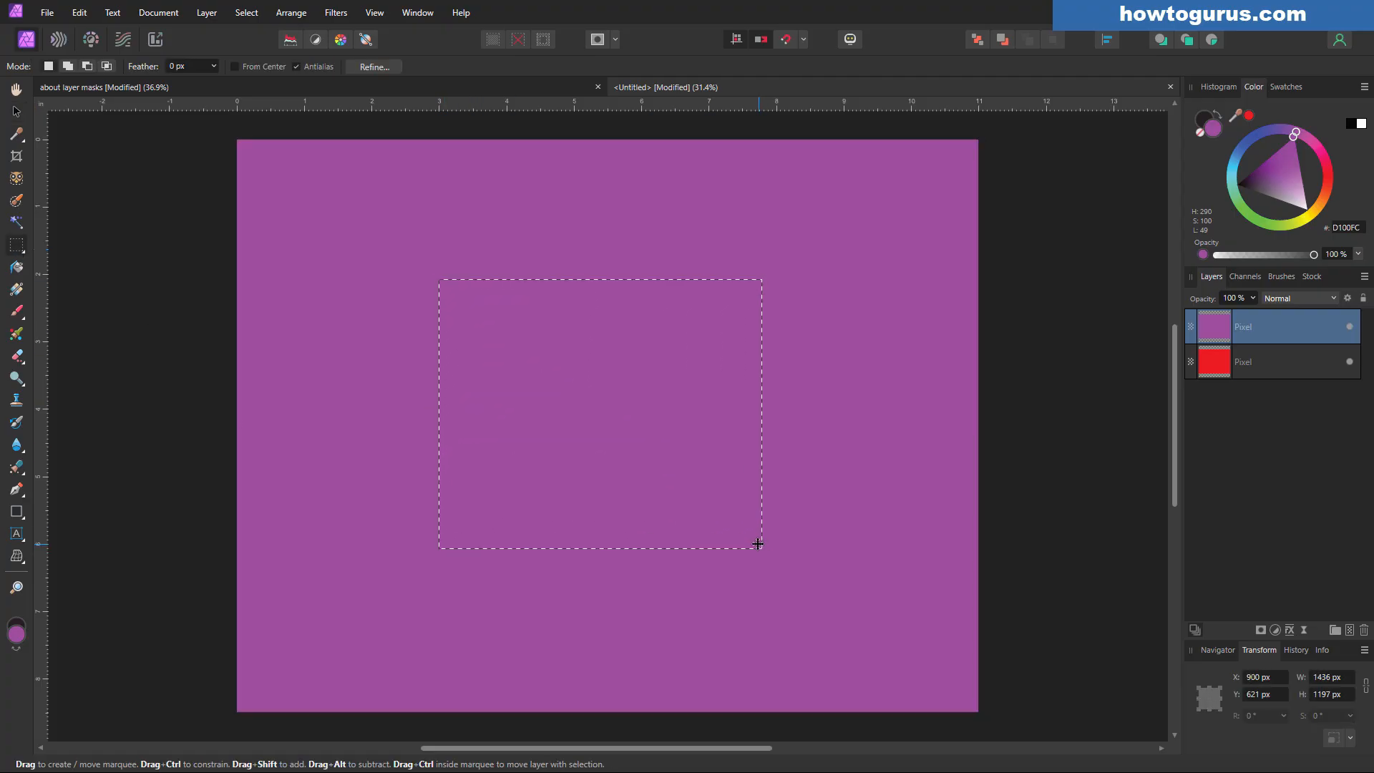
pyautogui.moveTo(609, 284)
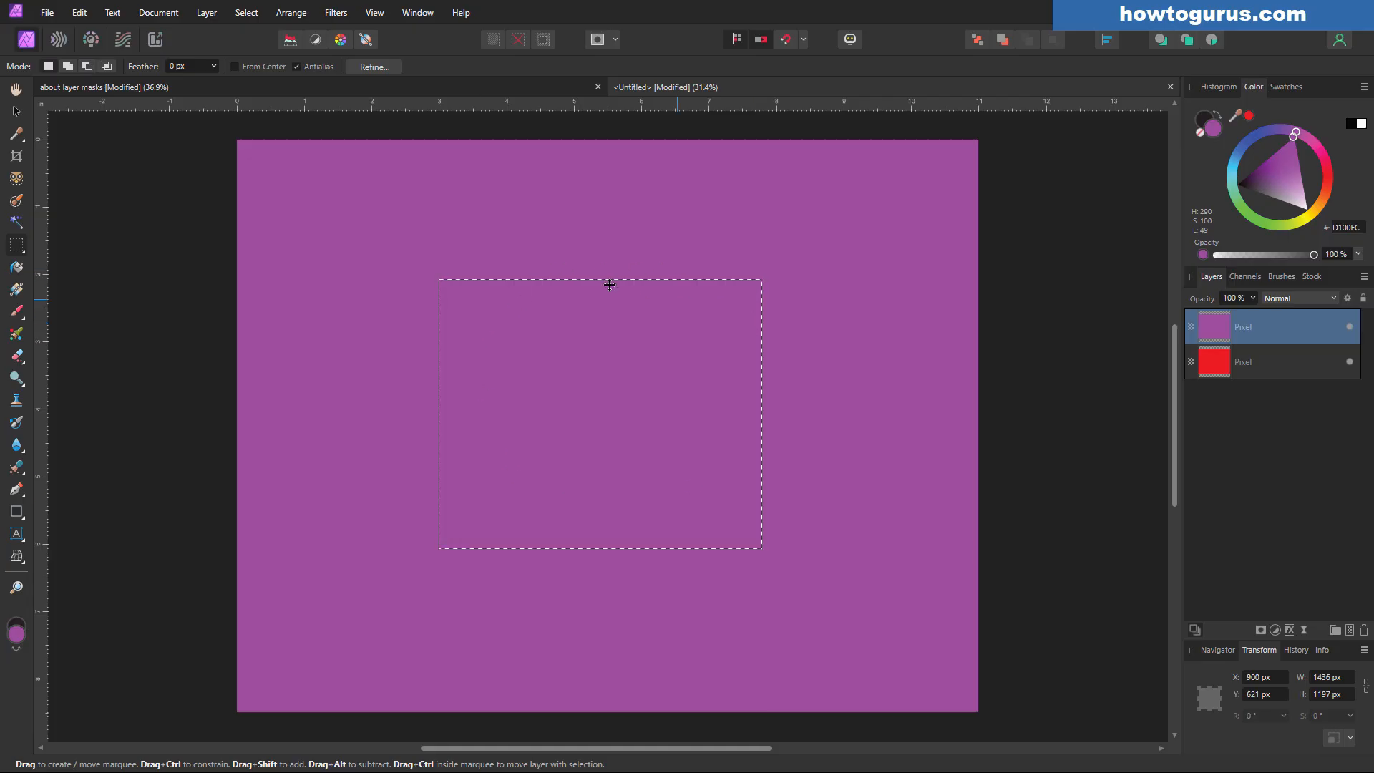
pyautogui.moveTo(889, 402)
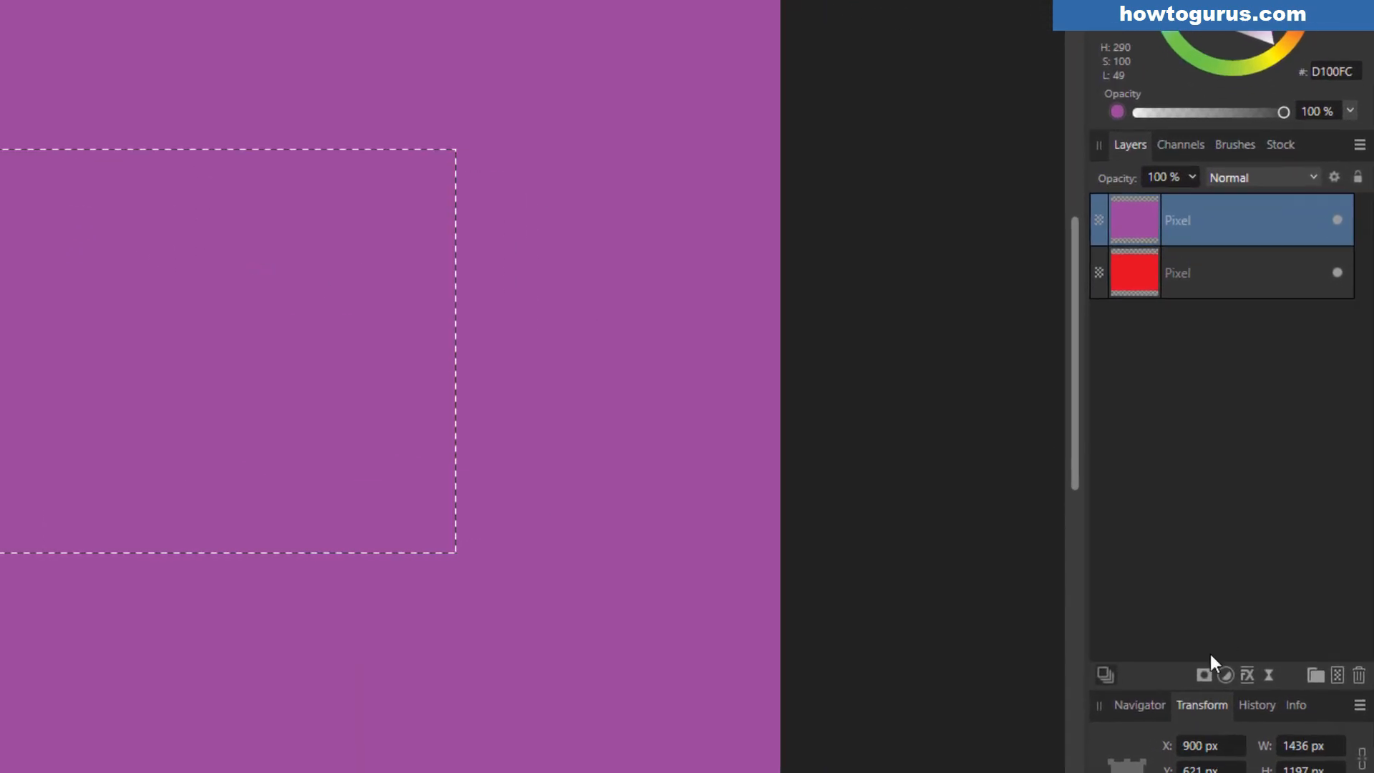
pyautogui.moveTo(1264, 368)
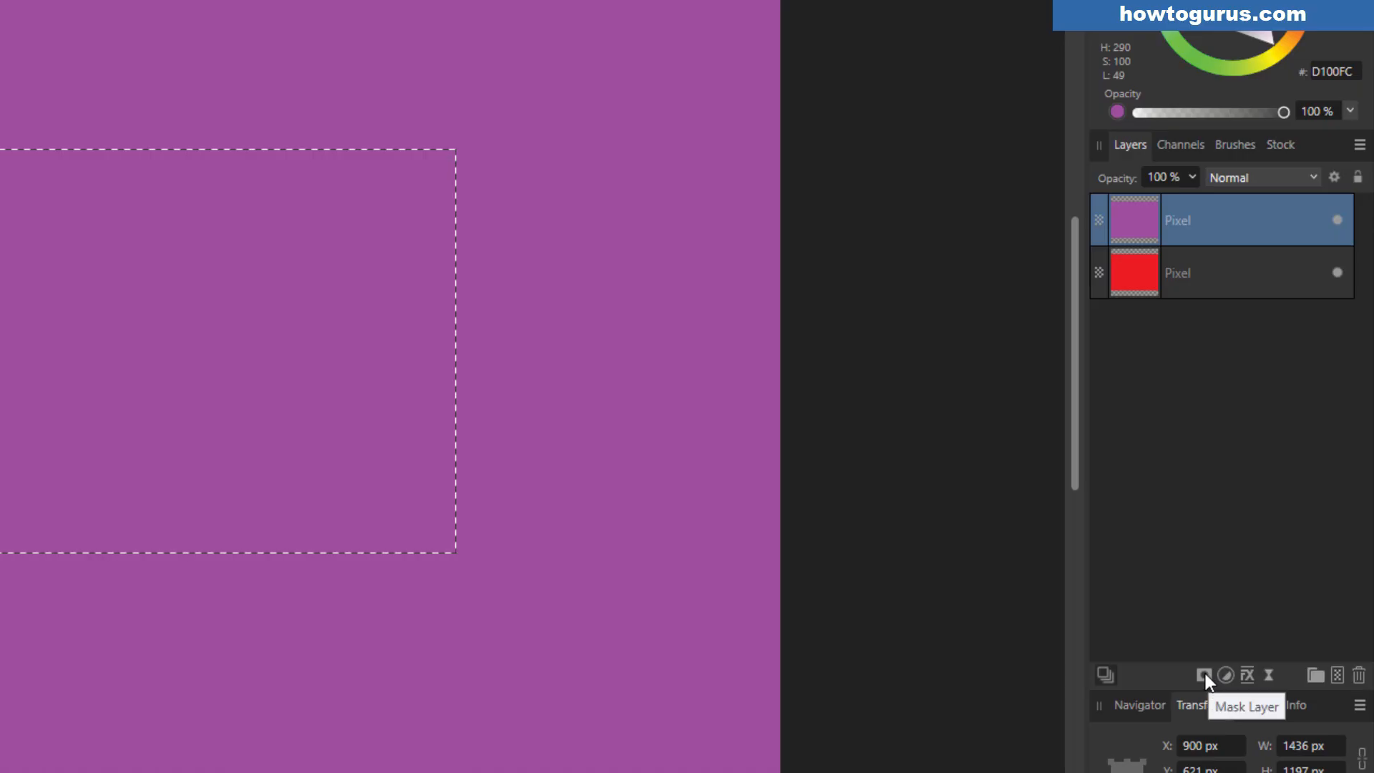
# Step: Mask the purple layer to the rectangular marquee selection
pyautogui.click(1203, 676)
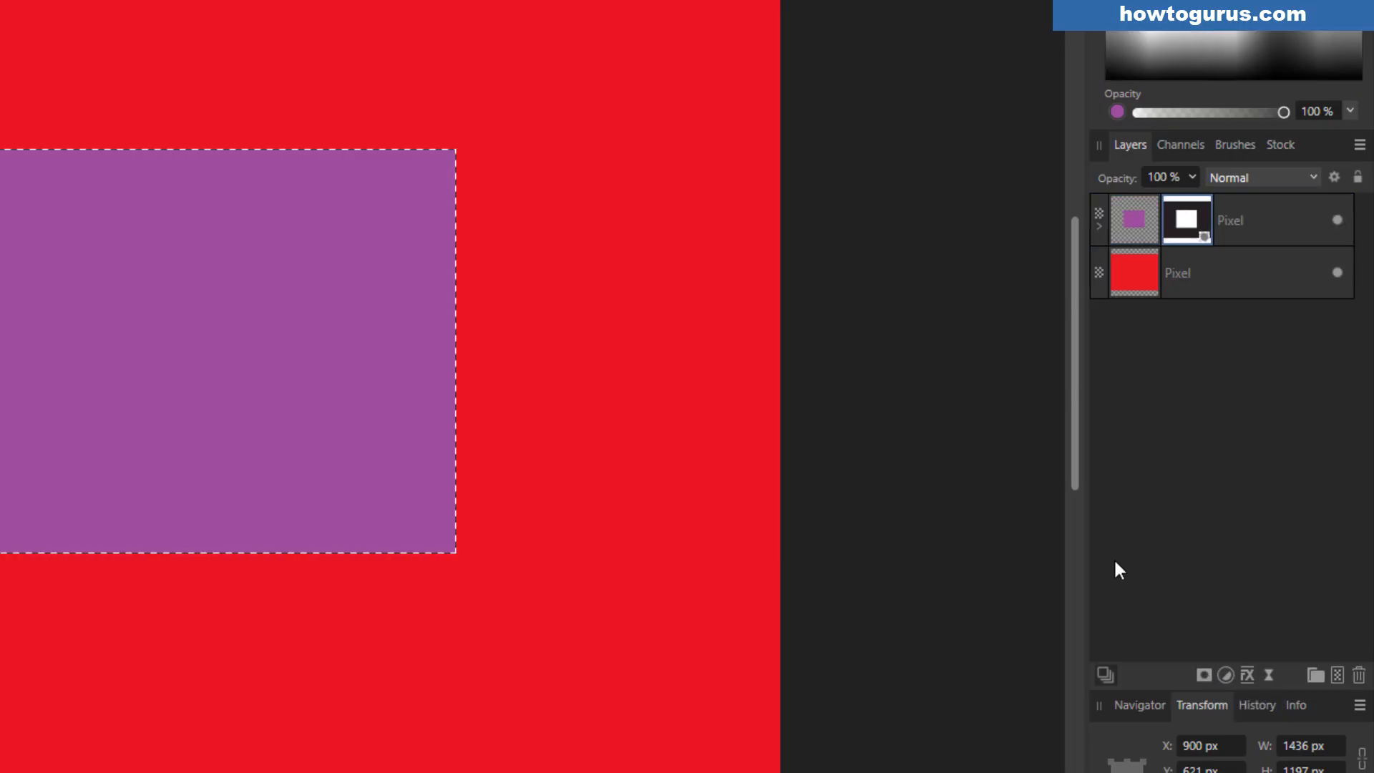
pyautogui.moveTo(334, 331)
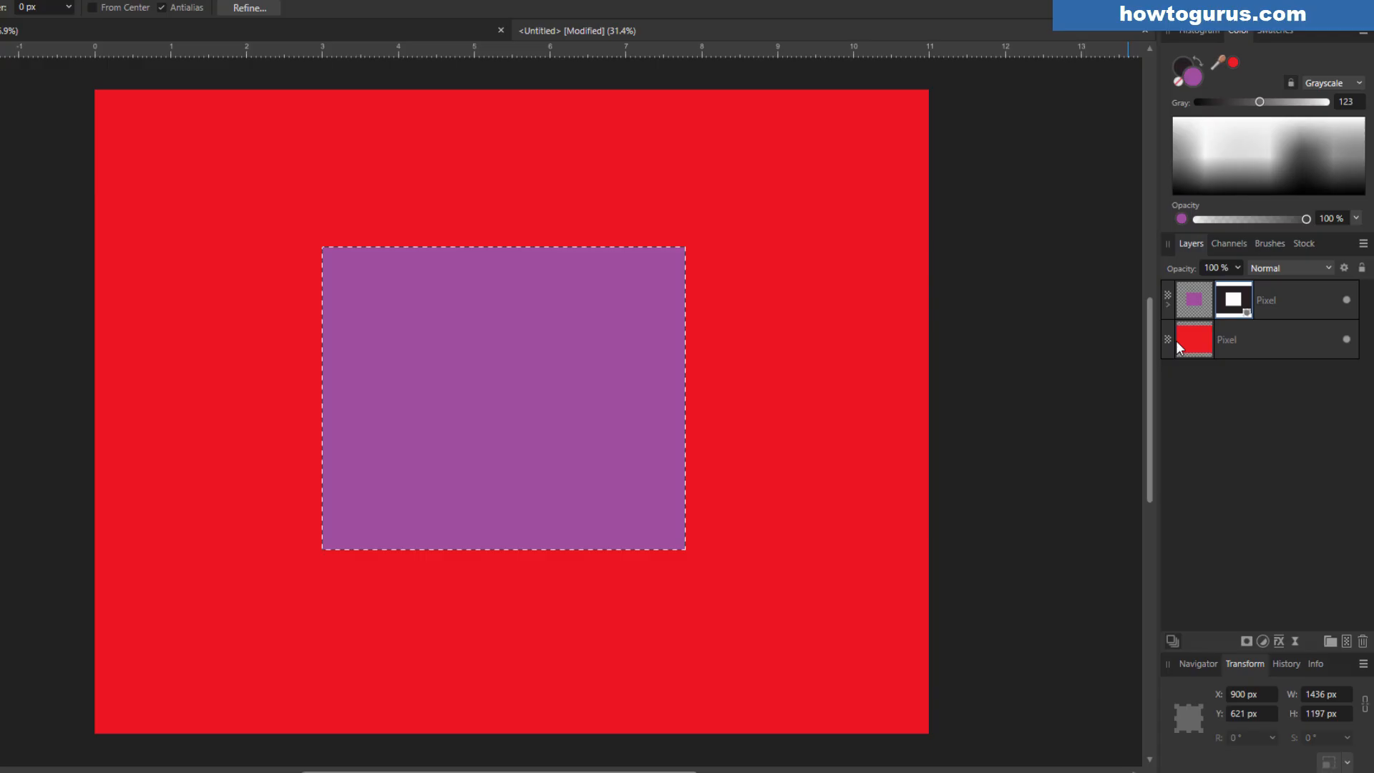
pyautogui.press('ctrl+d')
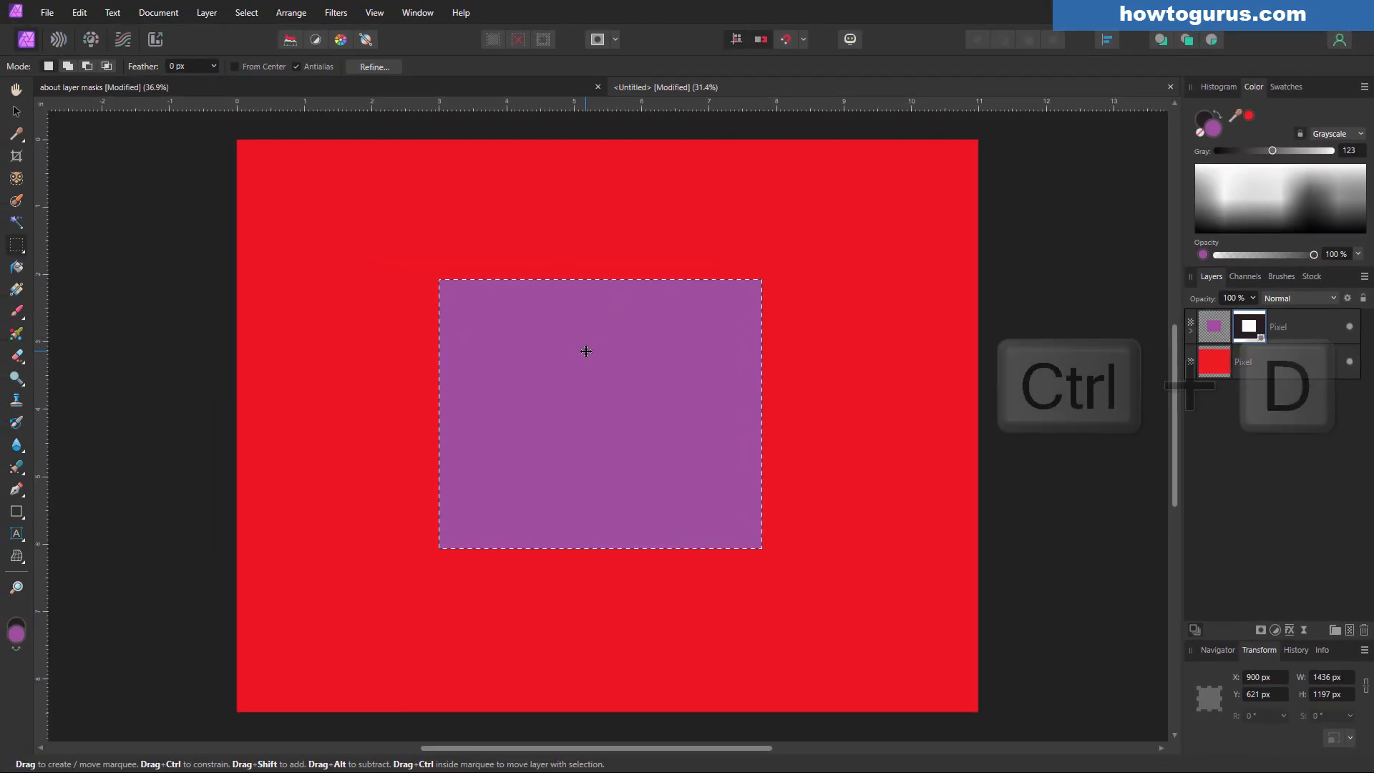
pyautogui.rightClick(1249, 327)
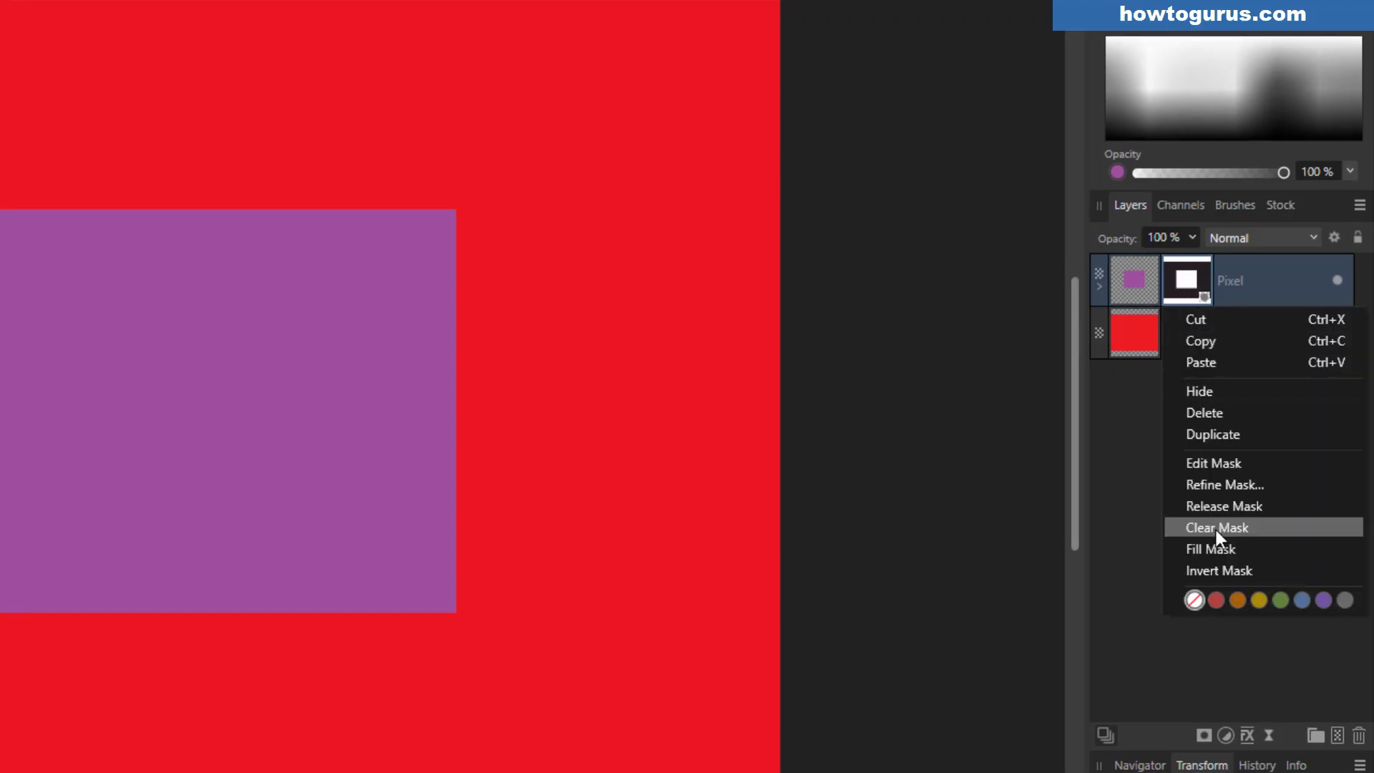
pyautogui.moveTo(1237, 571)
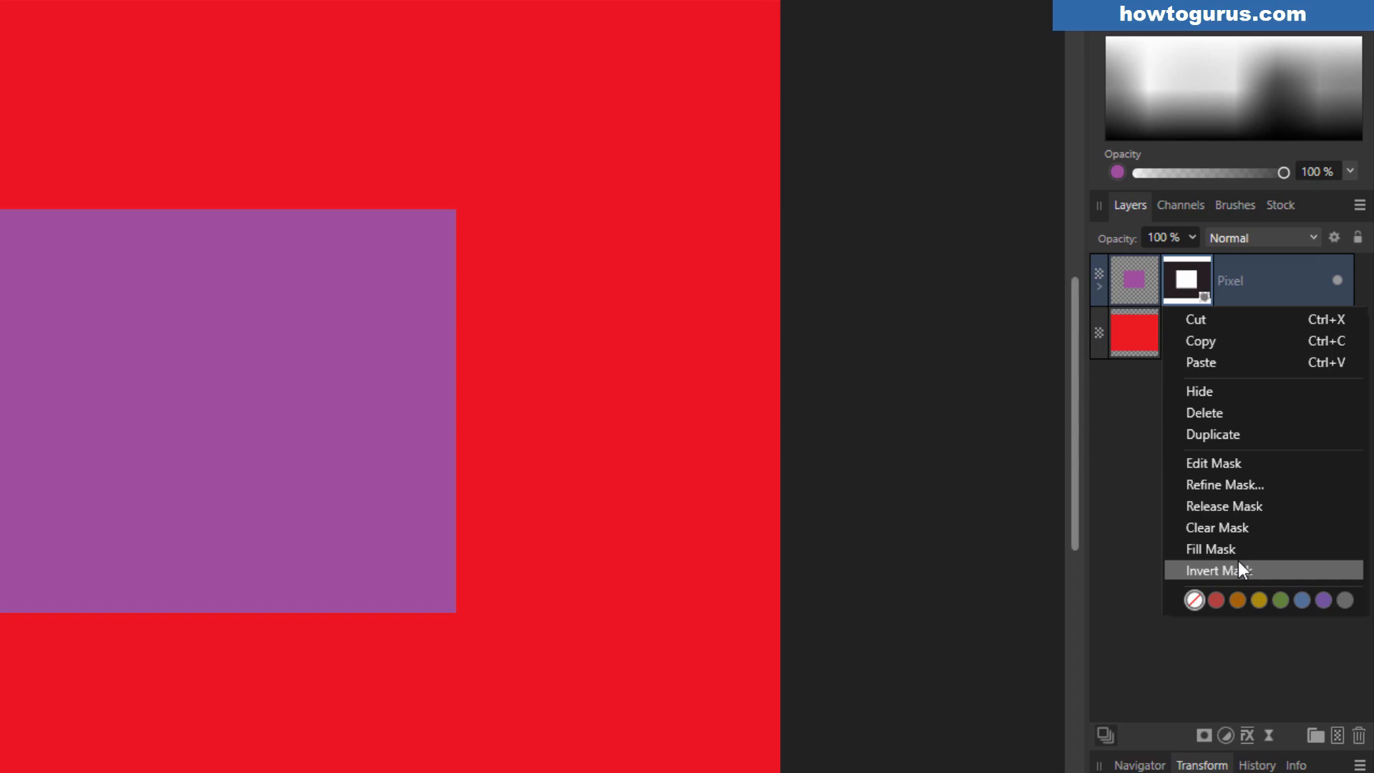
pyautogui.moveTo(1234, 574)
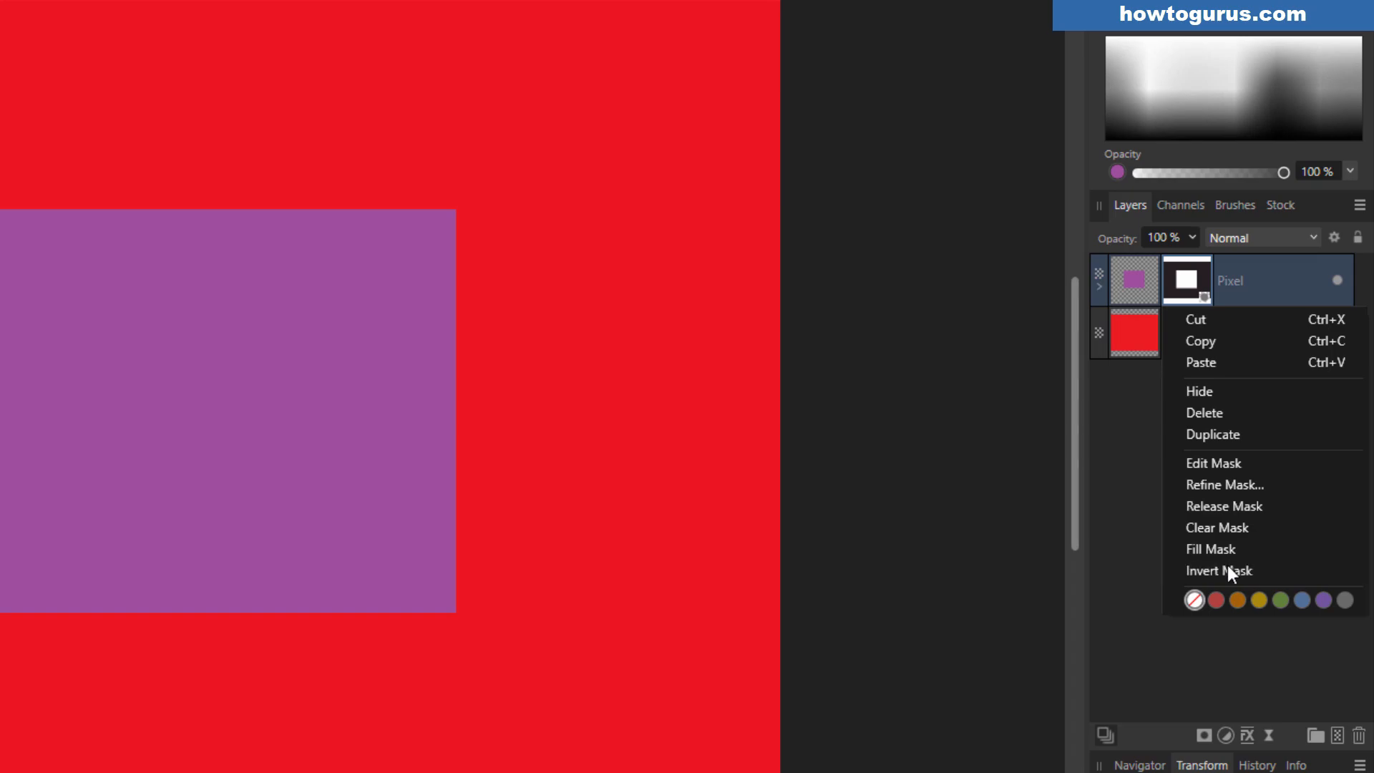
pyautogui.click(1218, 570)
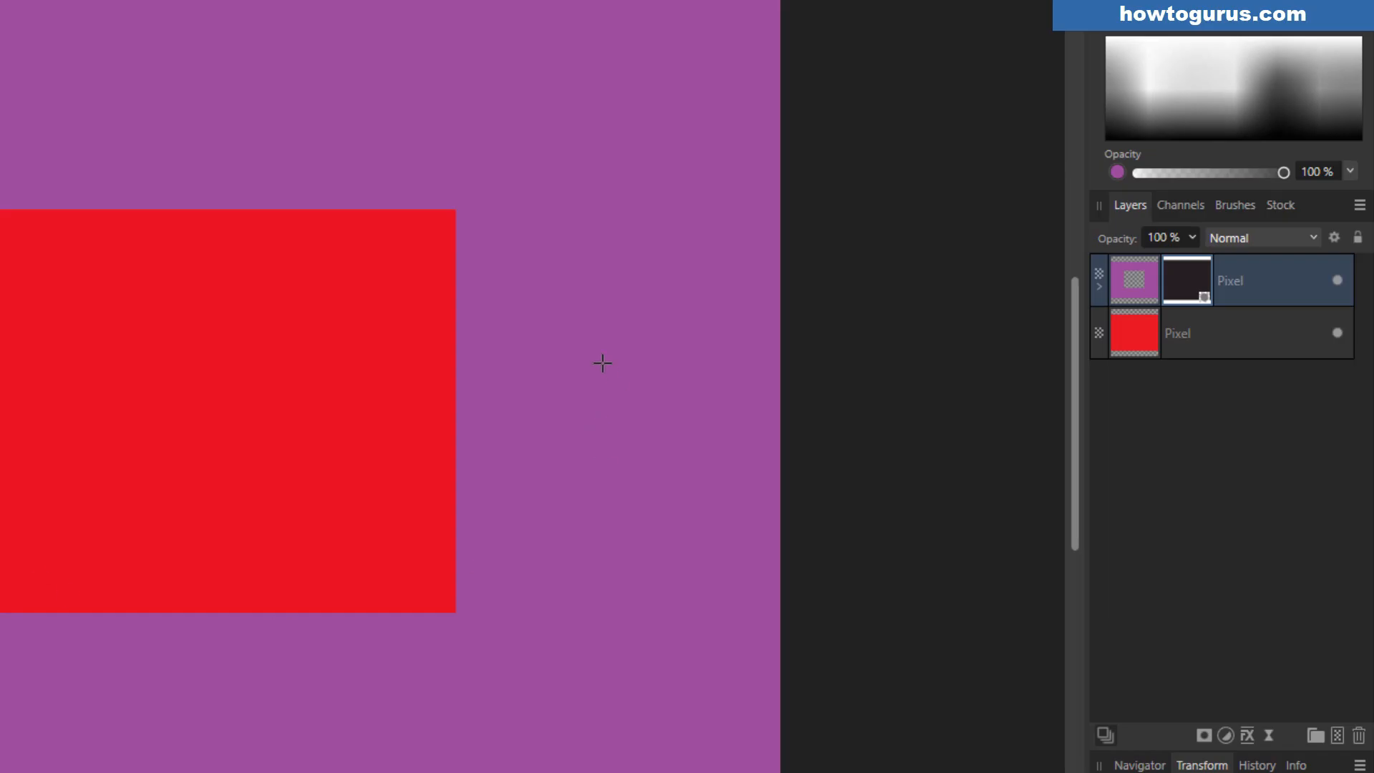
pyautogui.moveTo(1187, 292)
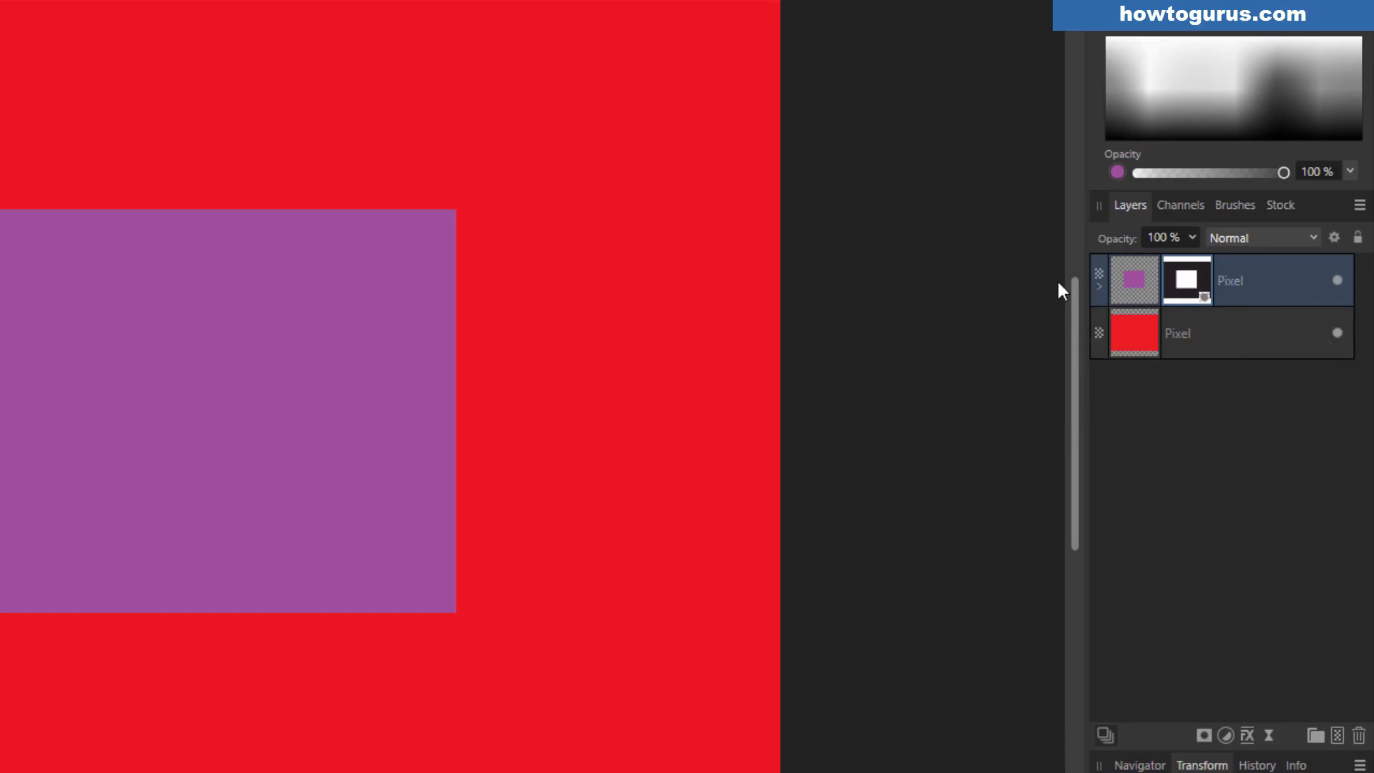
pyautogui.moveTo(913, 284)
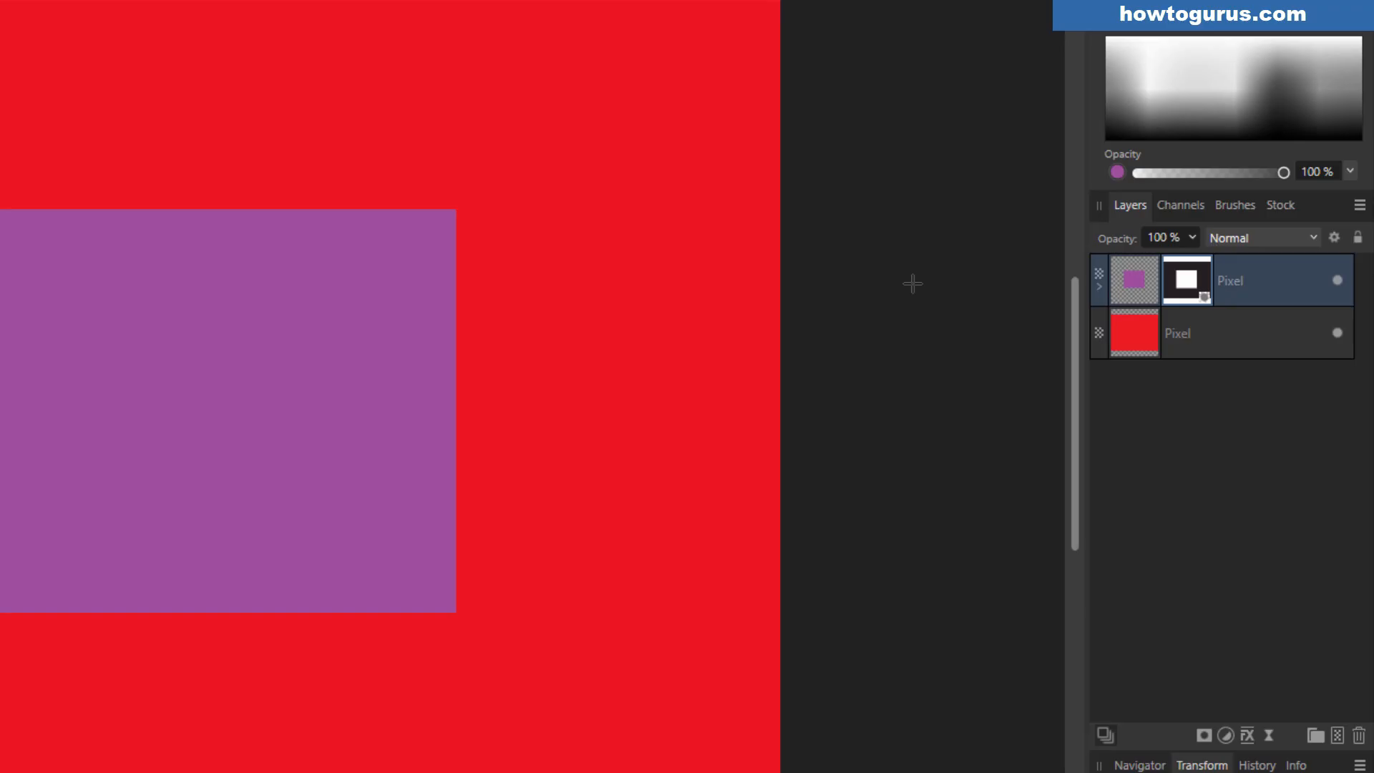
pyautogui.moveTo(1230, 291)
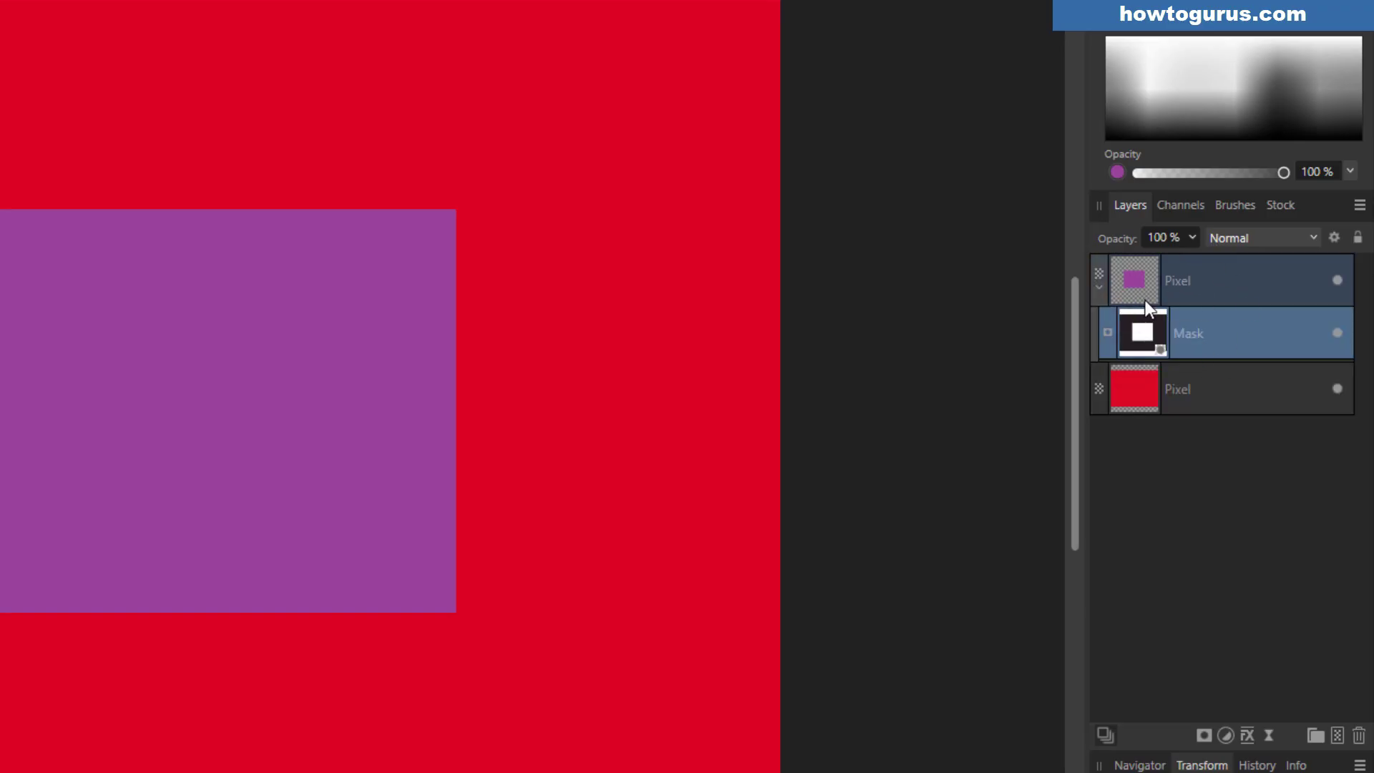
pyautogui.moveTo(1198, 354)
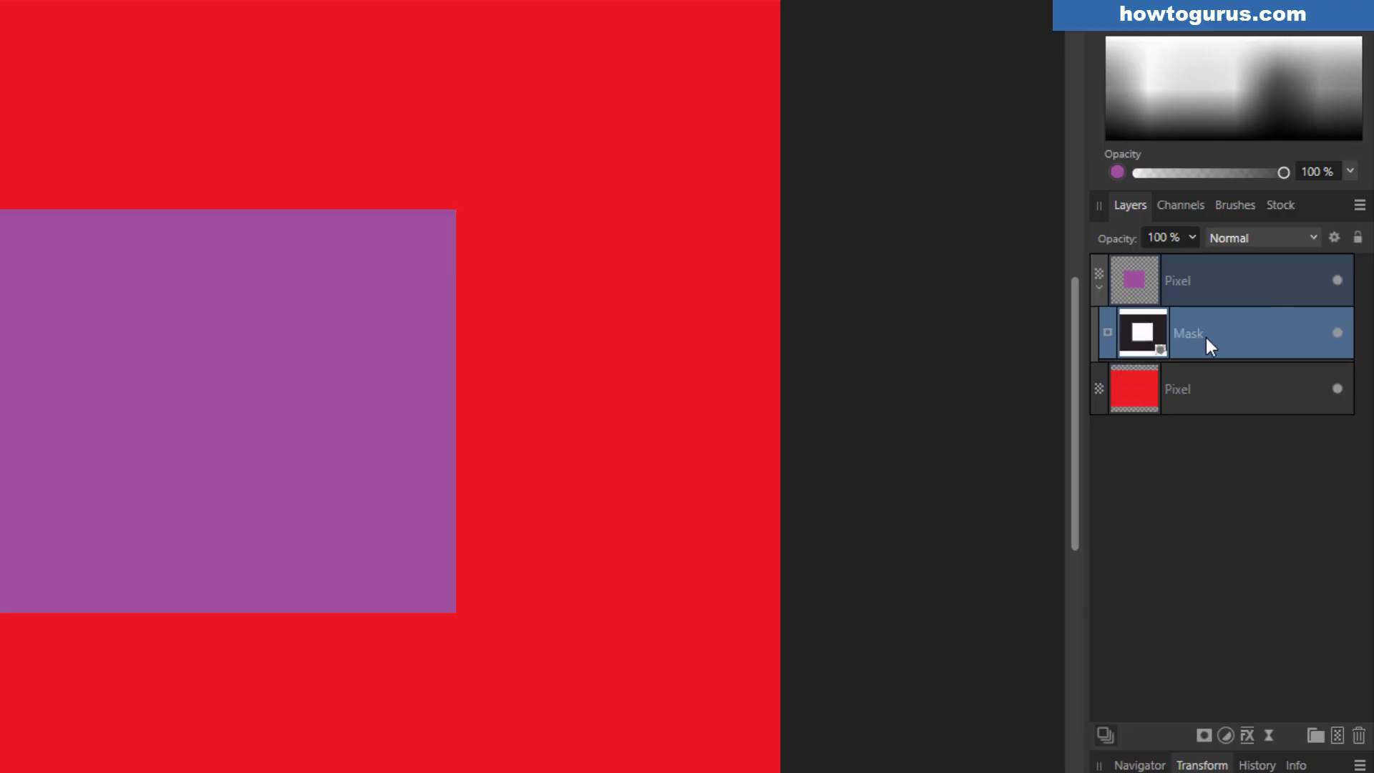
pyautogui.moveTo(1271, 329)
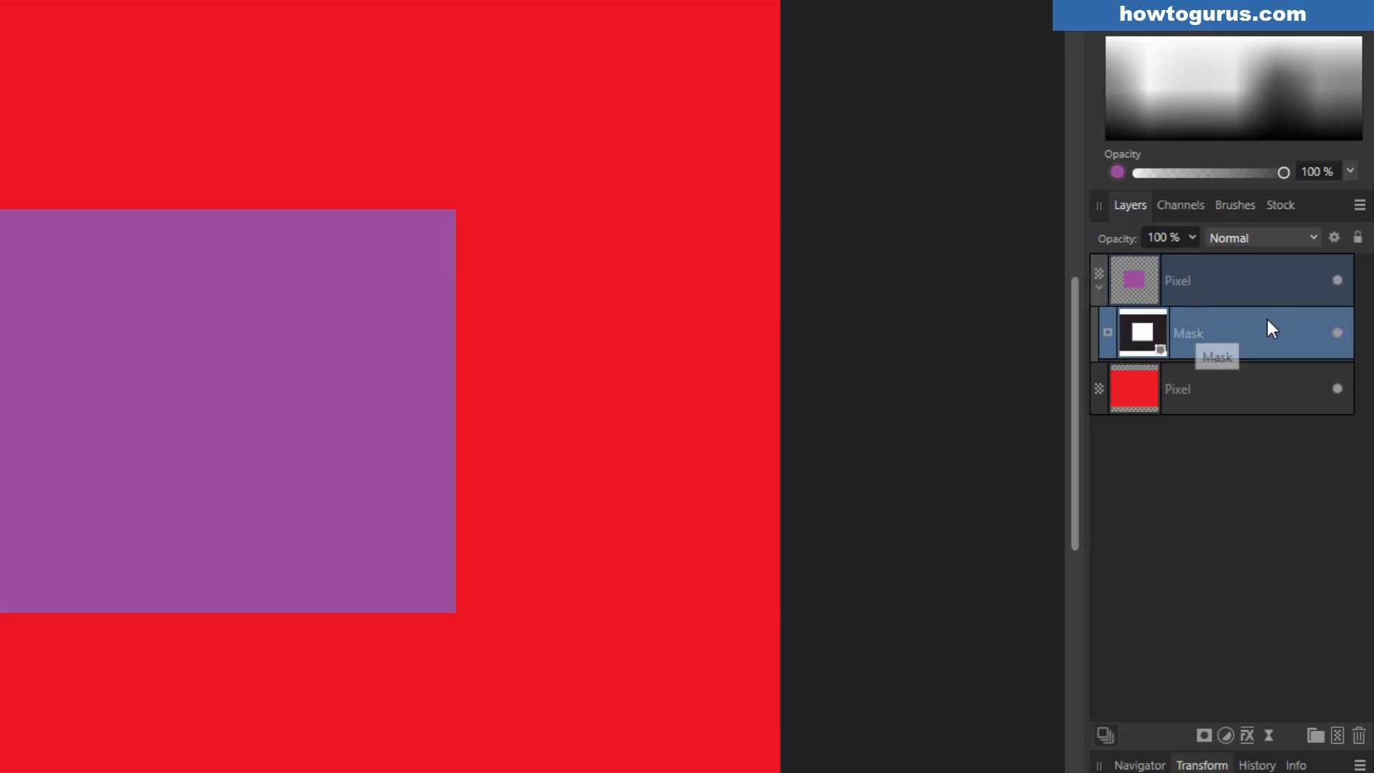
pyautogui.click(1227, 280)
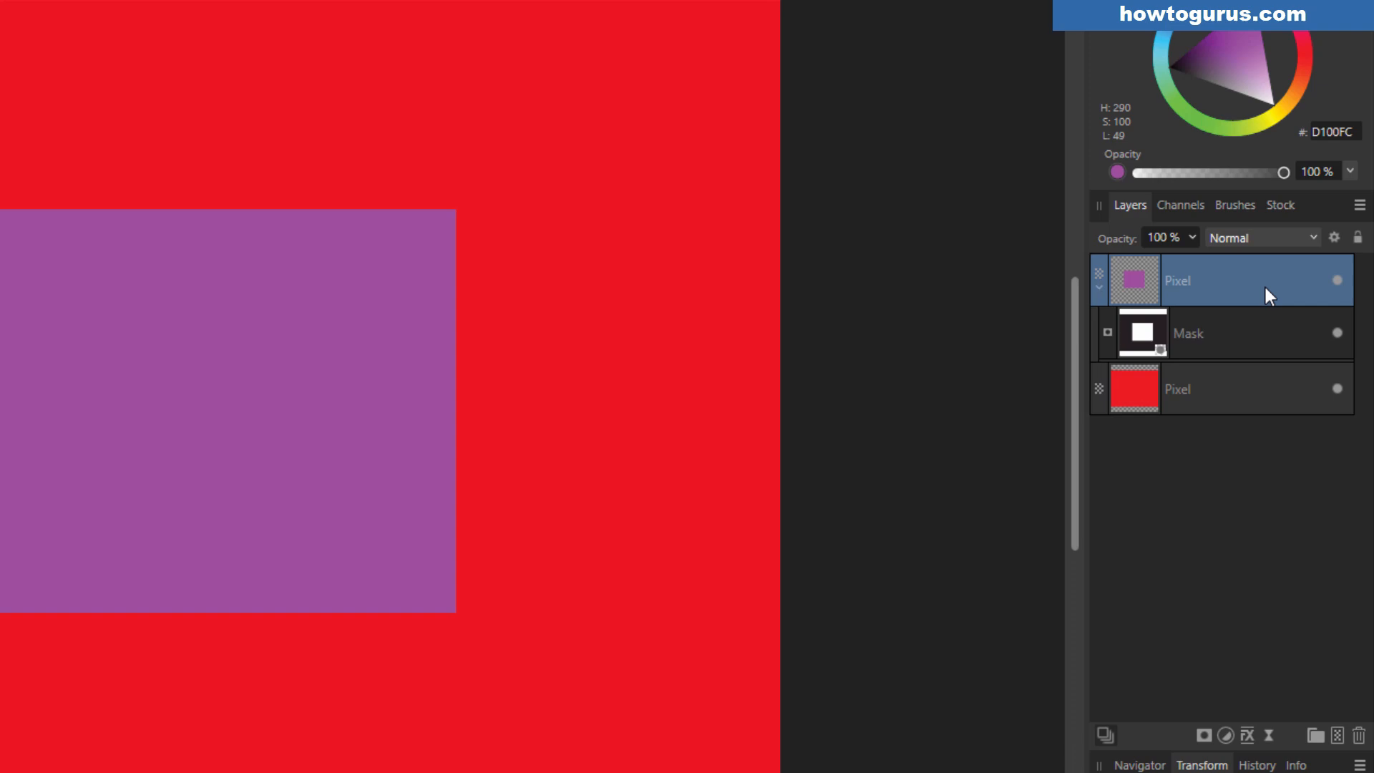
pyautogui.moveTo(1269, 293)
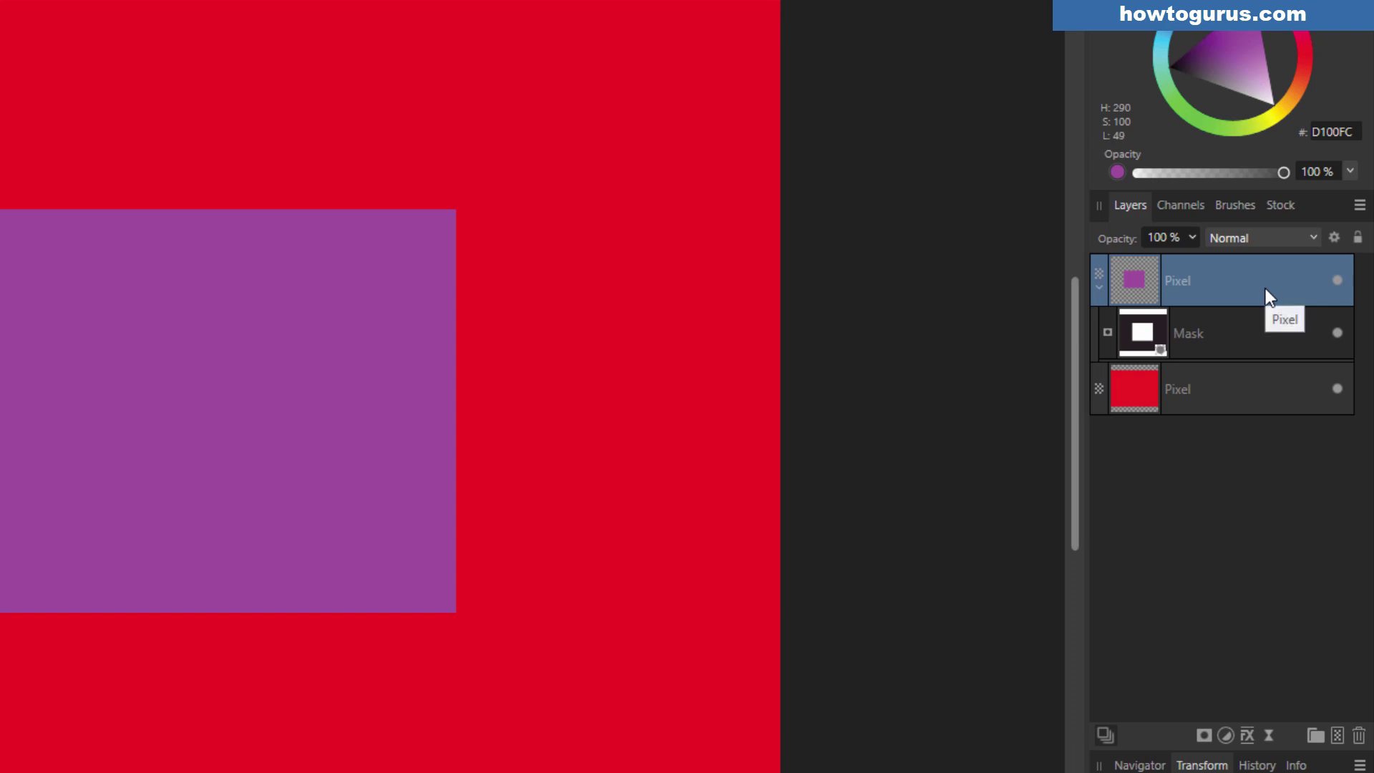
# Step: Add a Vibrance adjustment, nest it in the purple Pixel layer, then collapse and re-expand it
pyautogui.click(1225, 736)
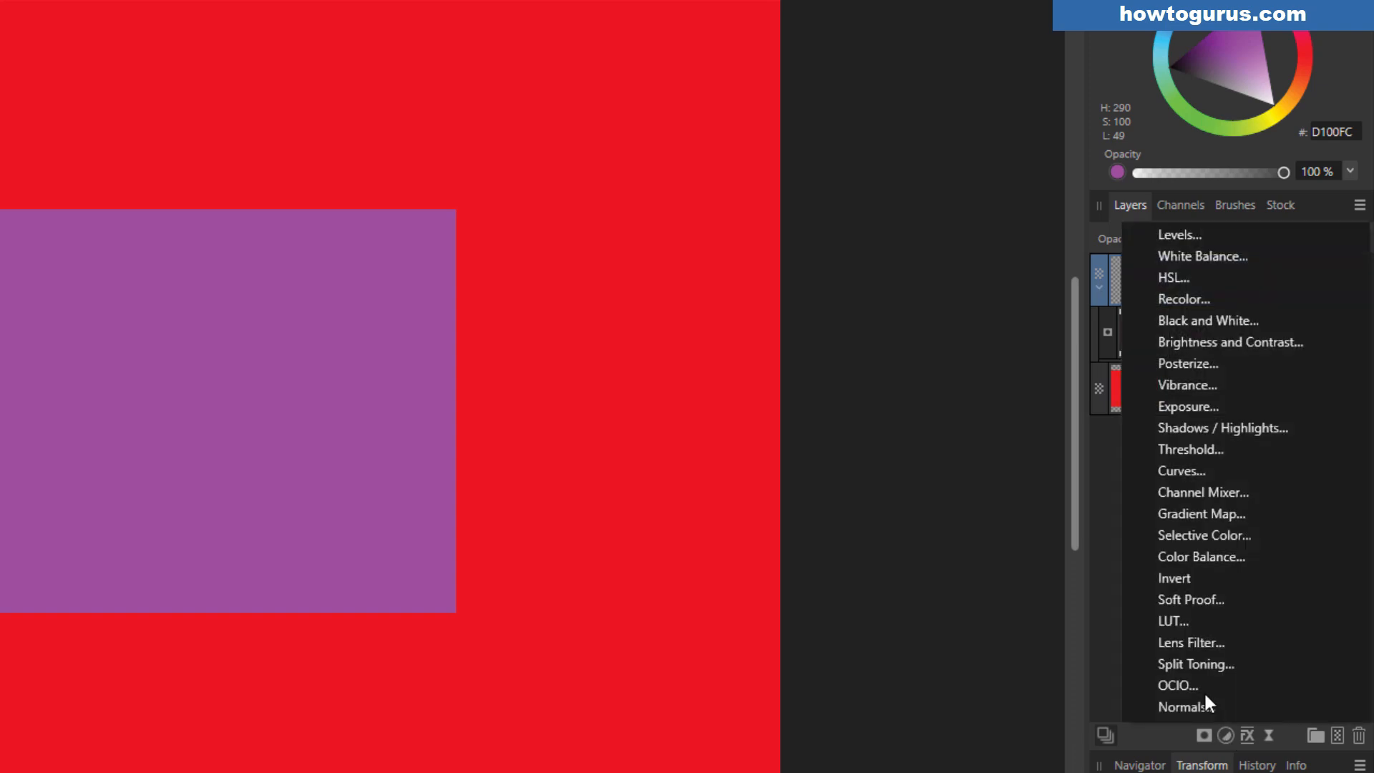
pyautogui.click(1187, 385)
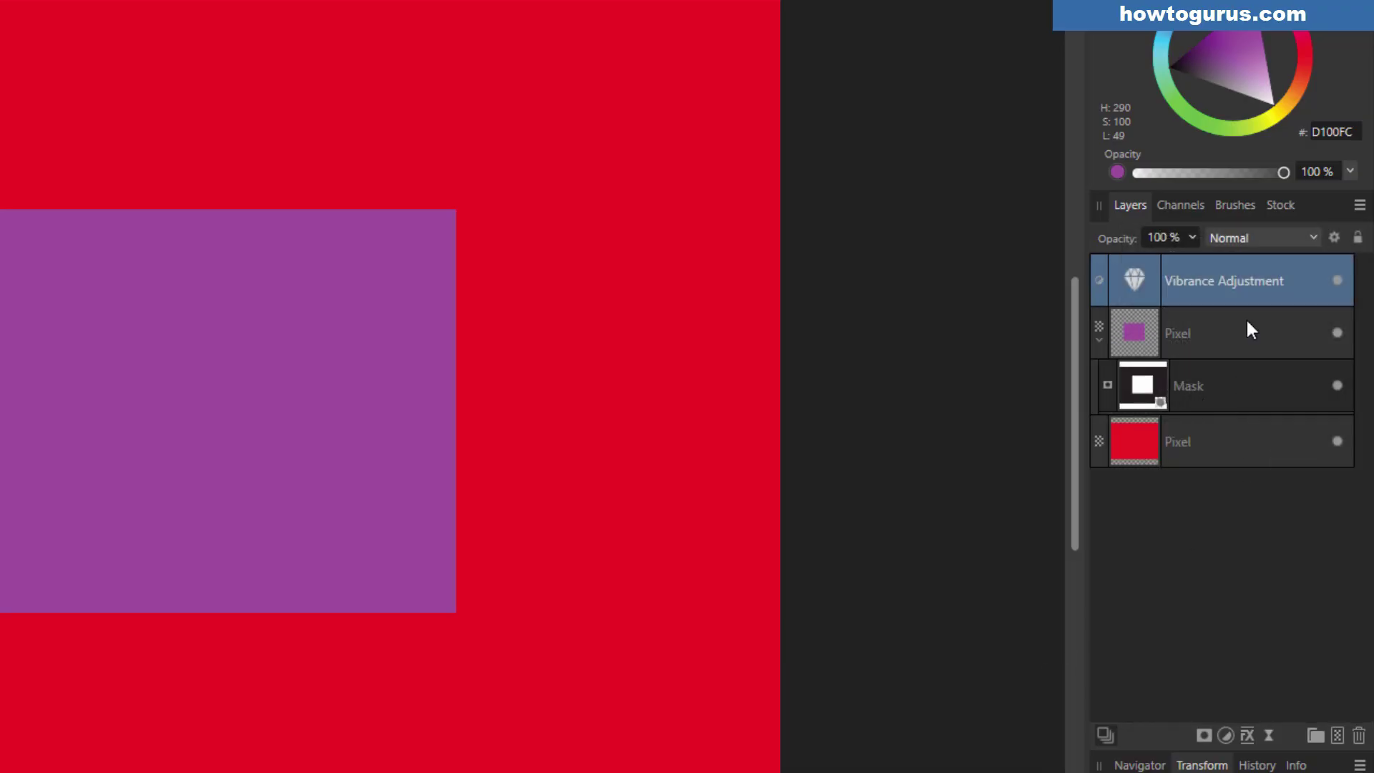
pyautogui.rightClick(1224, 281)
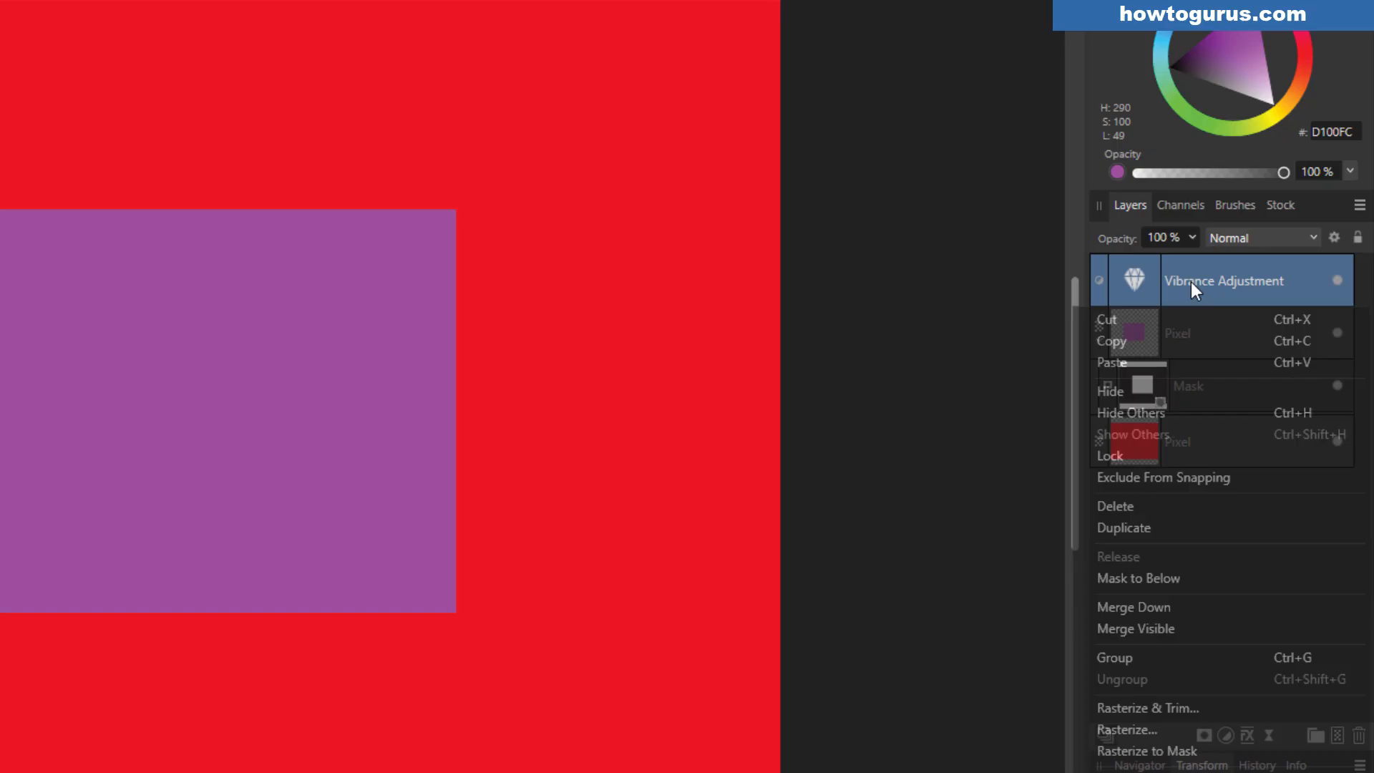
pyautogui.click(1139, 578)
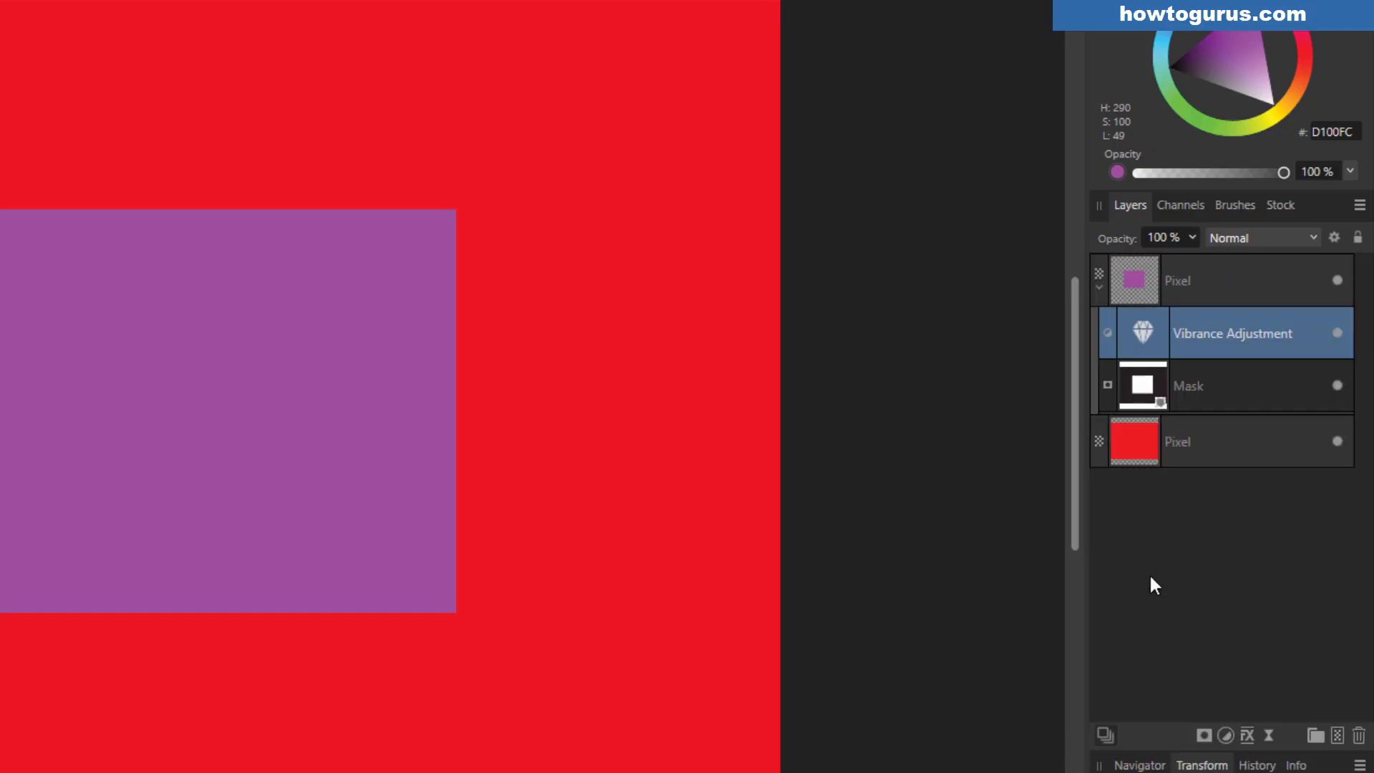
pyautogui.moveTo(1209, 342)
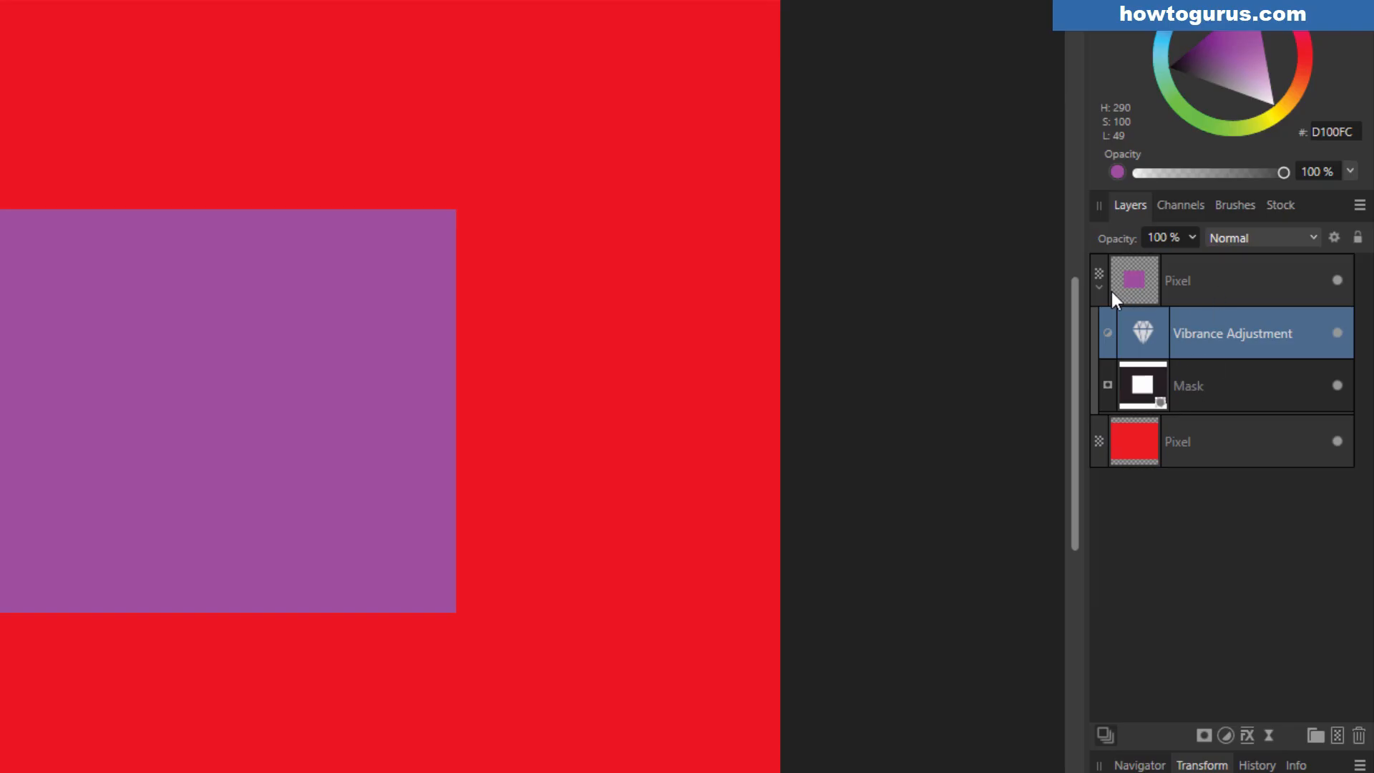
pyautogui.click(1100, 286)
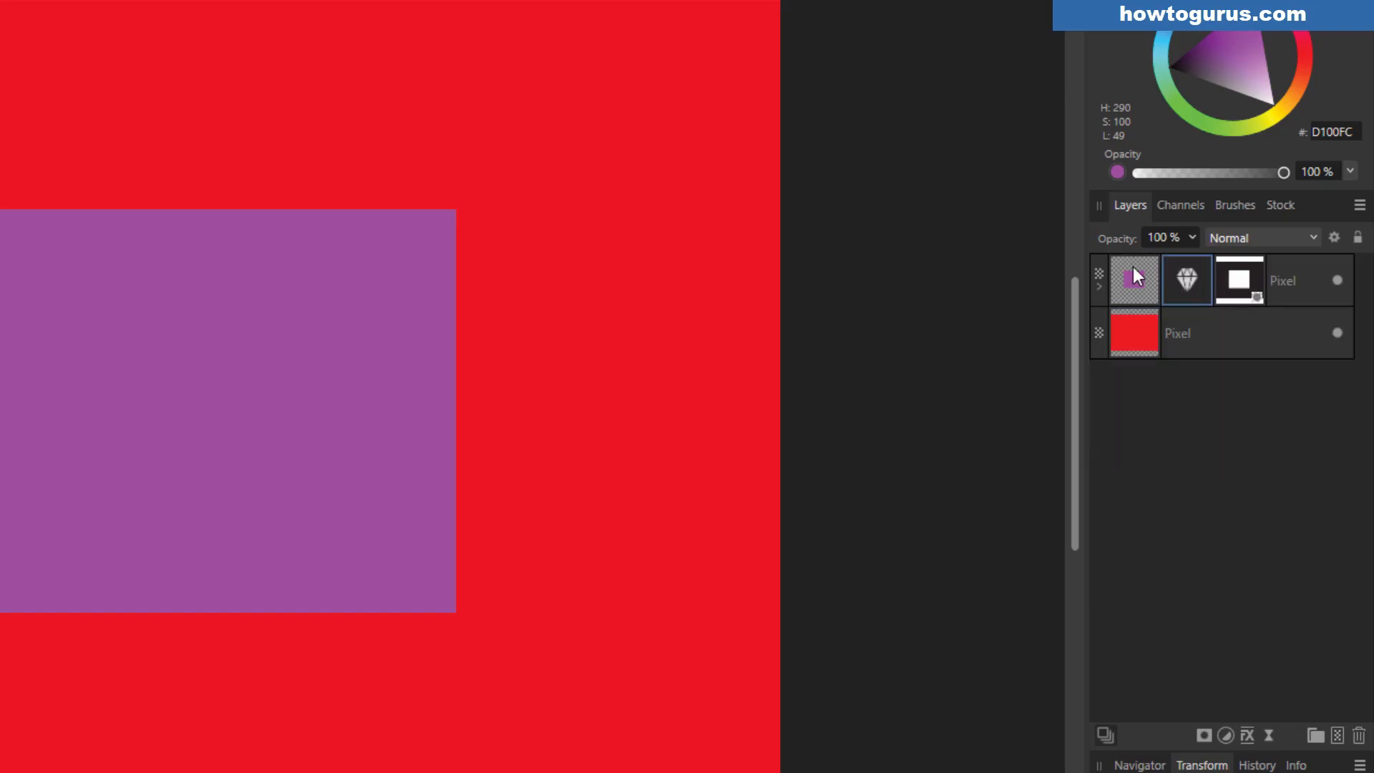
pyautogui.moveTo(1134, 298)
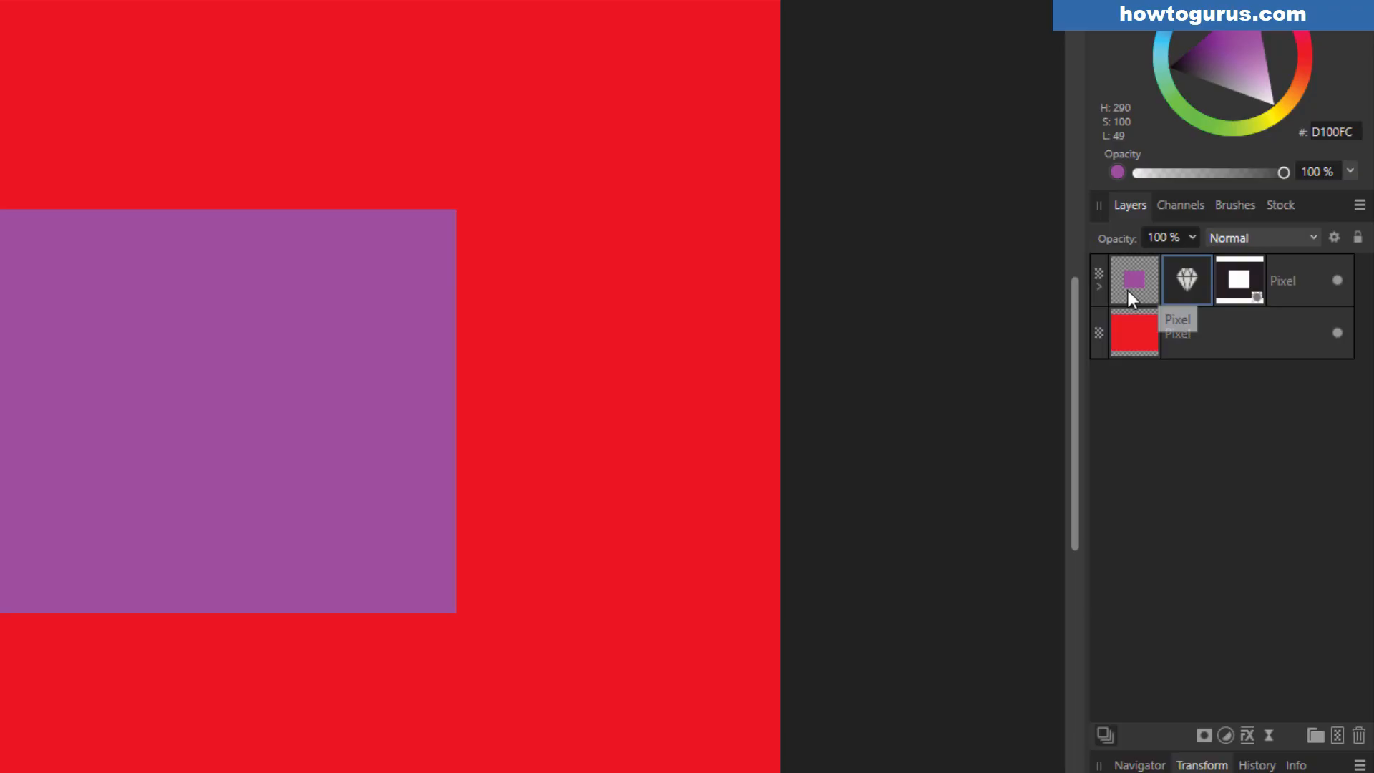
pyautogui.click(1101, 286)
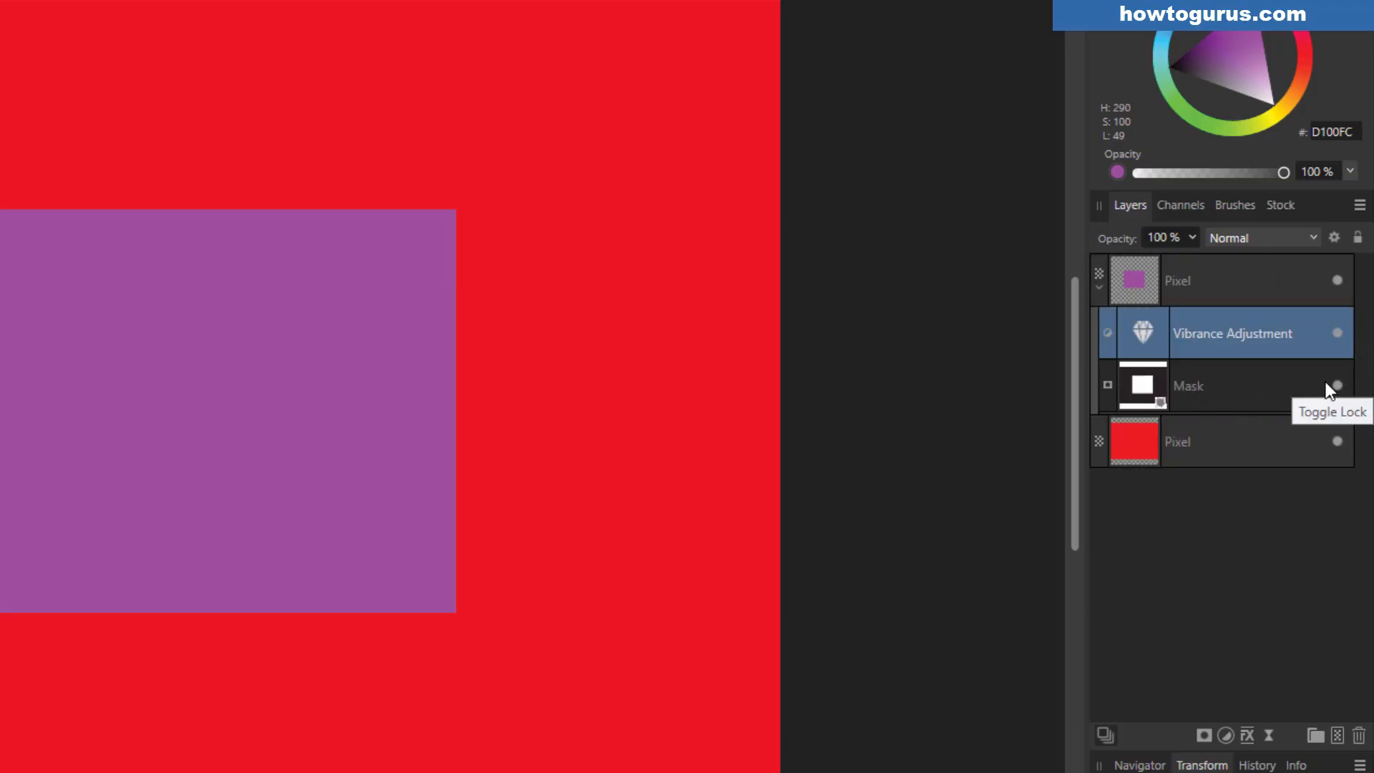
pyautogui.moveTo(1254, 418)
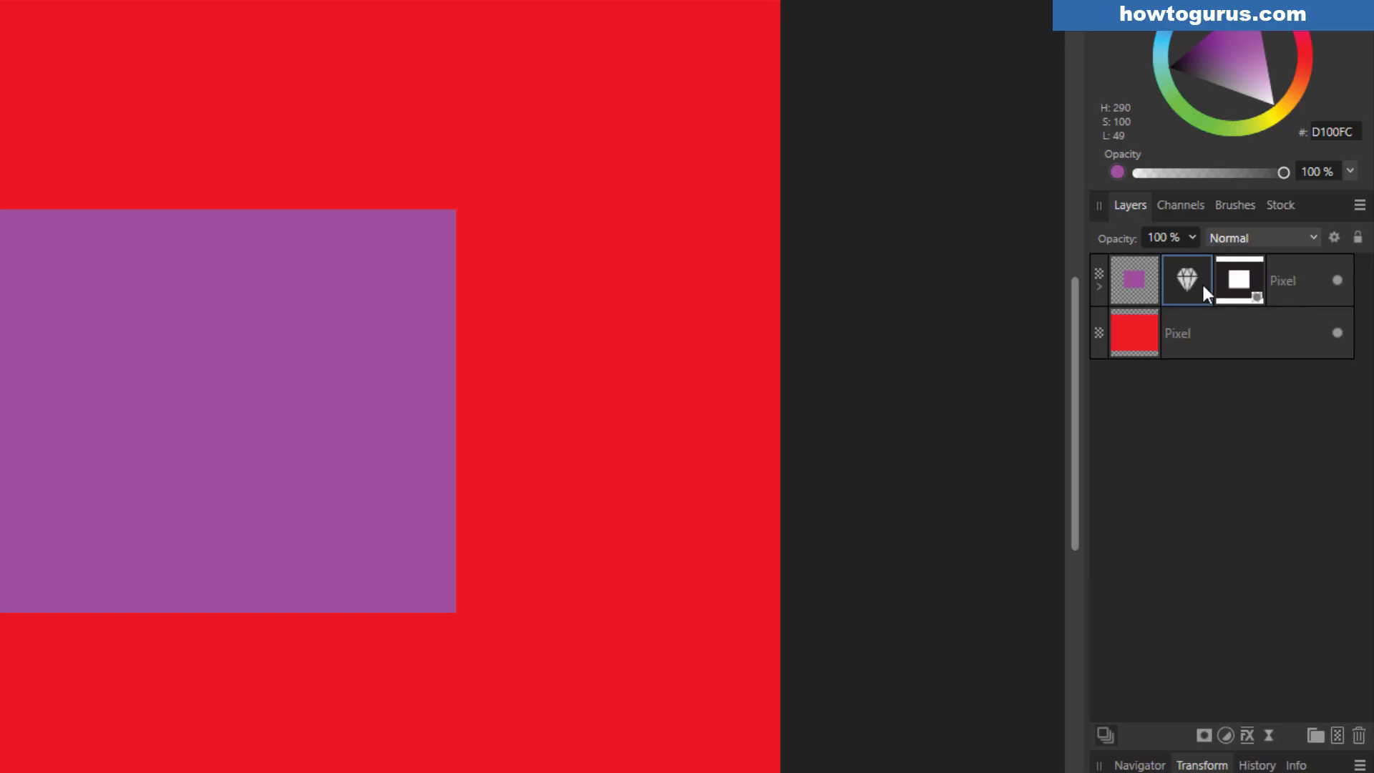
pyautogui.moveTo(1188, 287)
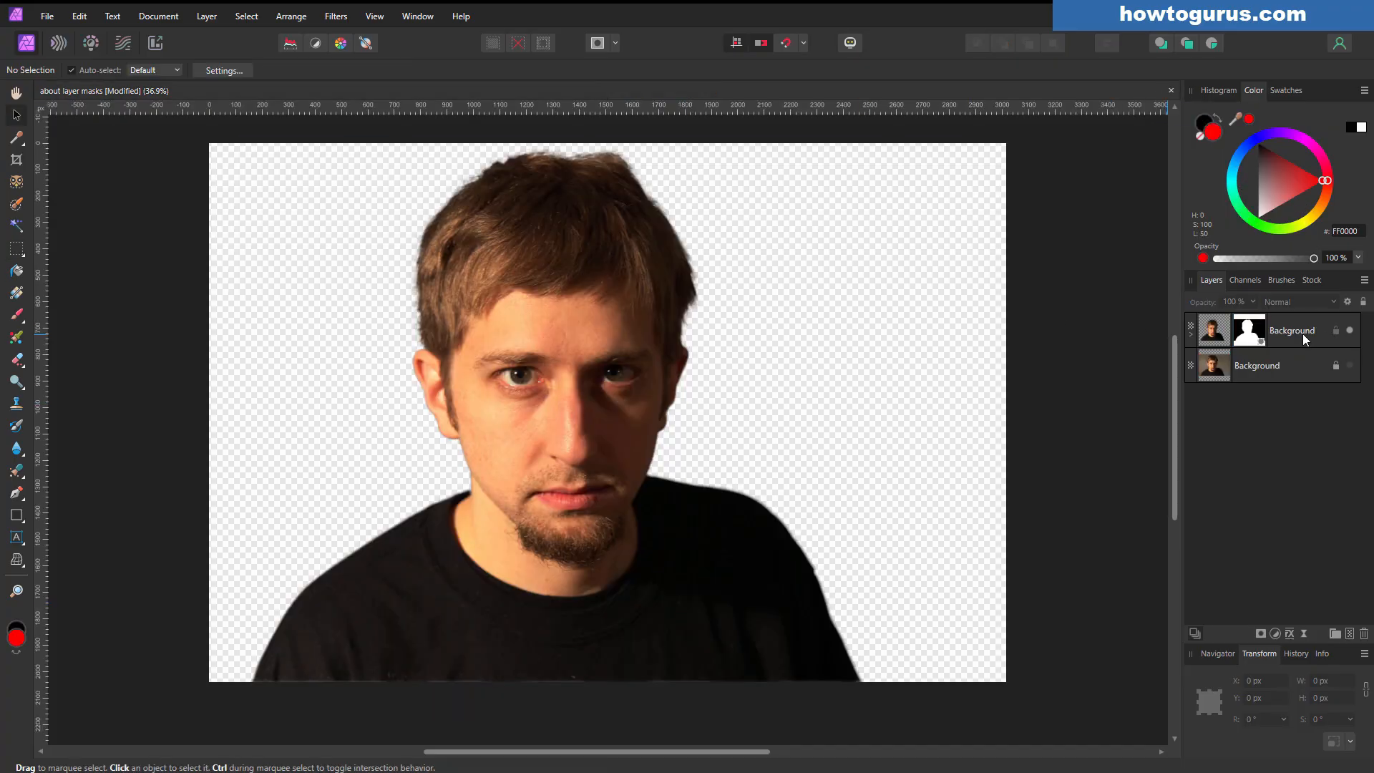
# Step: Delete the masked cut-out layer and duplicate the locked Background layer
pyautogui.click(1292, 331)
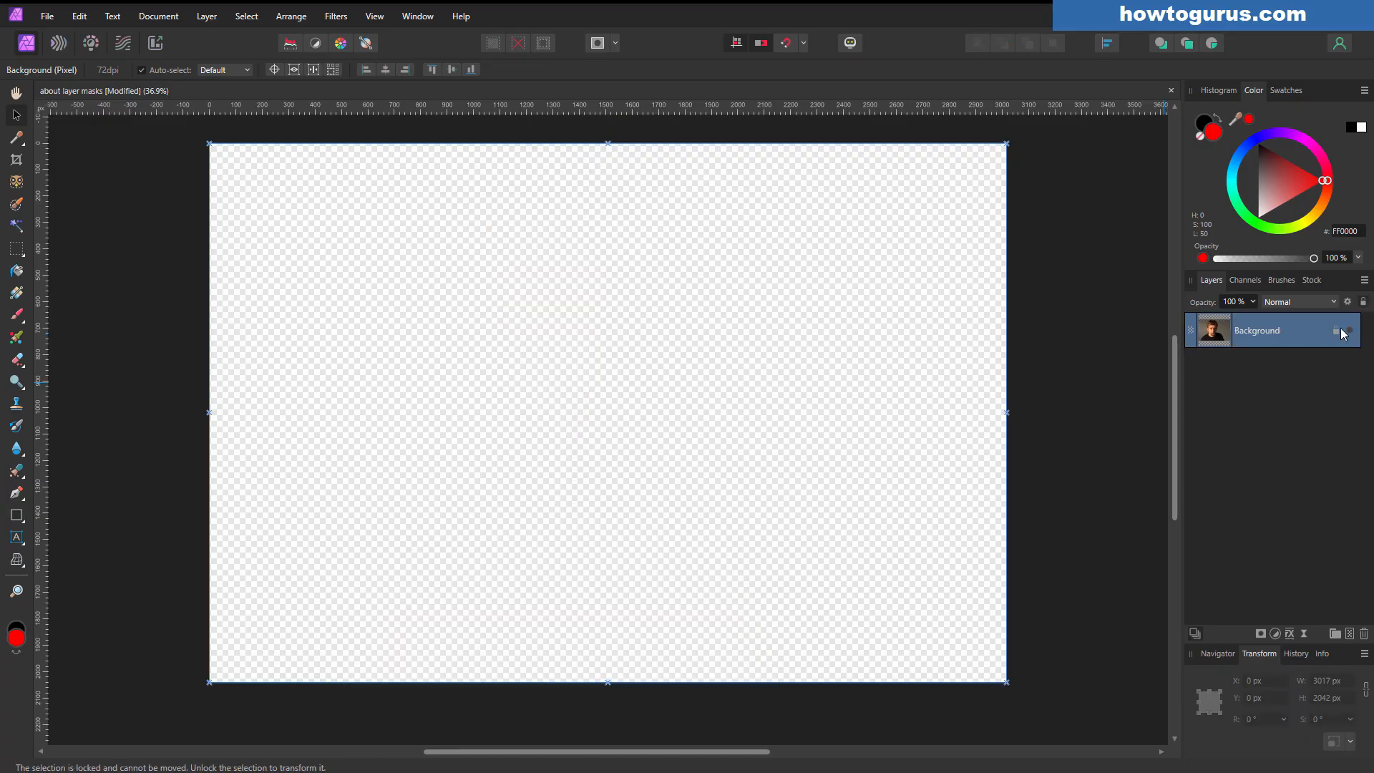
pyautogui.click(1336, 331)
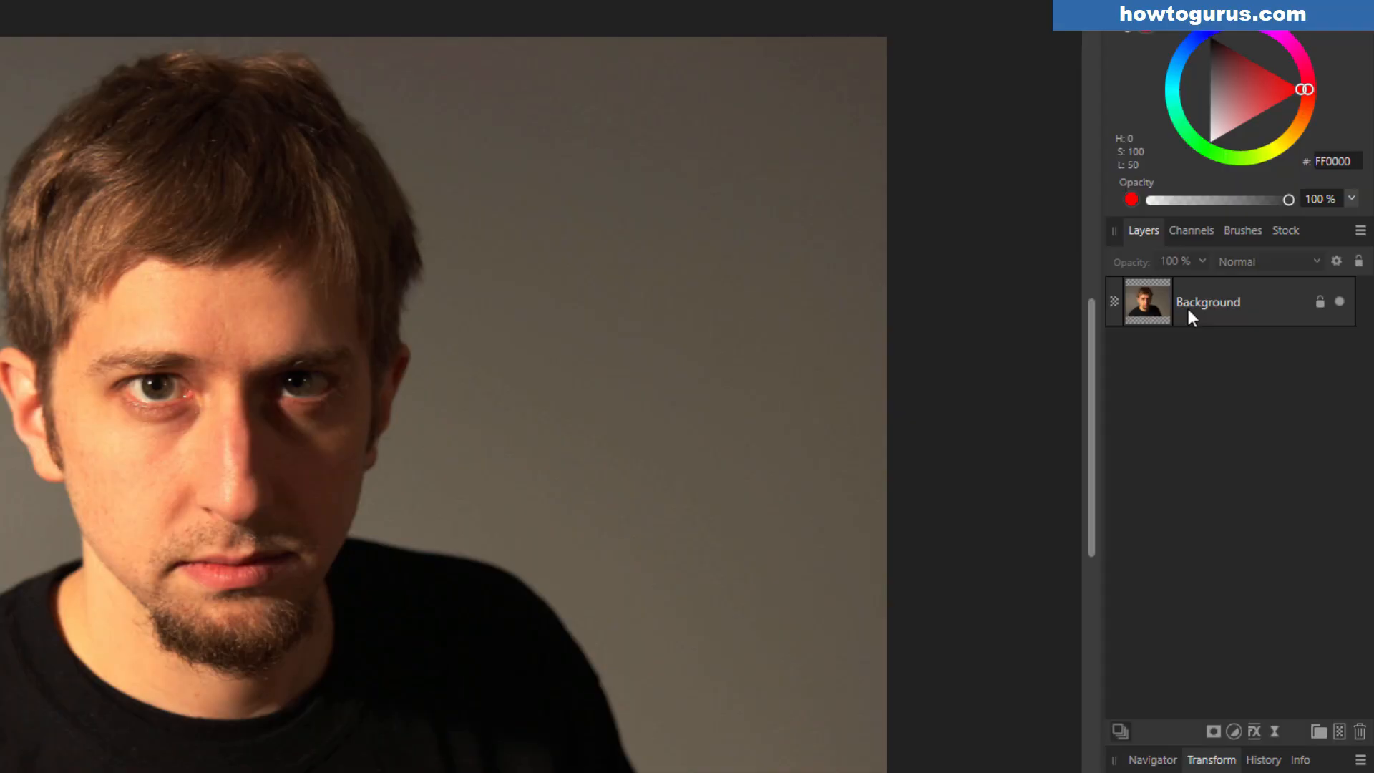
pyautogui.rightClick(1208, 301)
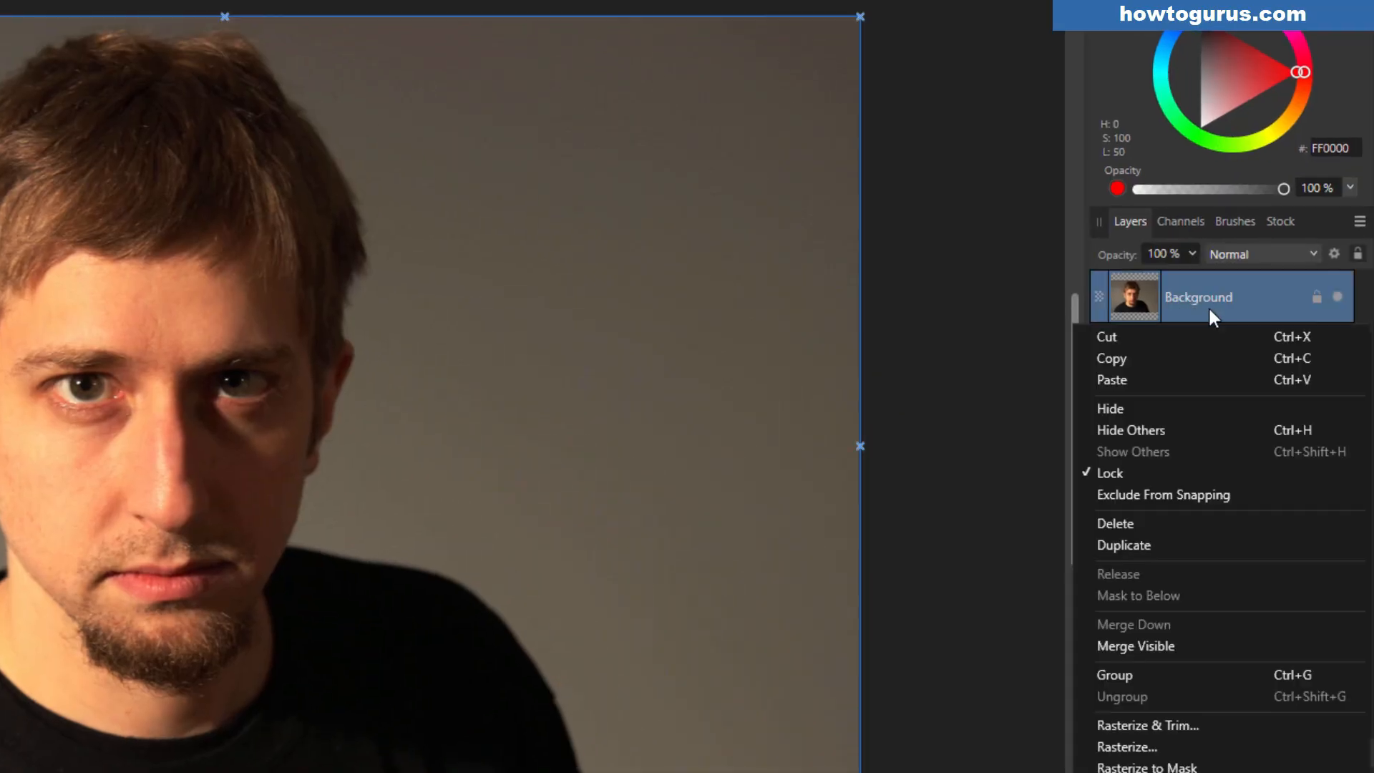
pyautogui.click(1125, 545)
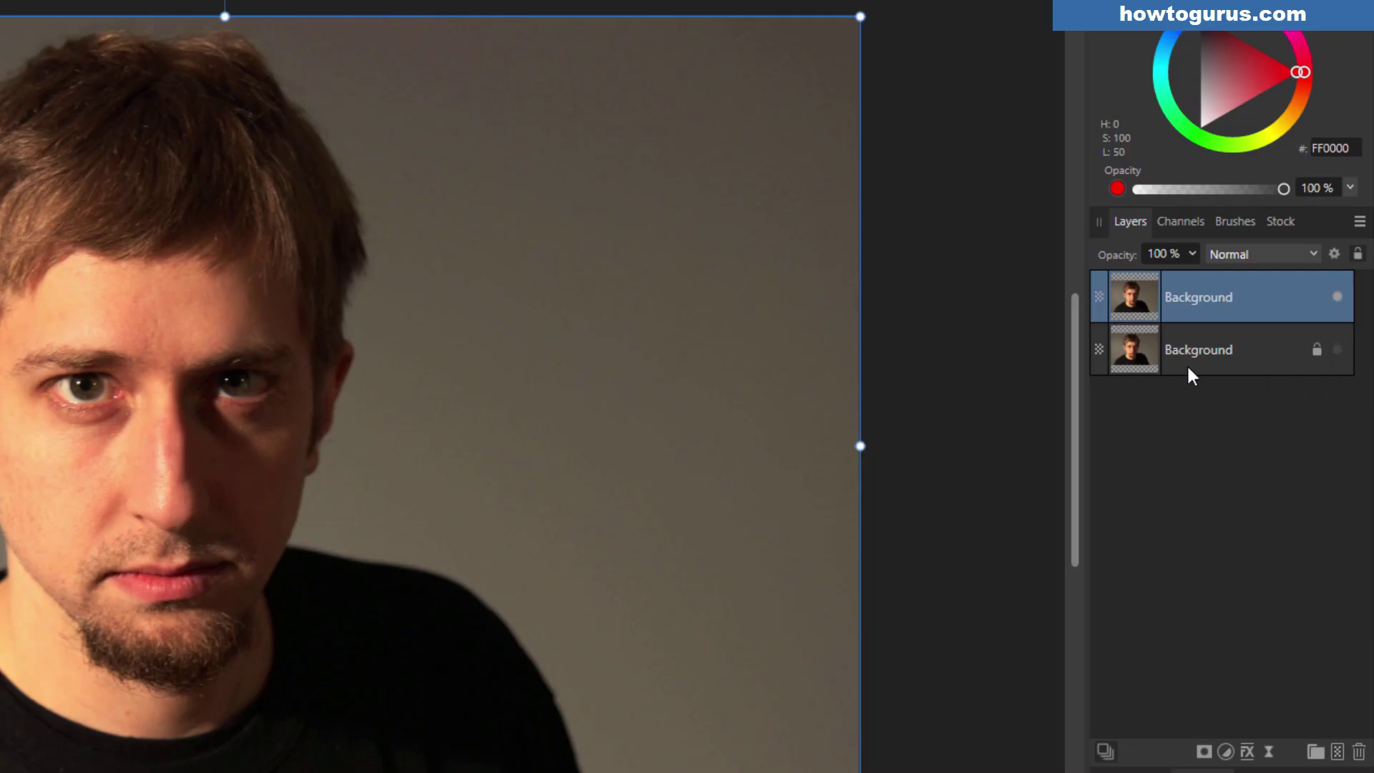
pyautogui.moveTo(1136, 308)
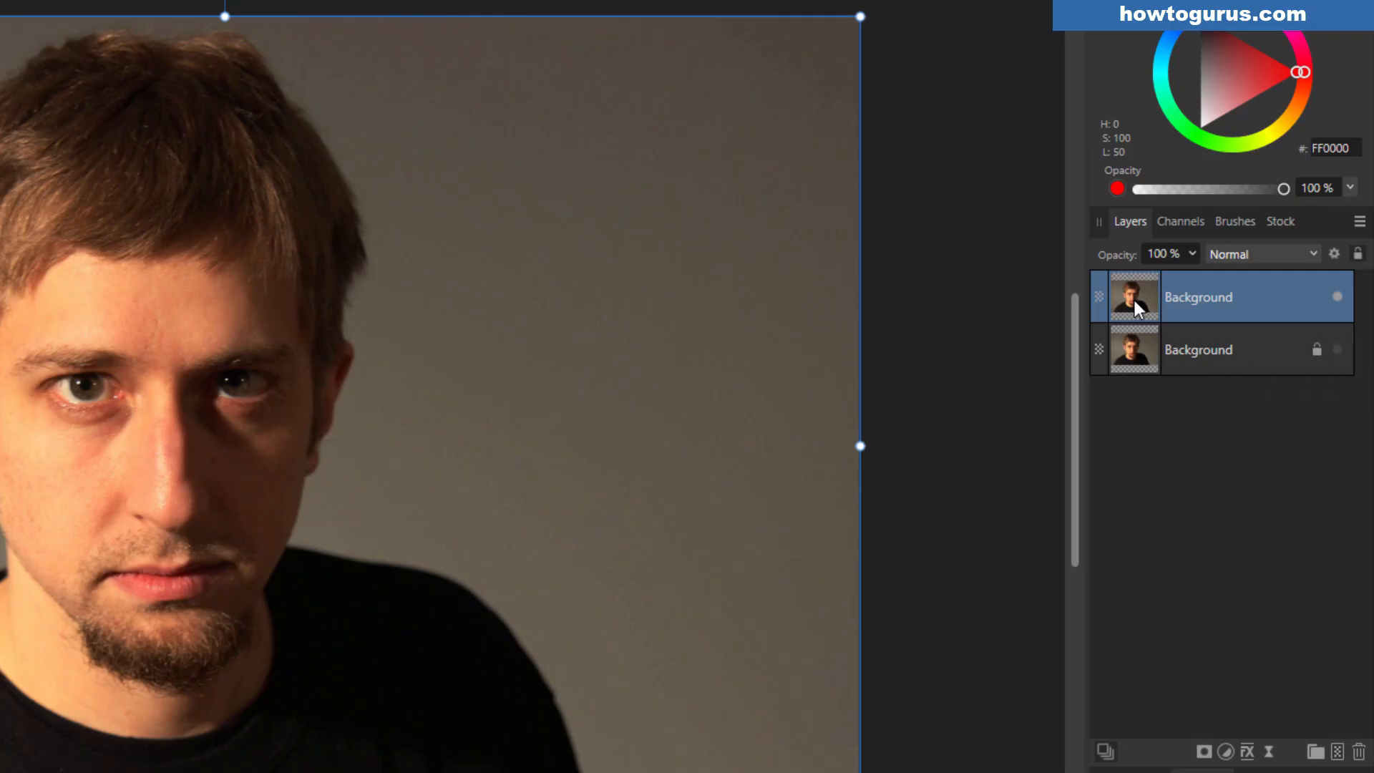
pyautogui.moveTo(1191, 368)
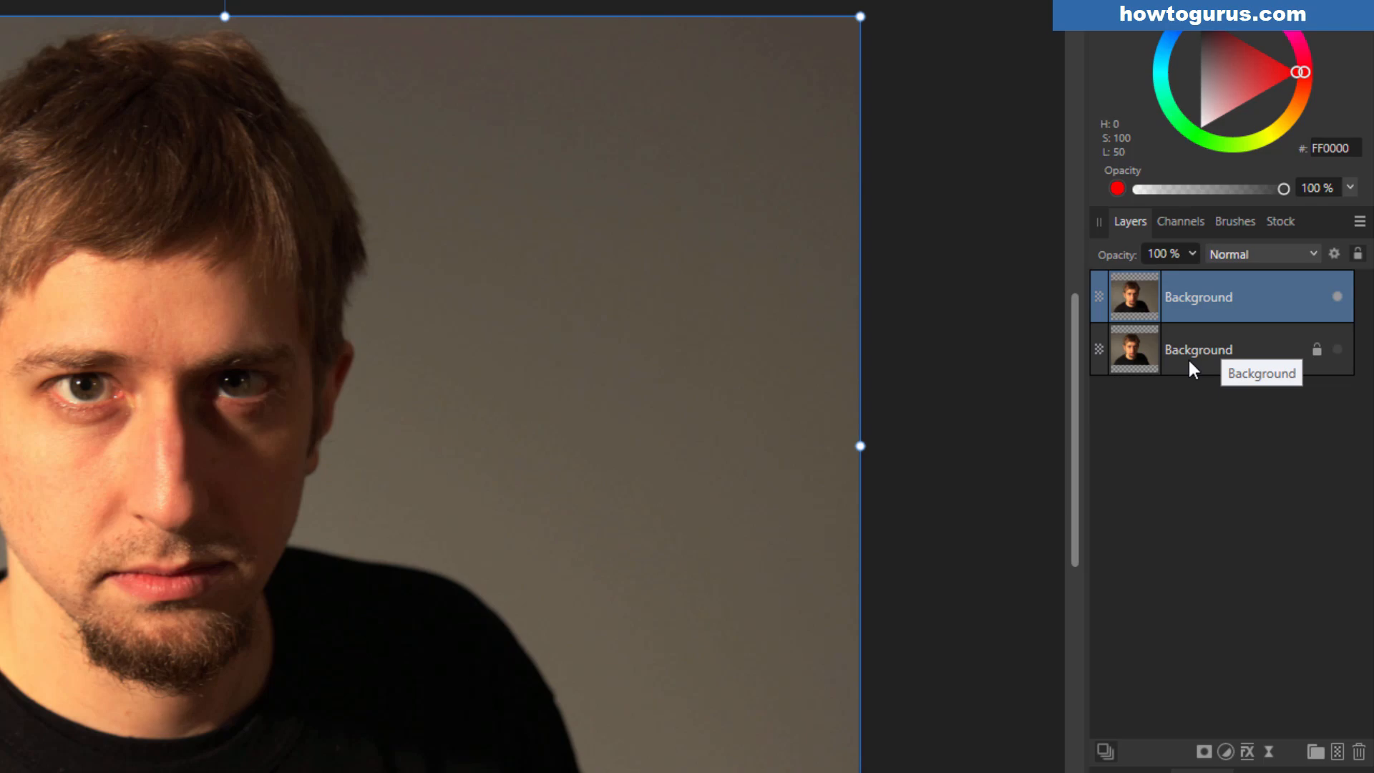
pyautogui.moveTo(1205, 367)
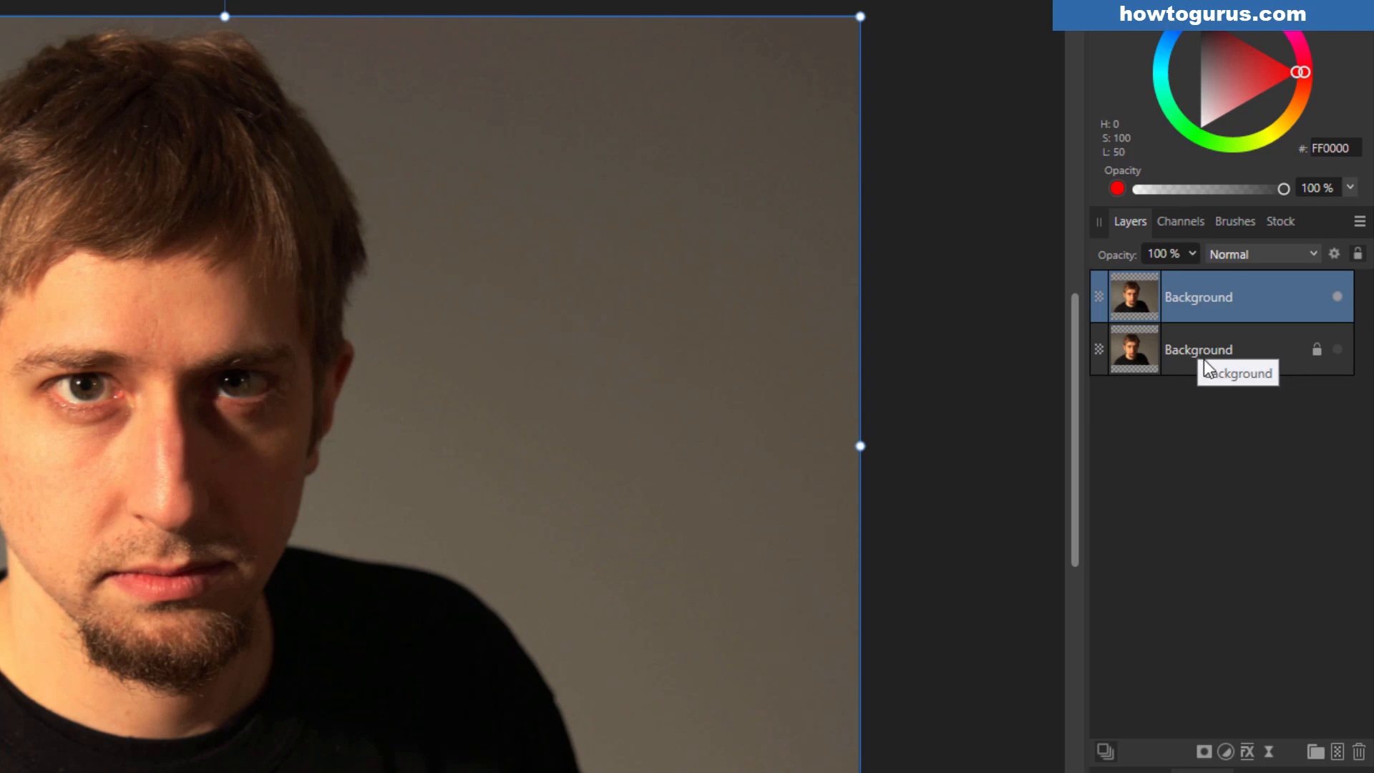
pyautogui.moveTo(1199, 314)
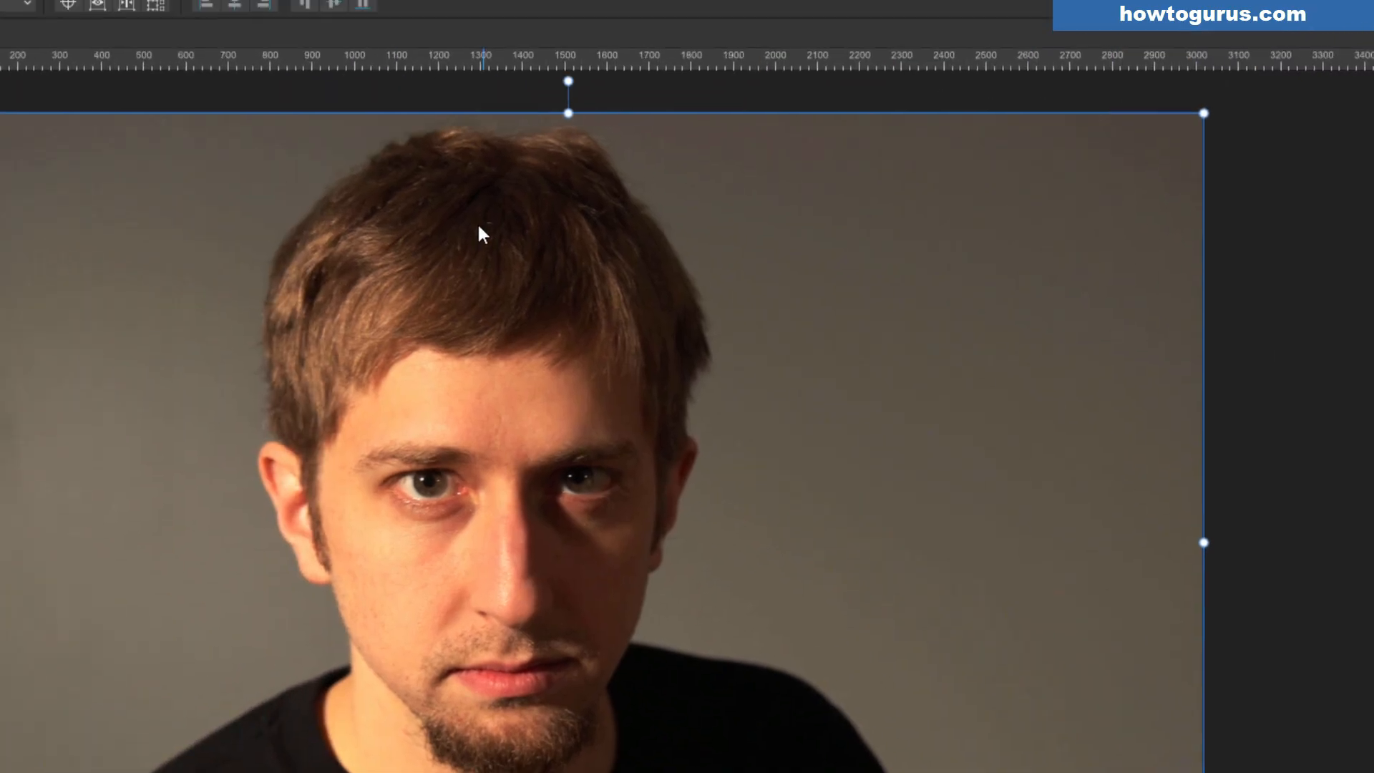
# Step: Run Select Subject on the duplicated Background layer
pyautogui.click(369, 19)
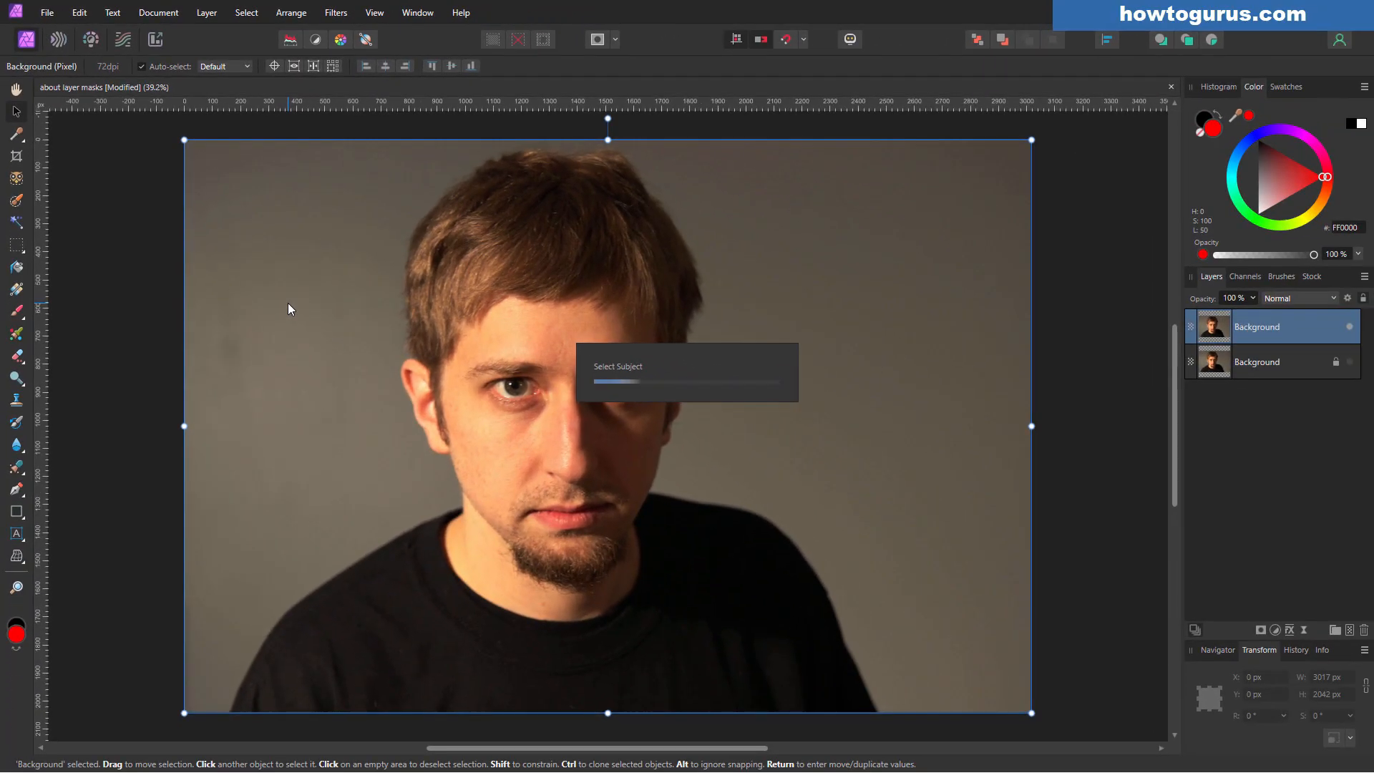
pyautogui.moveTo(307, 431)
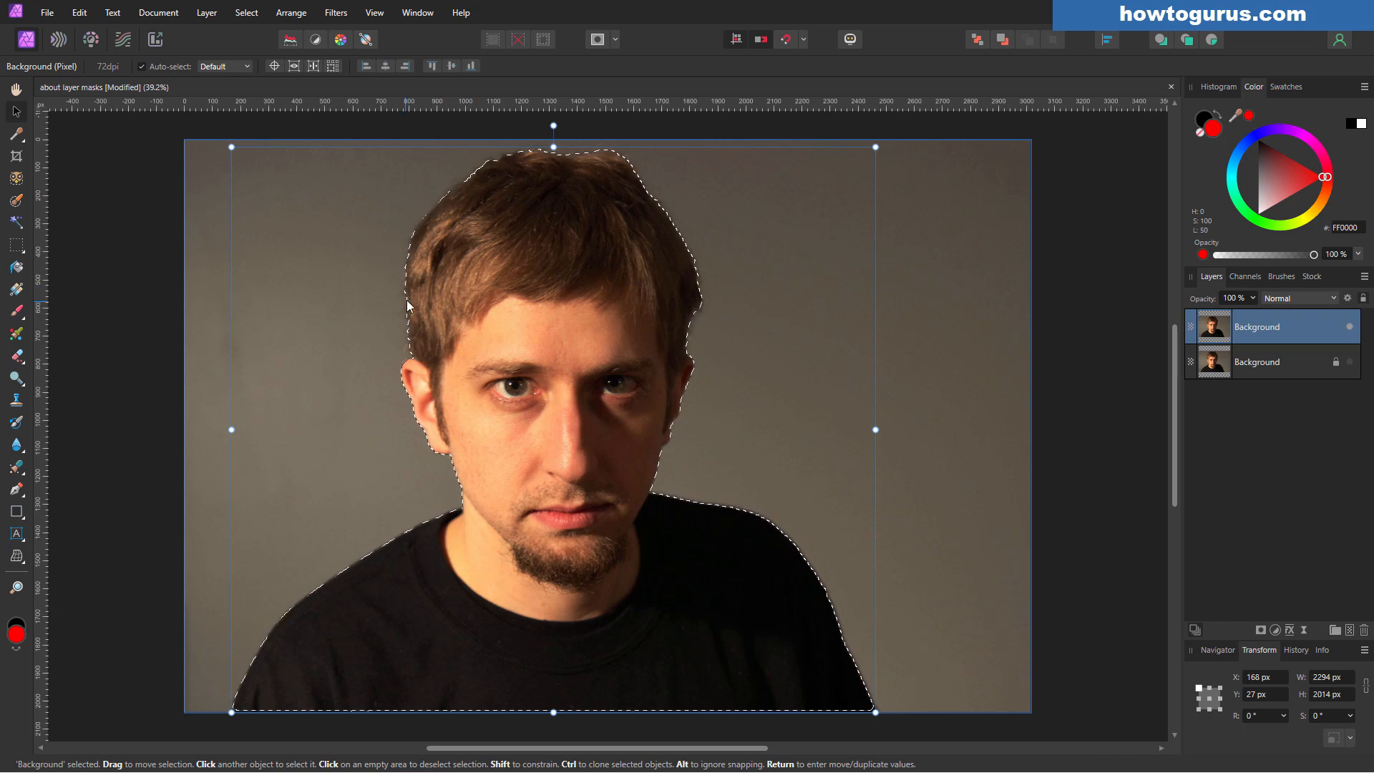
pyautogui.moveTo(692, 343)
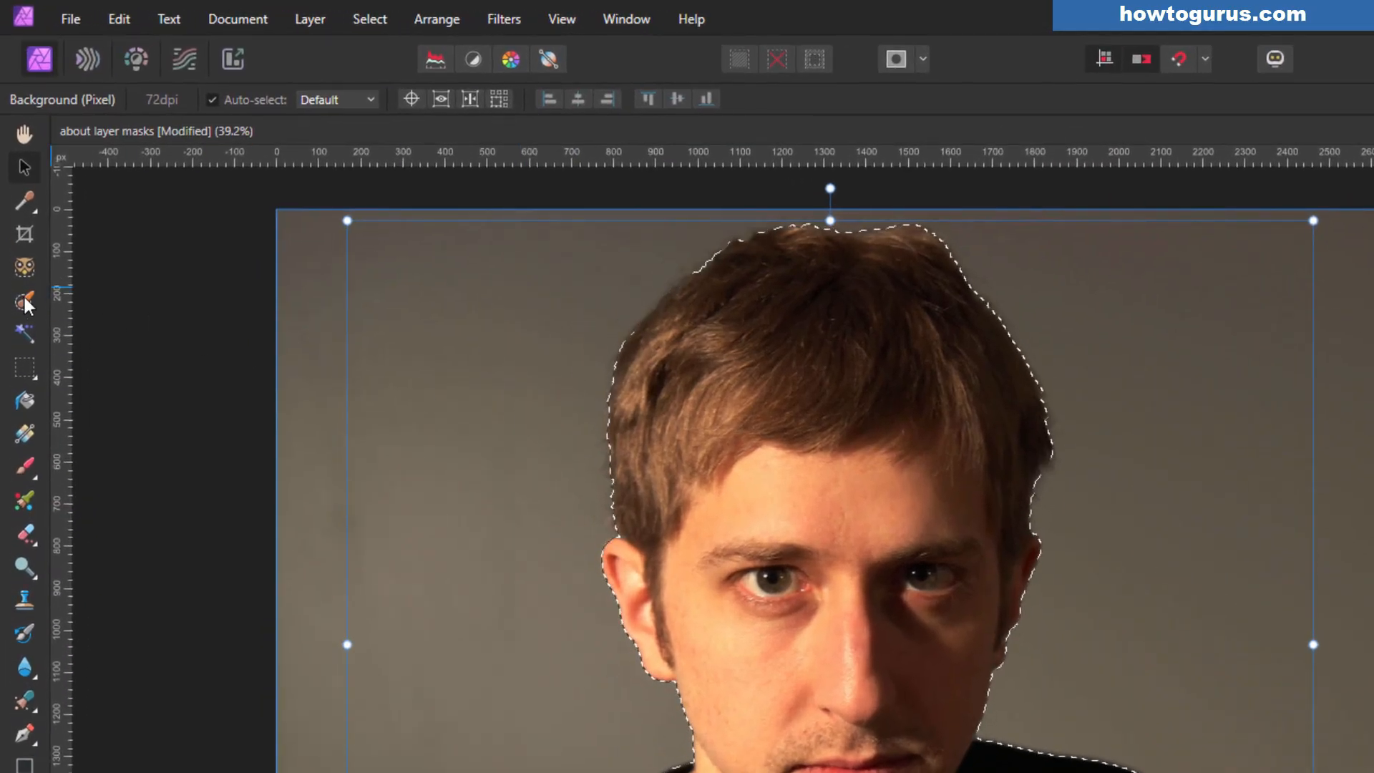
# Step: Switch to the selection brush and open the Refine Selection dialog
pyautogui.click(24, 301)
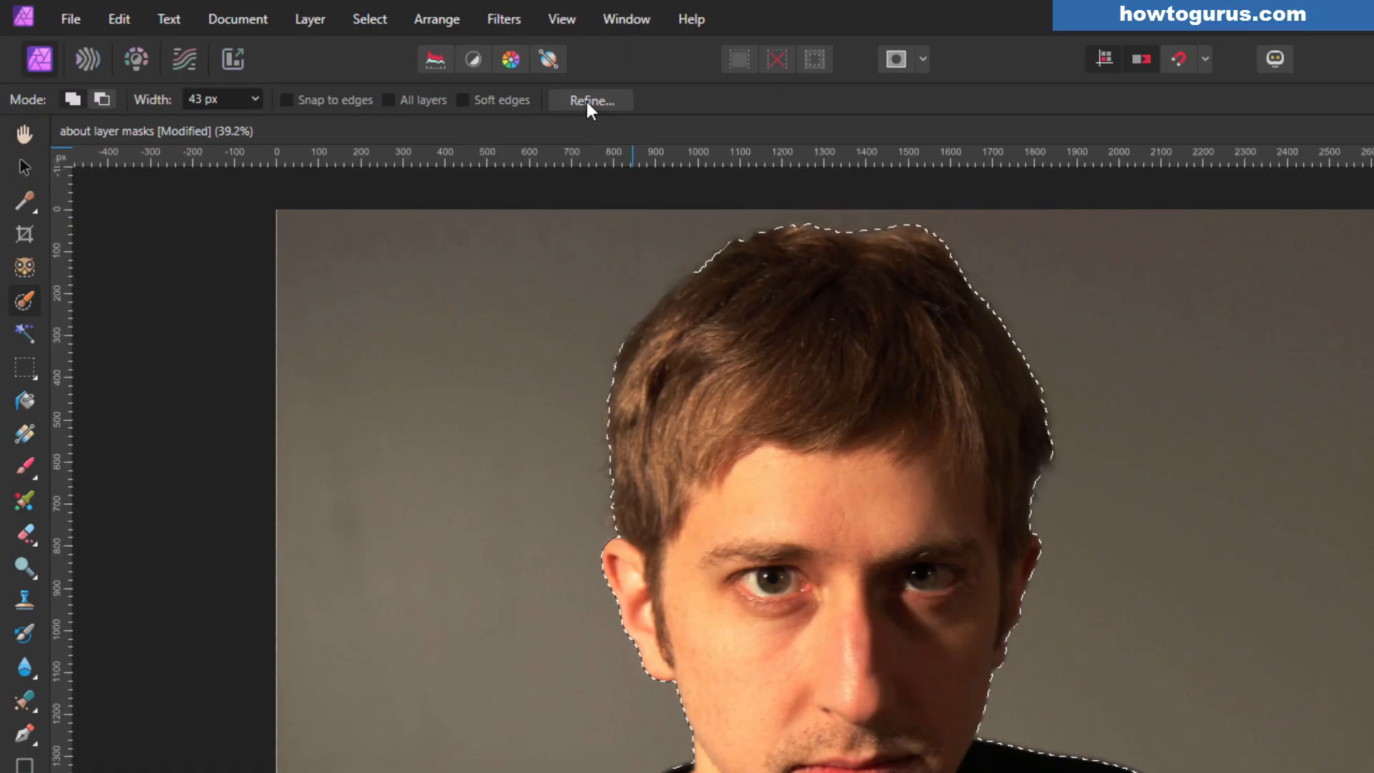
pyautogui.click(591, 98)
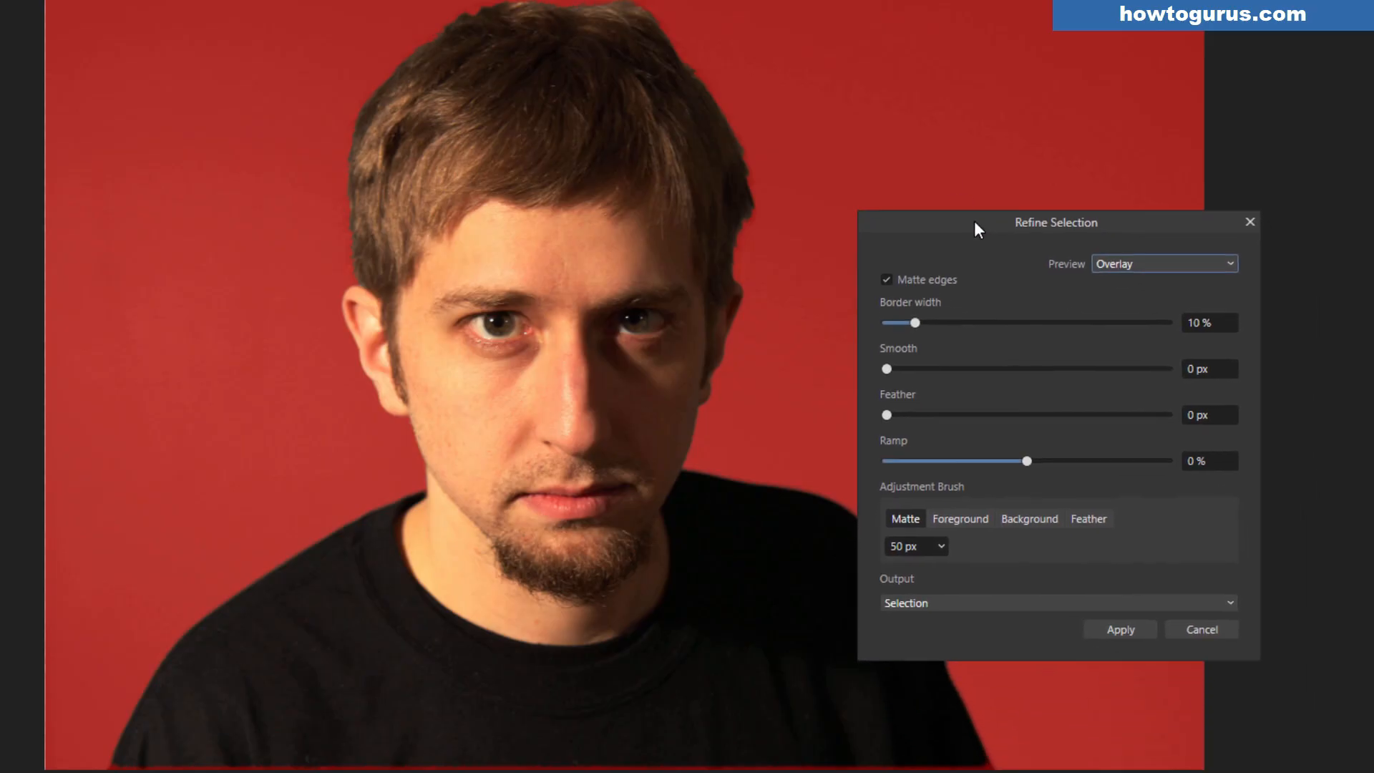
pyautogui.moveTo(723, 347)
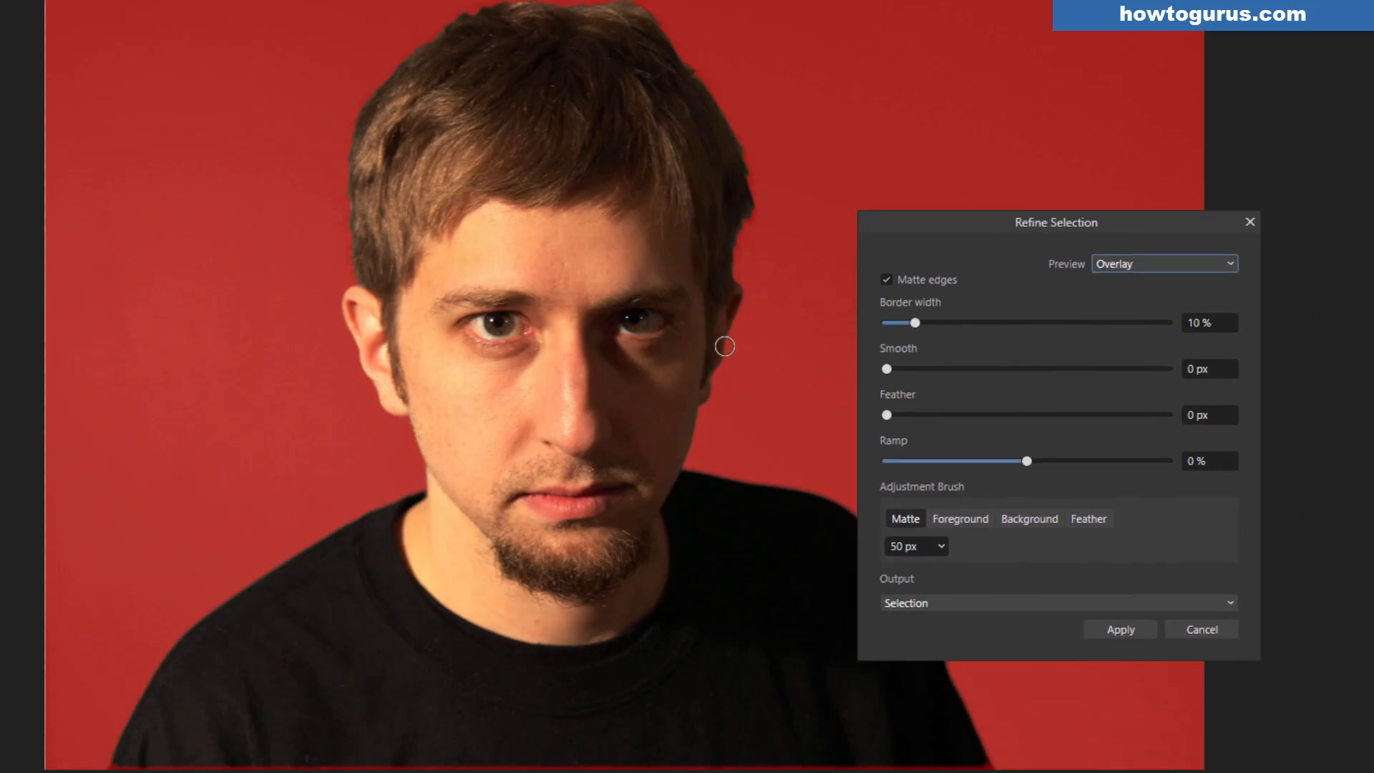
pyautogui.moveTo(396, 488)
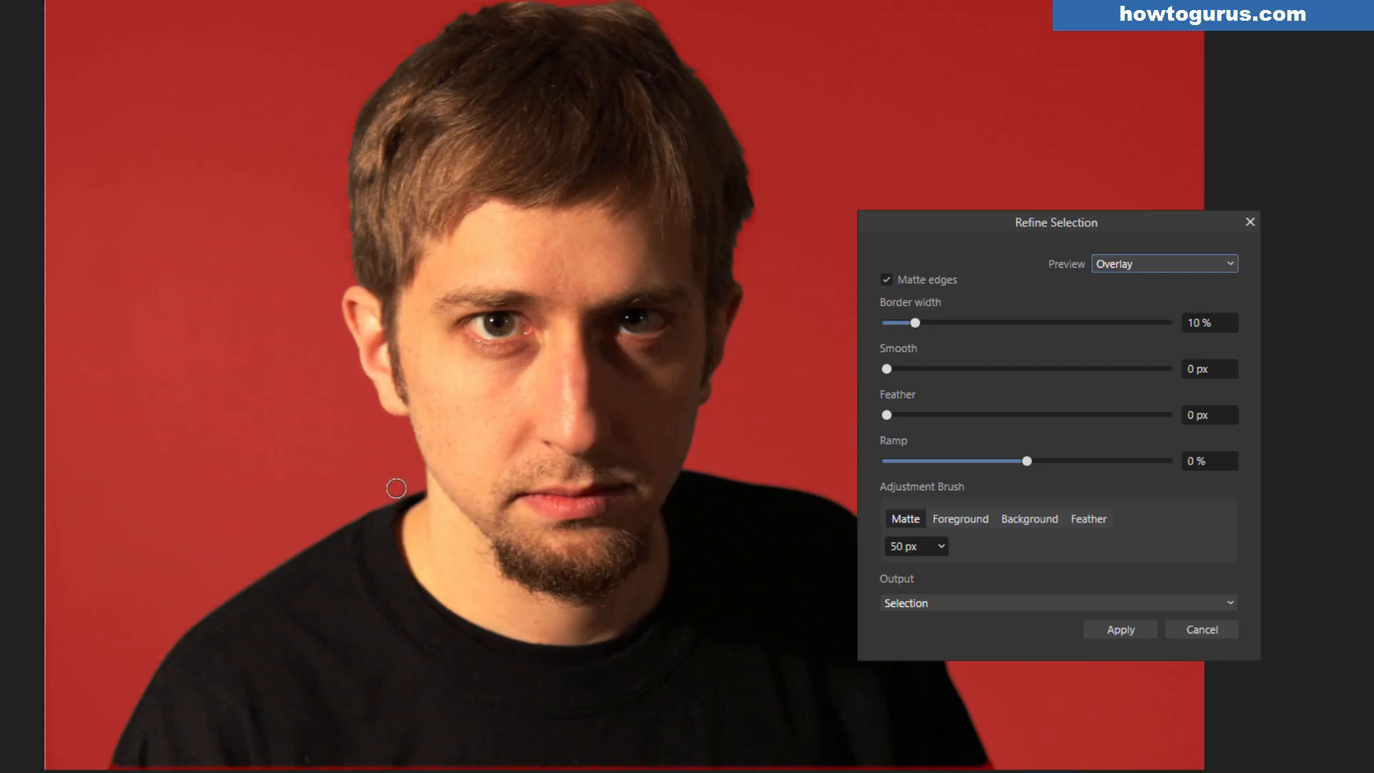
pyautogui.moveTo(352, 482)
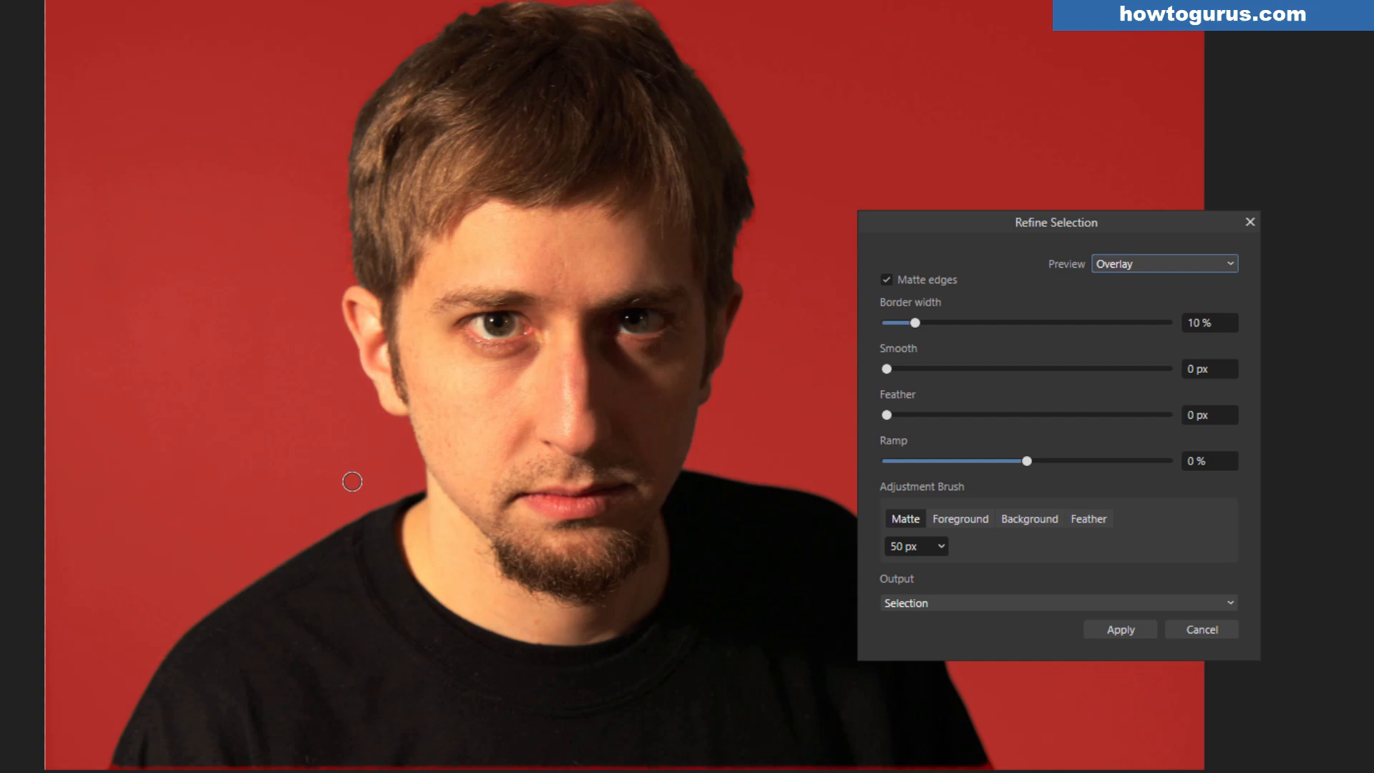
pyautogui.moveTo(265, 687)
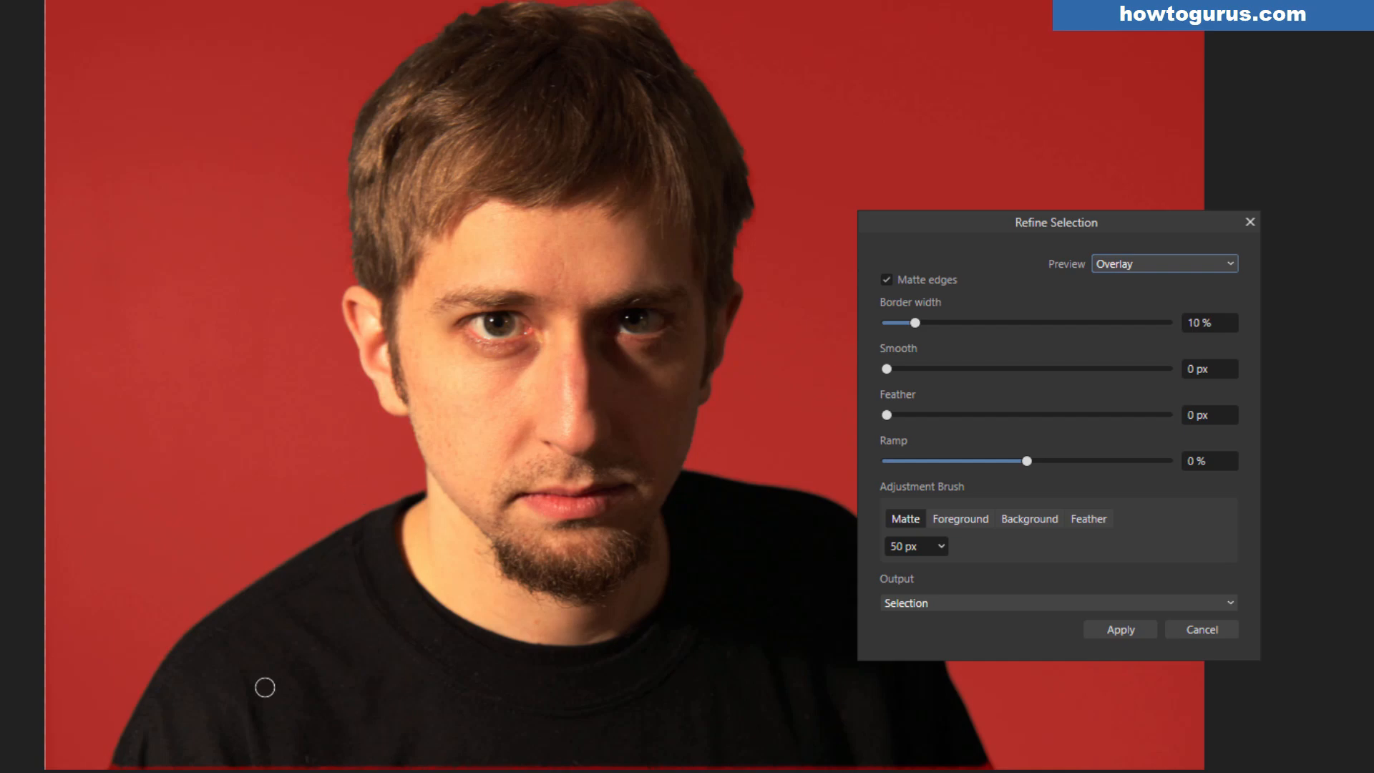
pyautogui.moveTo(271, 739)
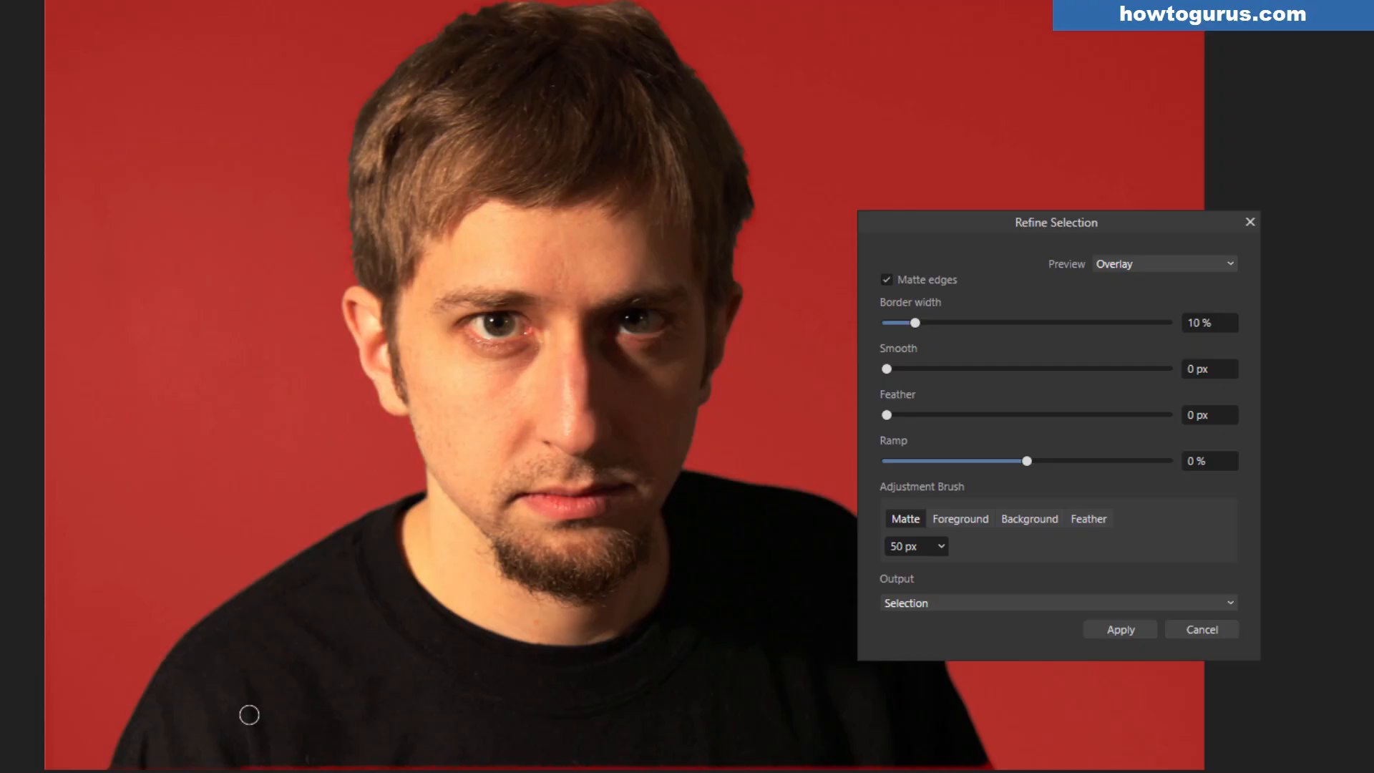
pyautogui.moveTo(358, 730)
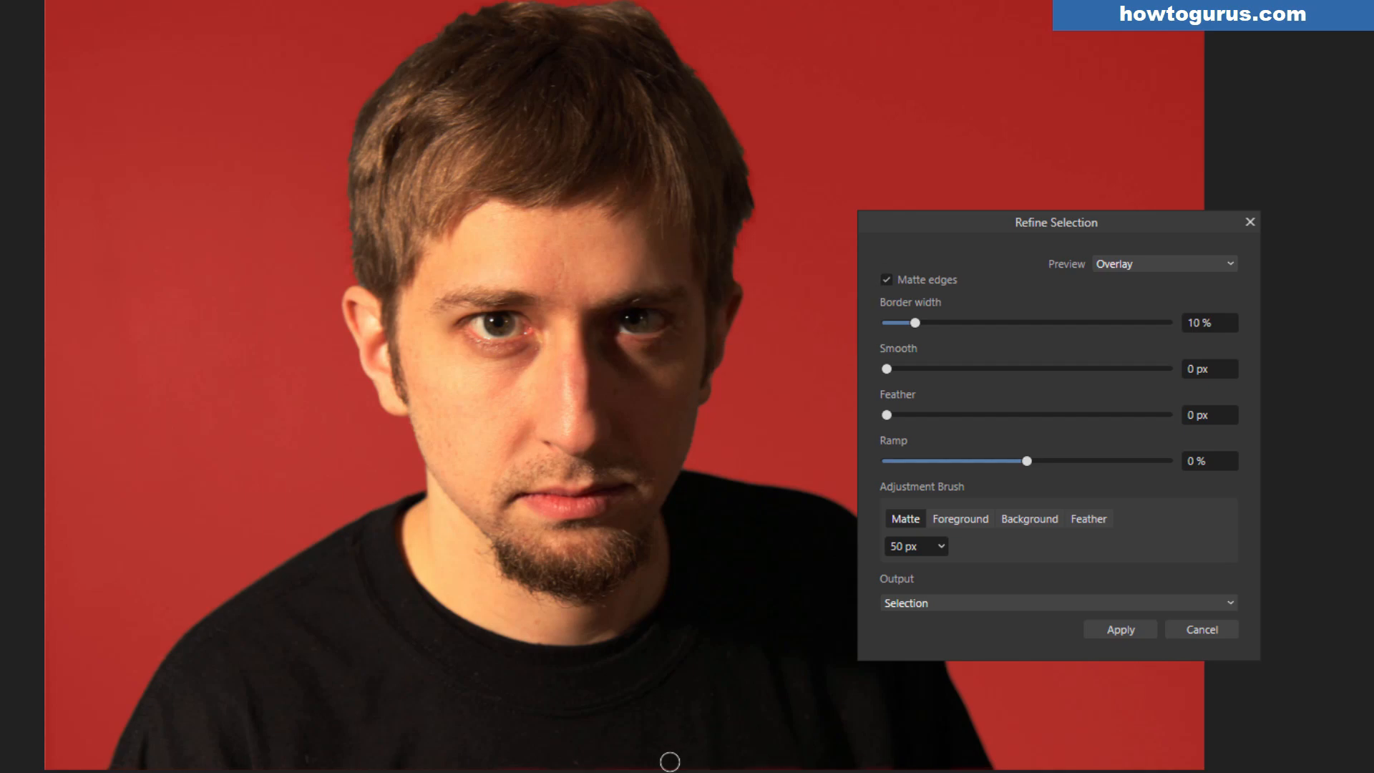
pyautogui.moveTo(832, 497)
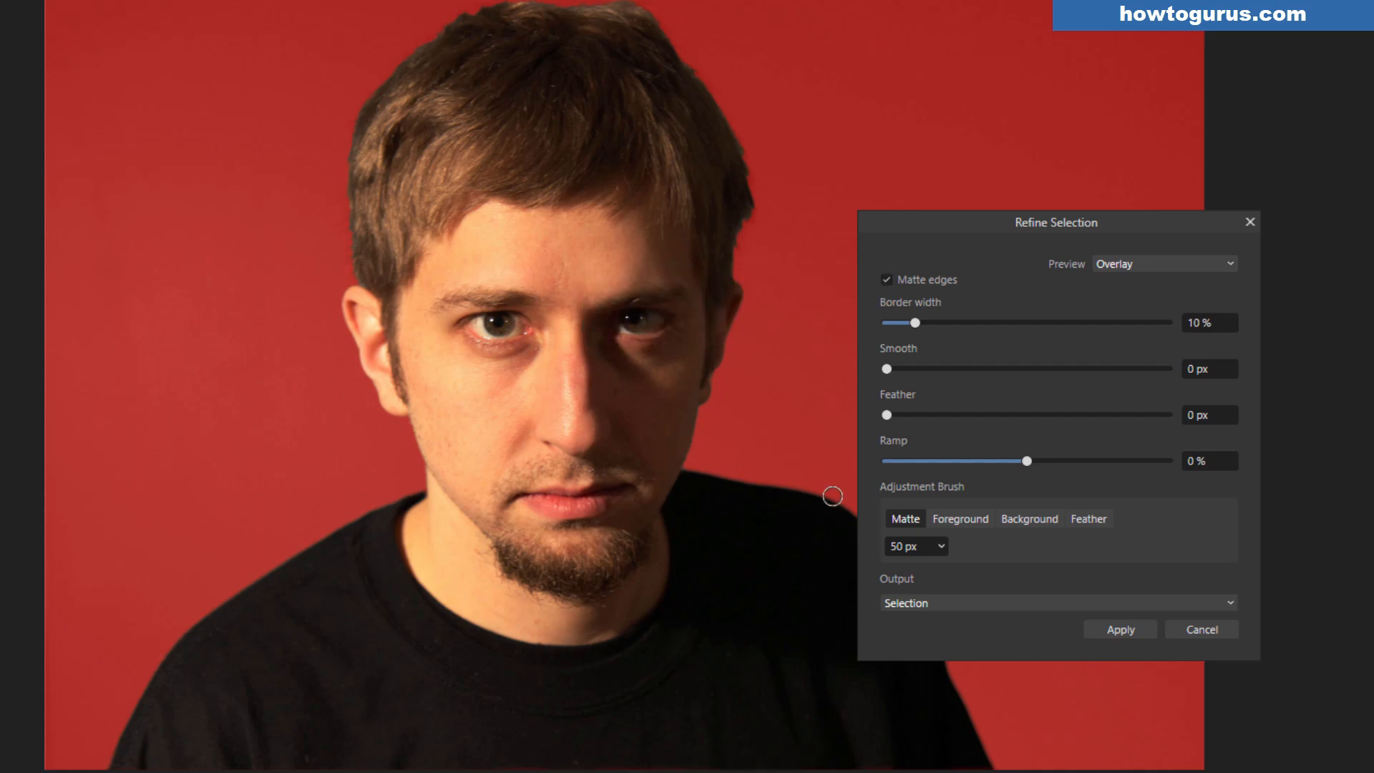
pyautogui.moveTo(739, 262)
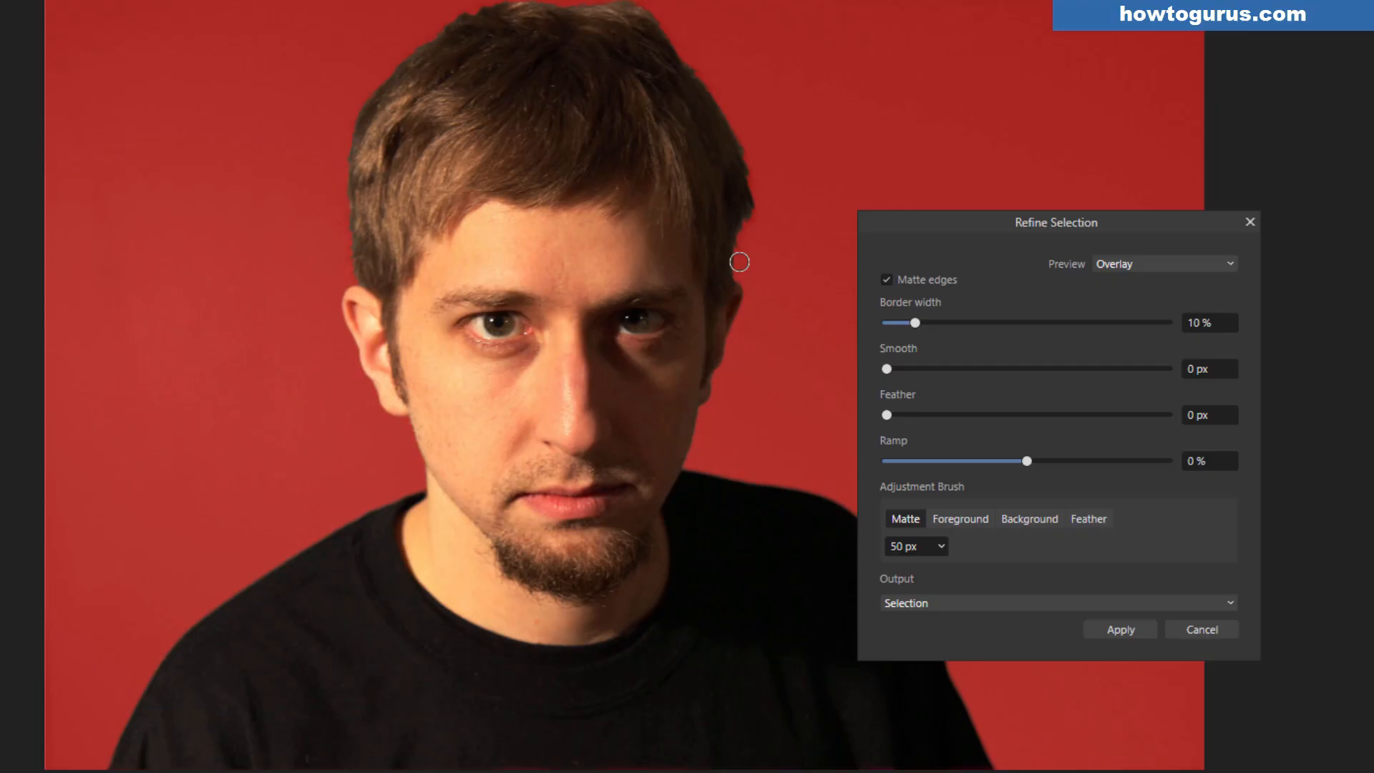
pyautogui.moveTo(768, 191)
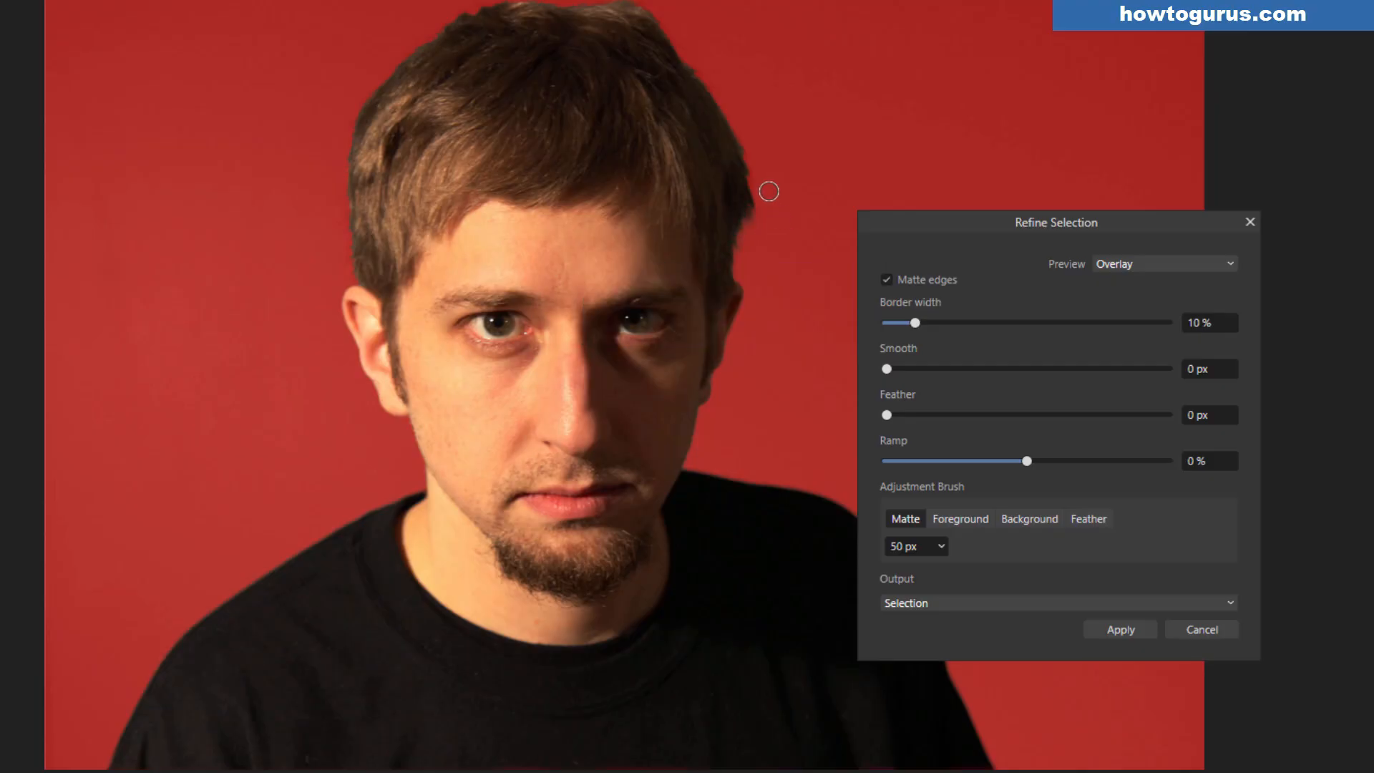
pyautogui.moveTo(711, 81)
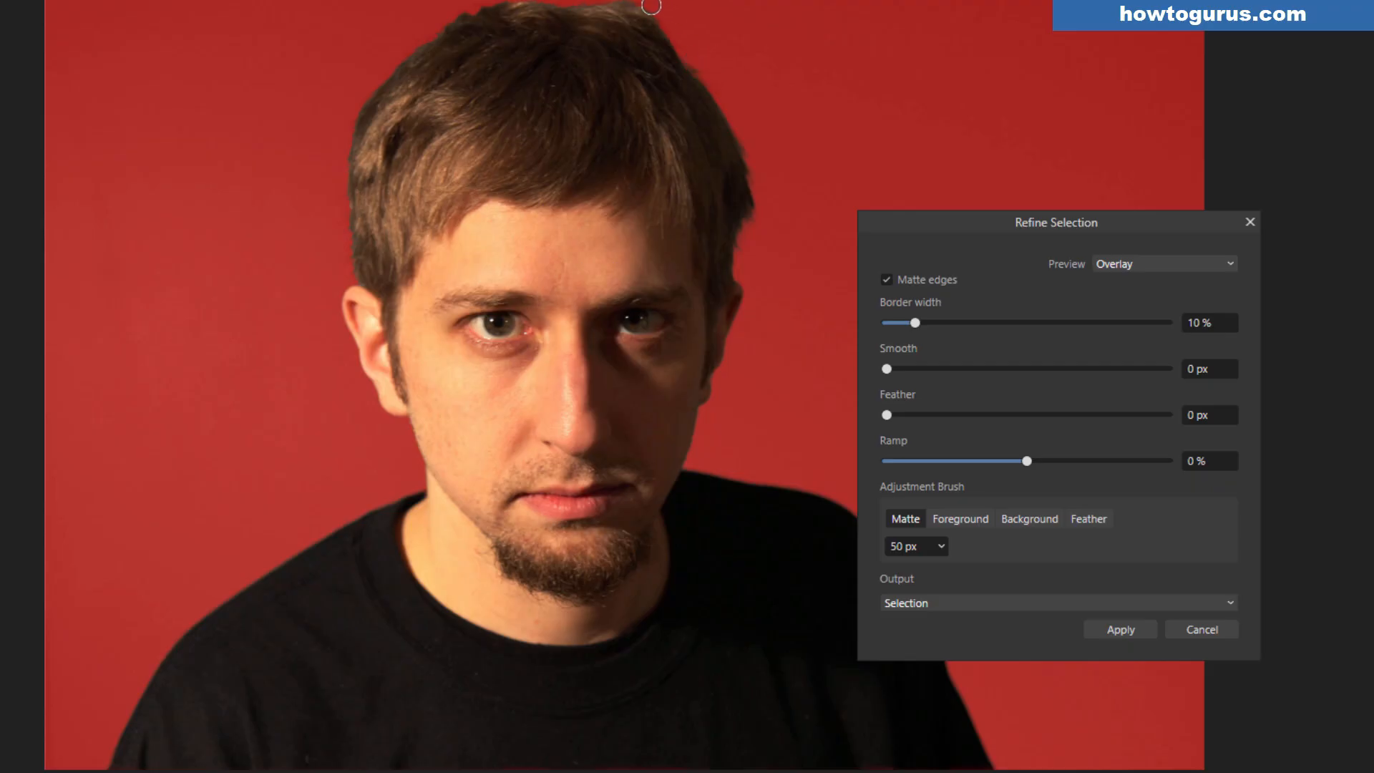
pyautogui.moveTo(389, 41)
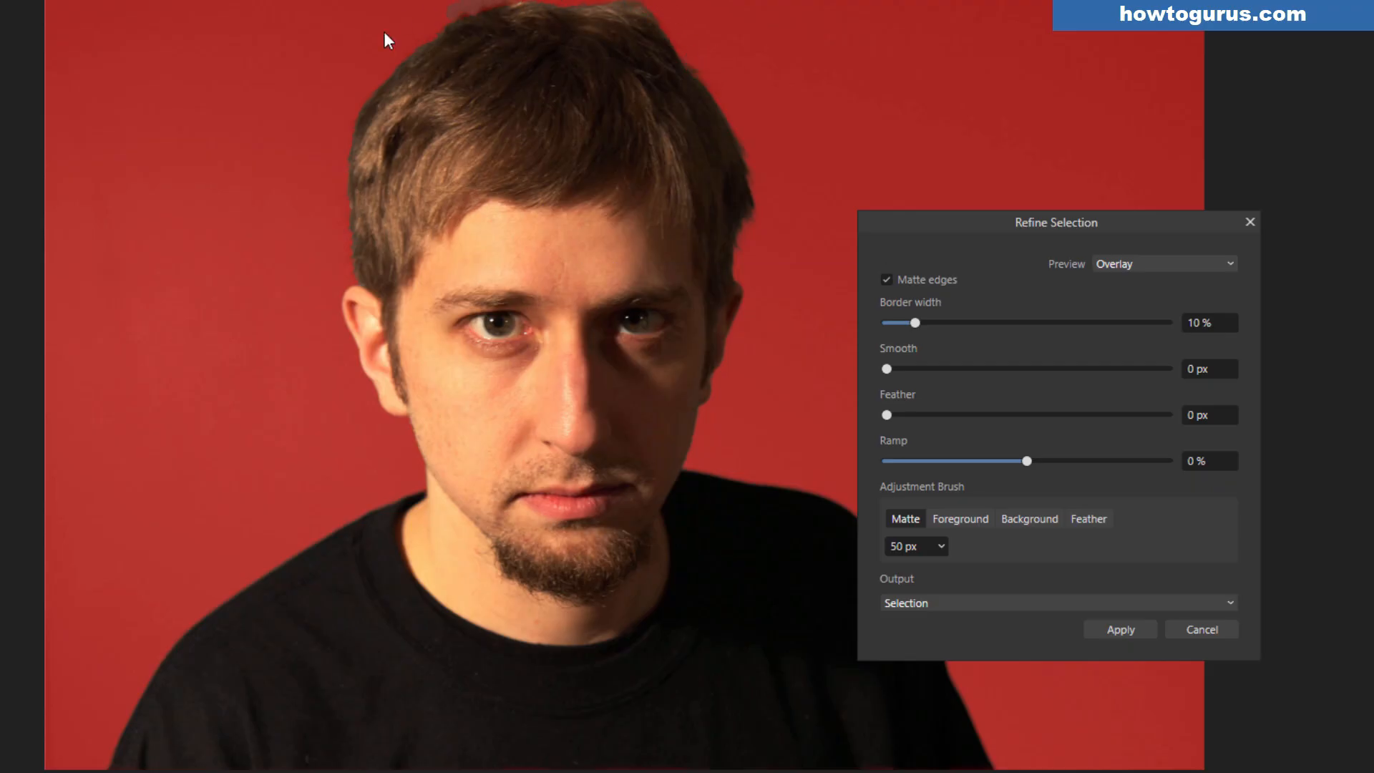
pyautogui.moveTo(340, 192)
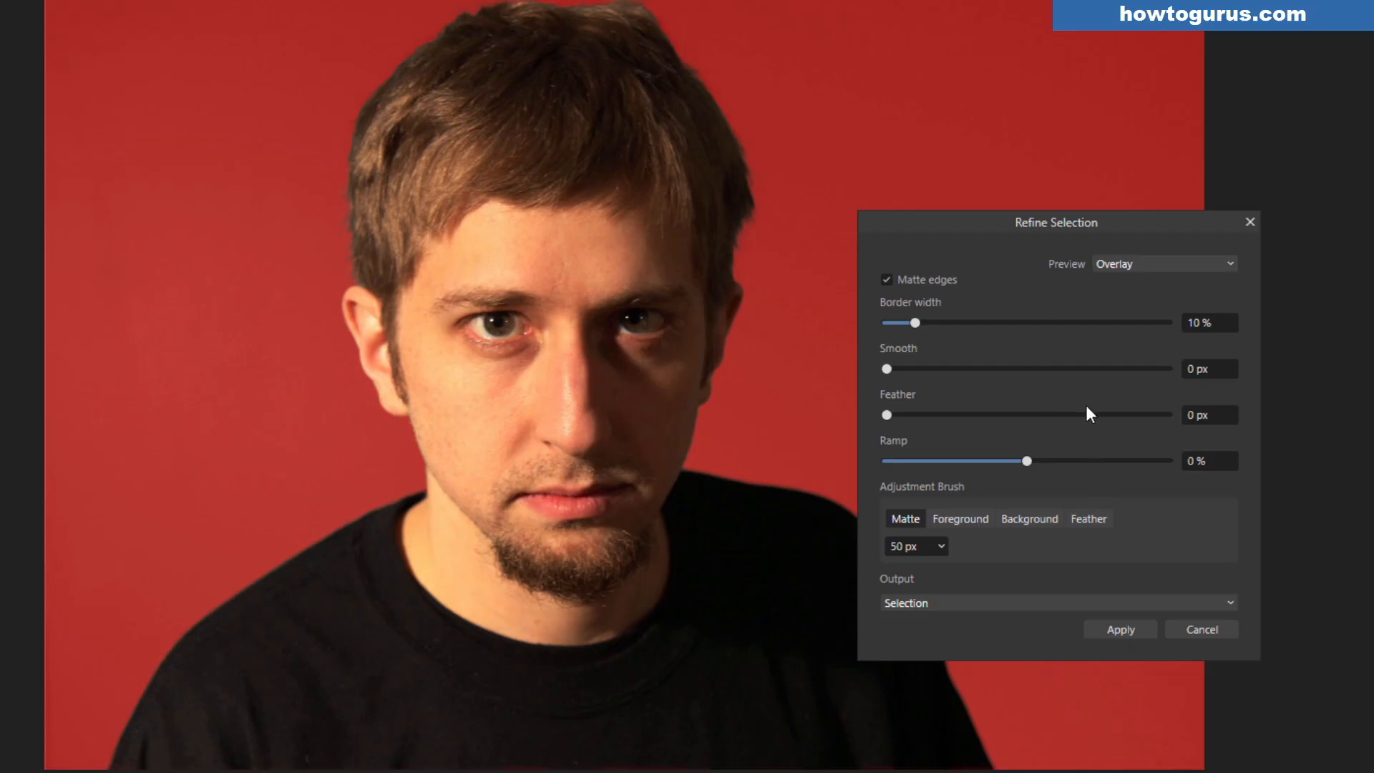
pyautogui.click(1057, 602)
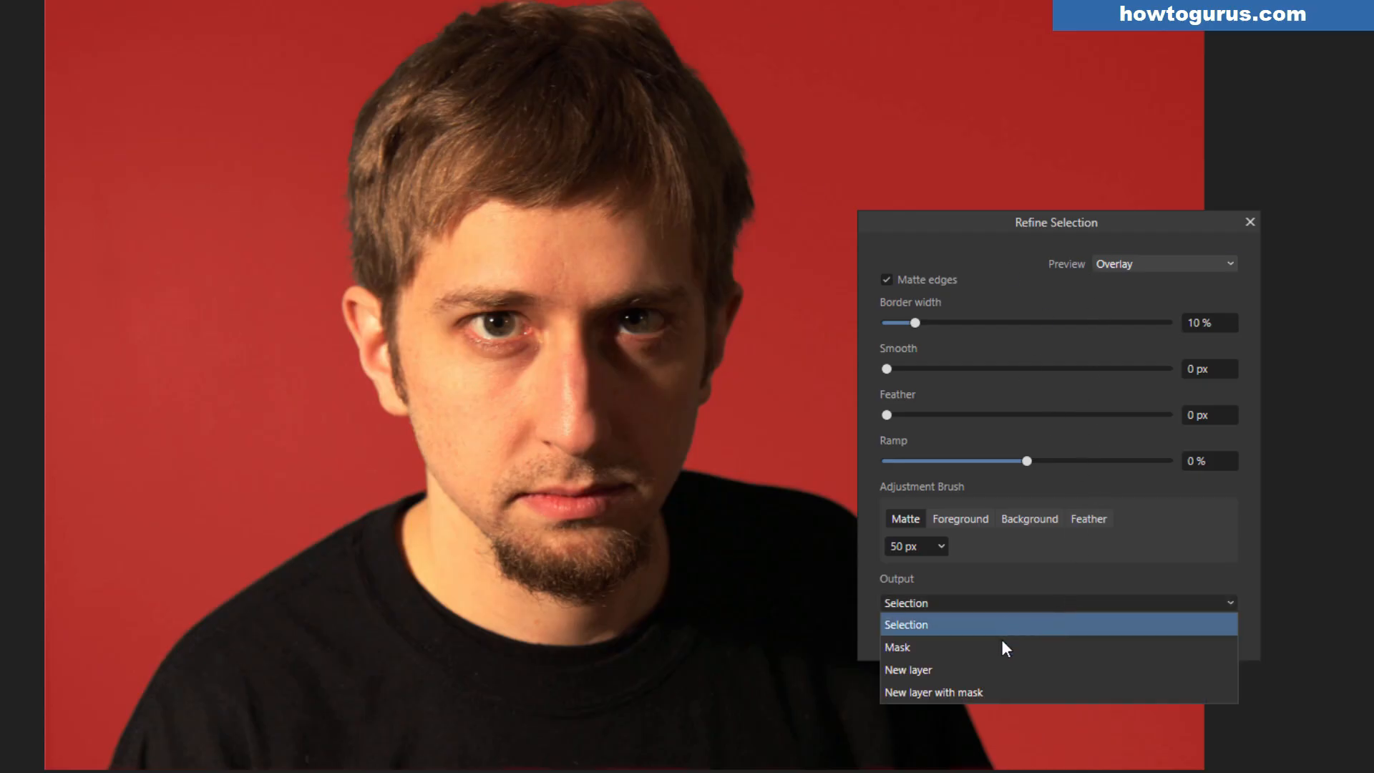
pyautogui.moveTo(1008, 693)
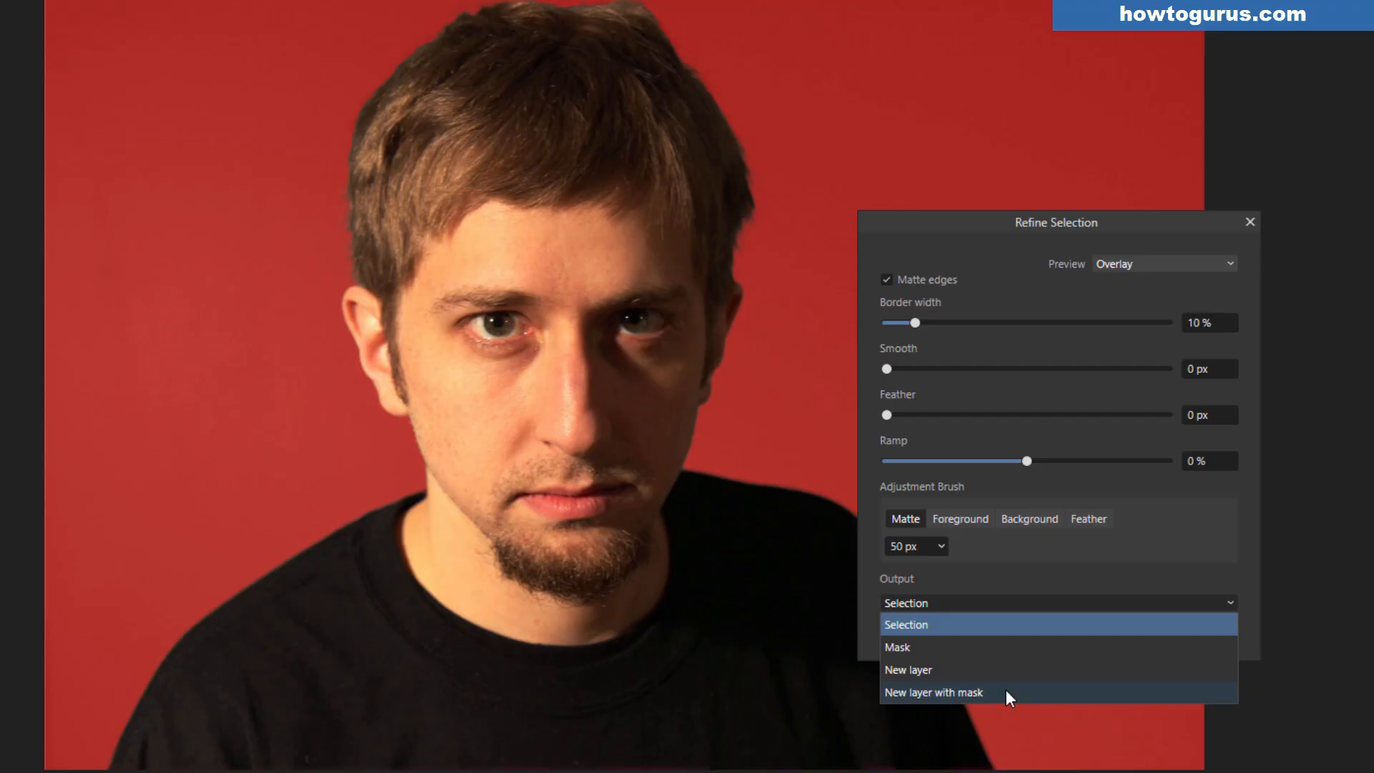
pyautogui.moveTo(981, 651)
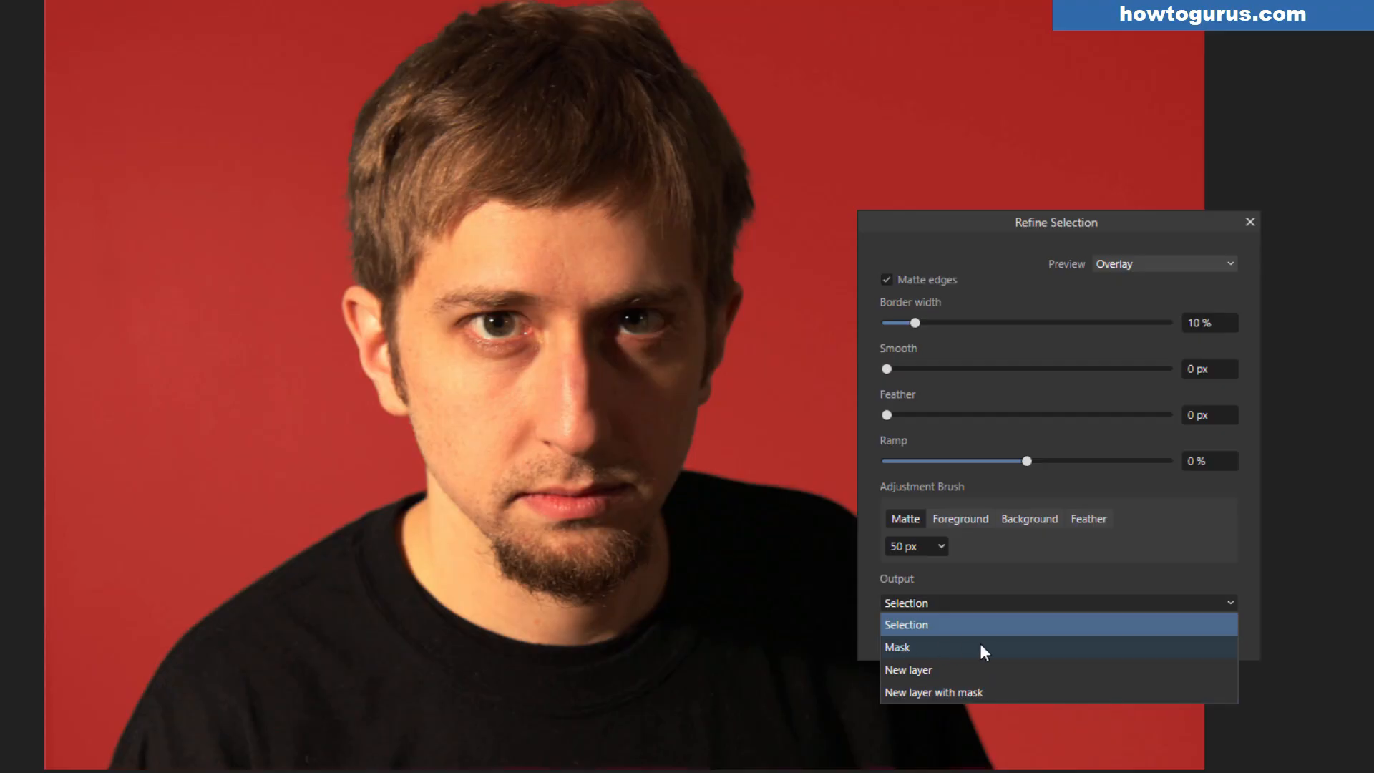
pyautogui.click(906, 624)
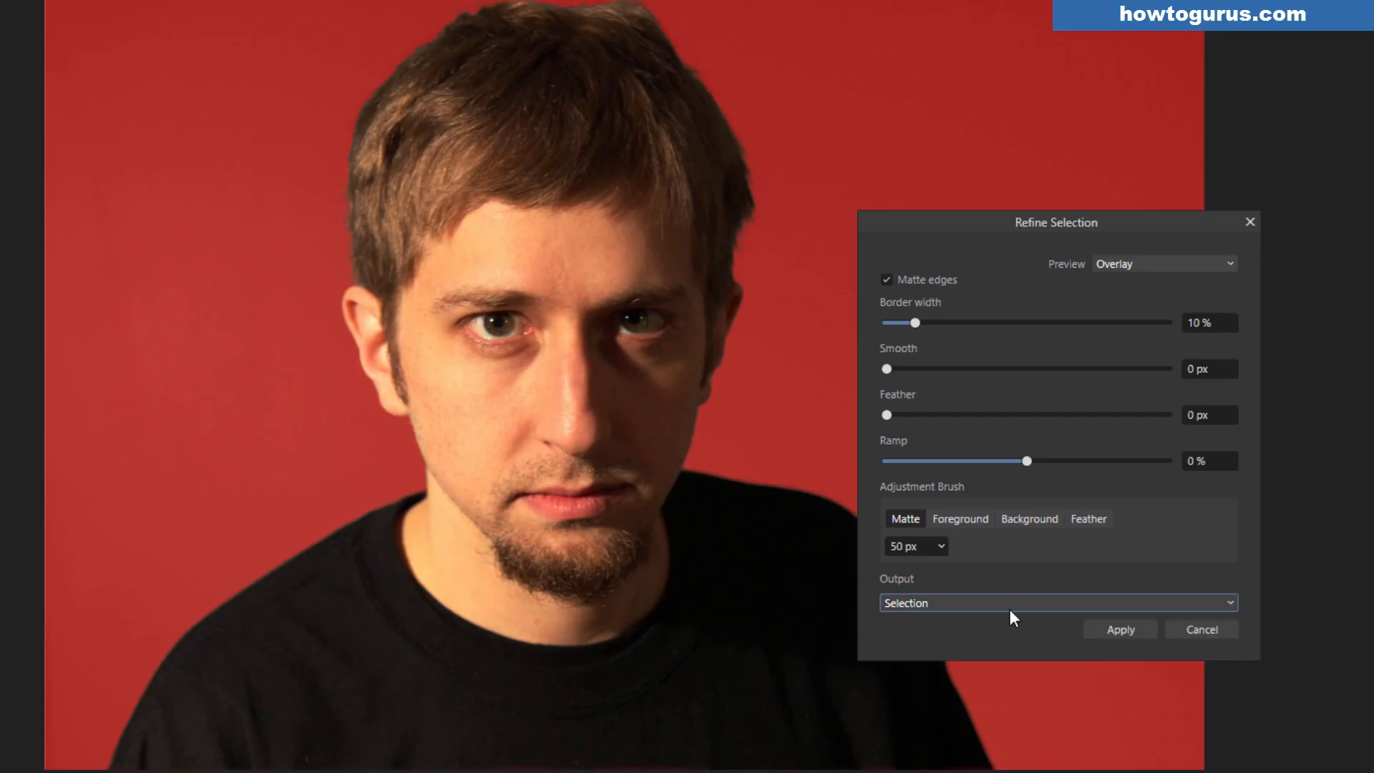
pyautogui.click(1056, 602)
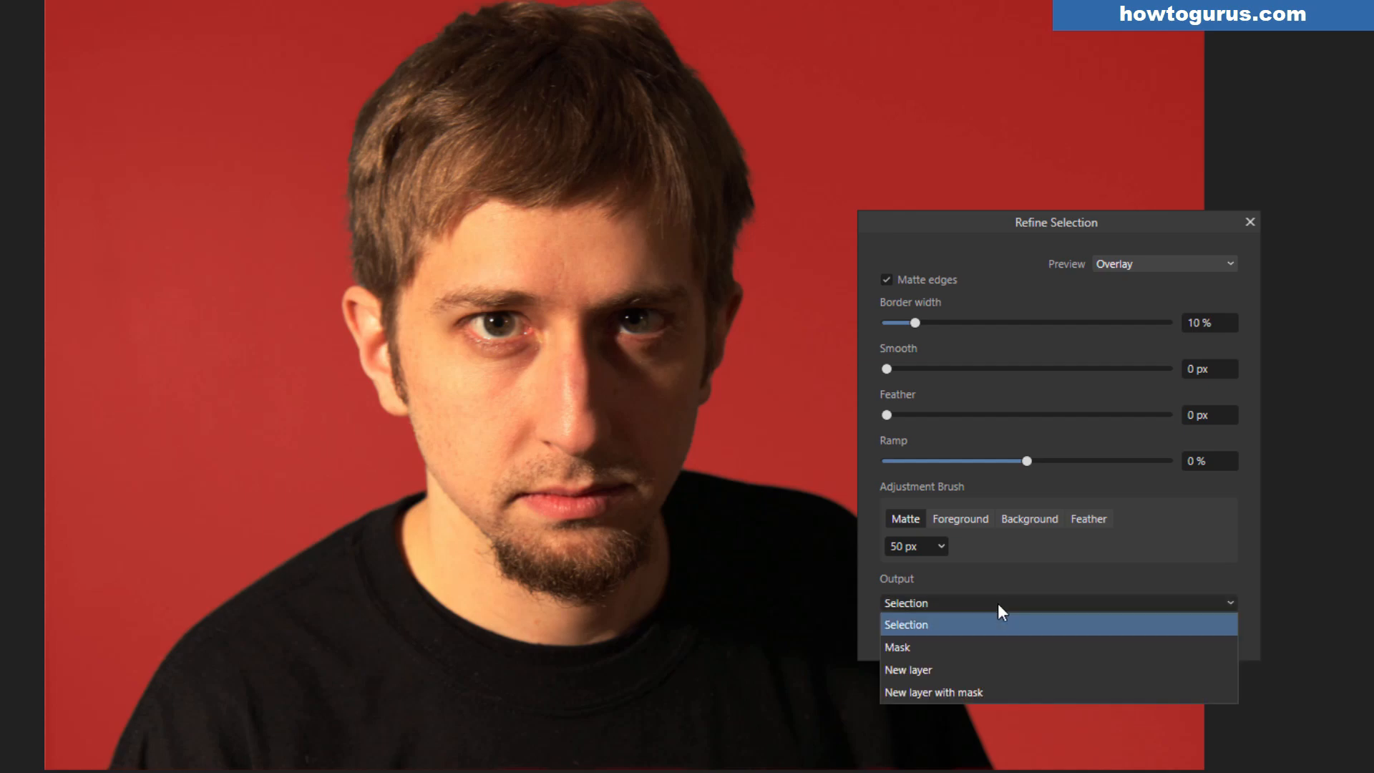
pyautogui.click(906, 624)
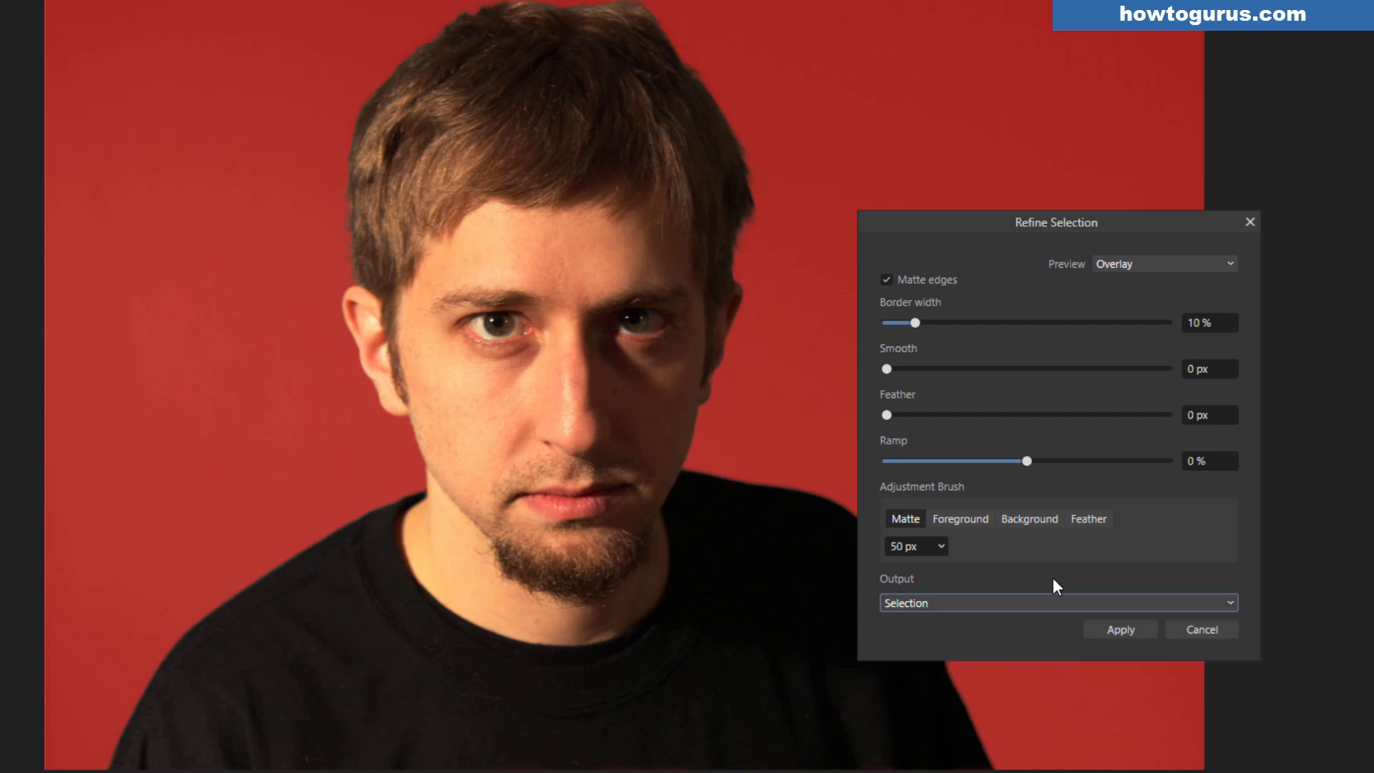
pyautogui.click(1120, 629)
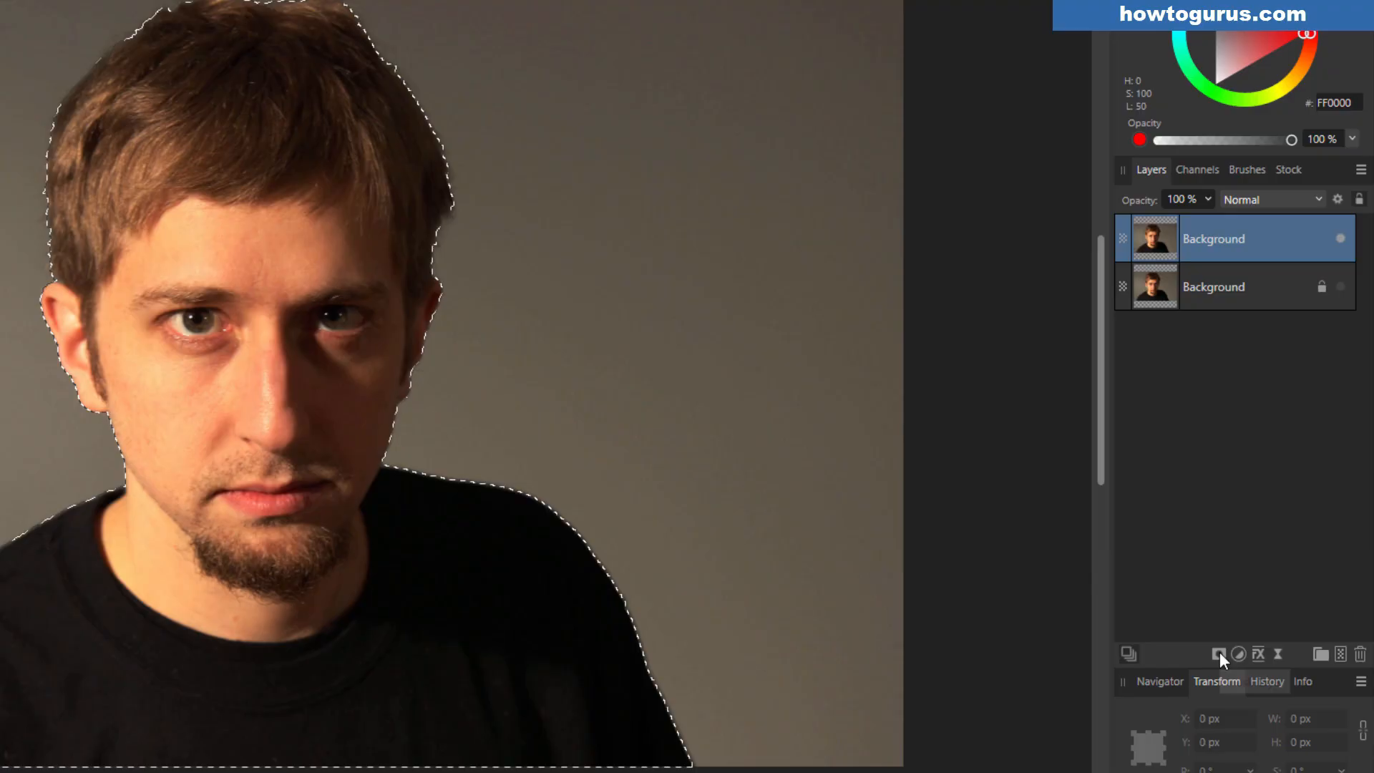
# Step: Mask the duplicated layer from the refined selection, then deselect with Ctrl+D
pyautogui.click(1218, 655)
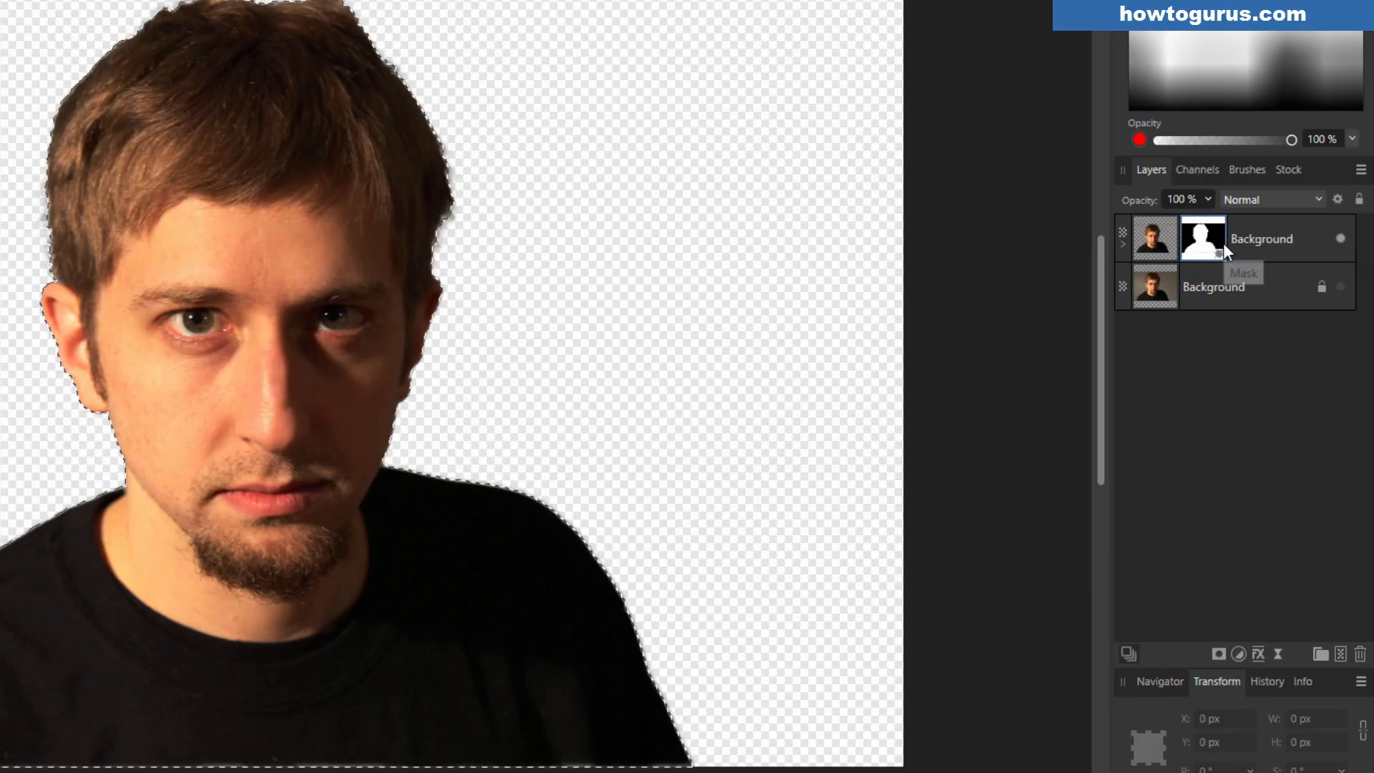
pyautogui.moveTo(1015, 299)
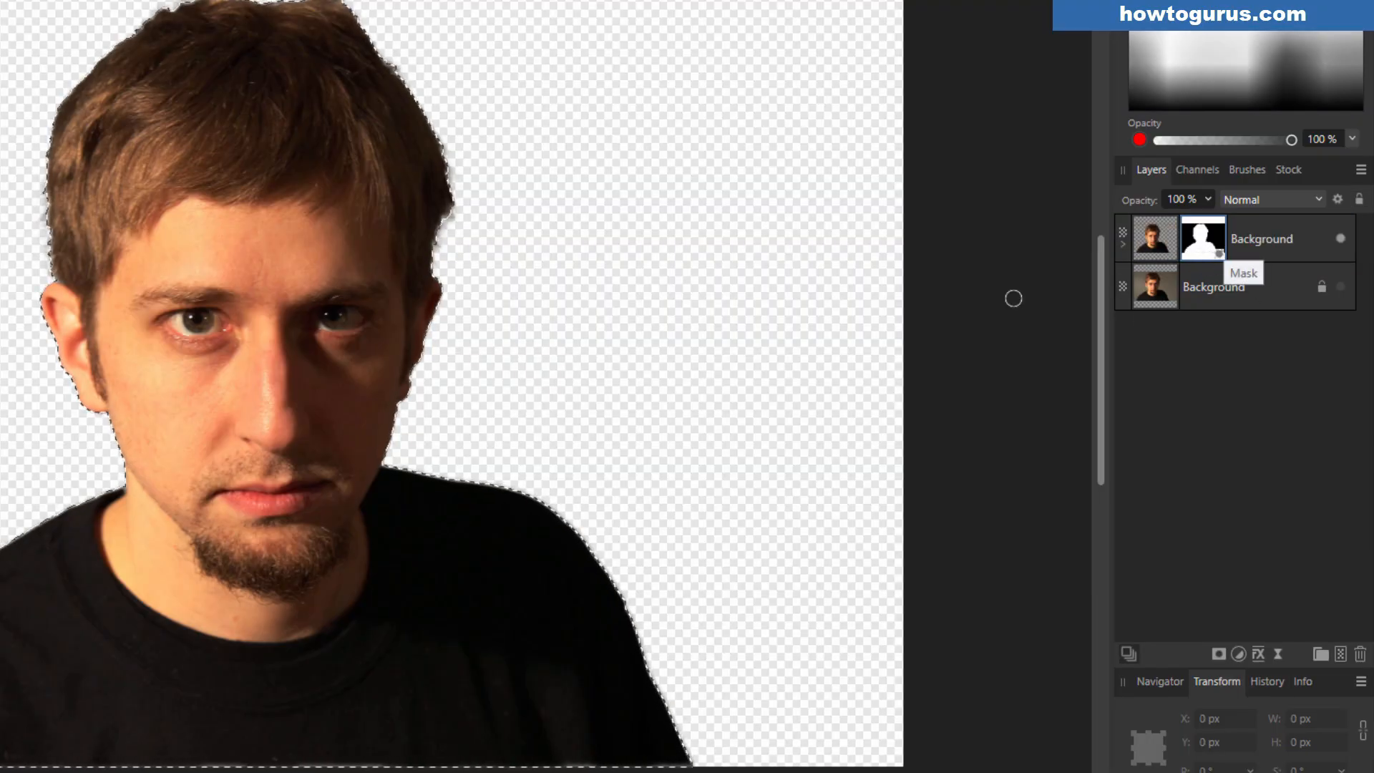
pyautogui.moveTo(1199, 298)
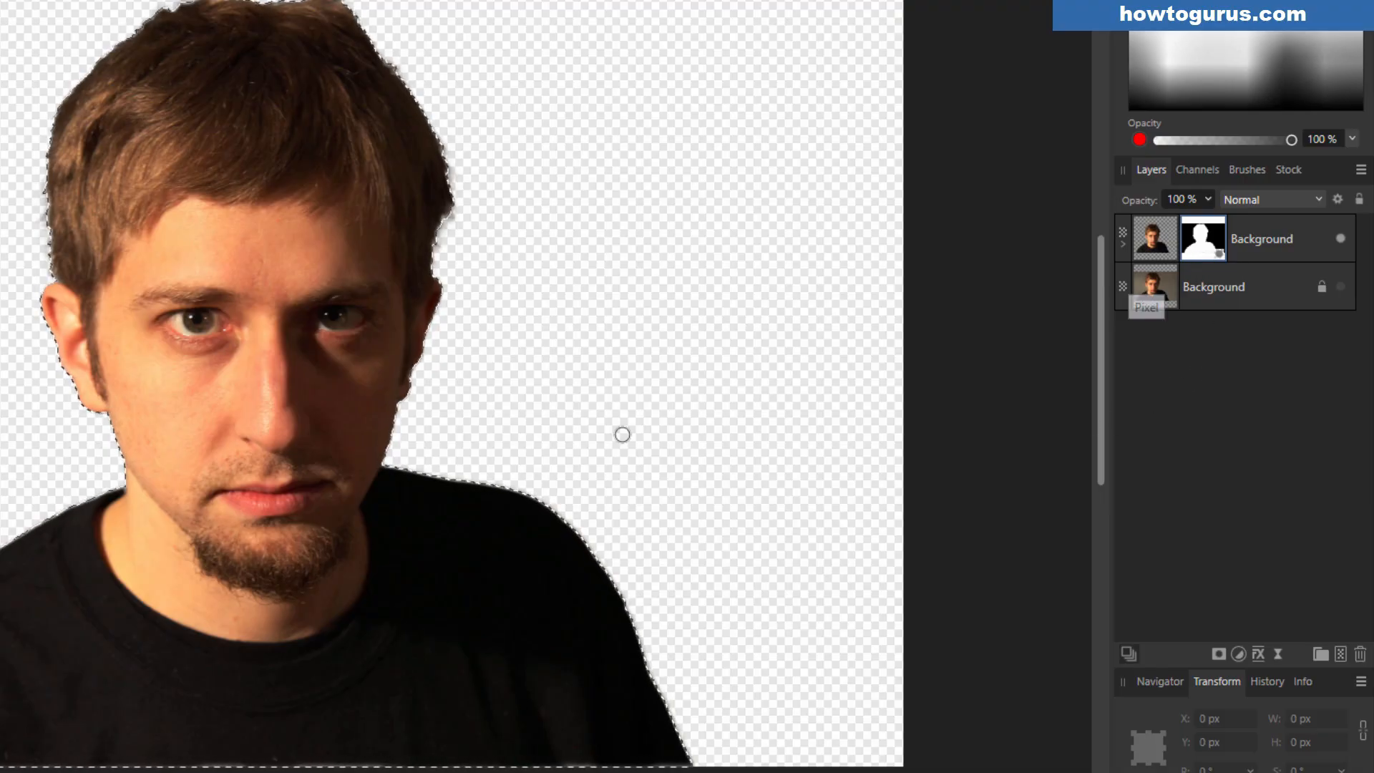
pyautogui.press('ctrl+d')
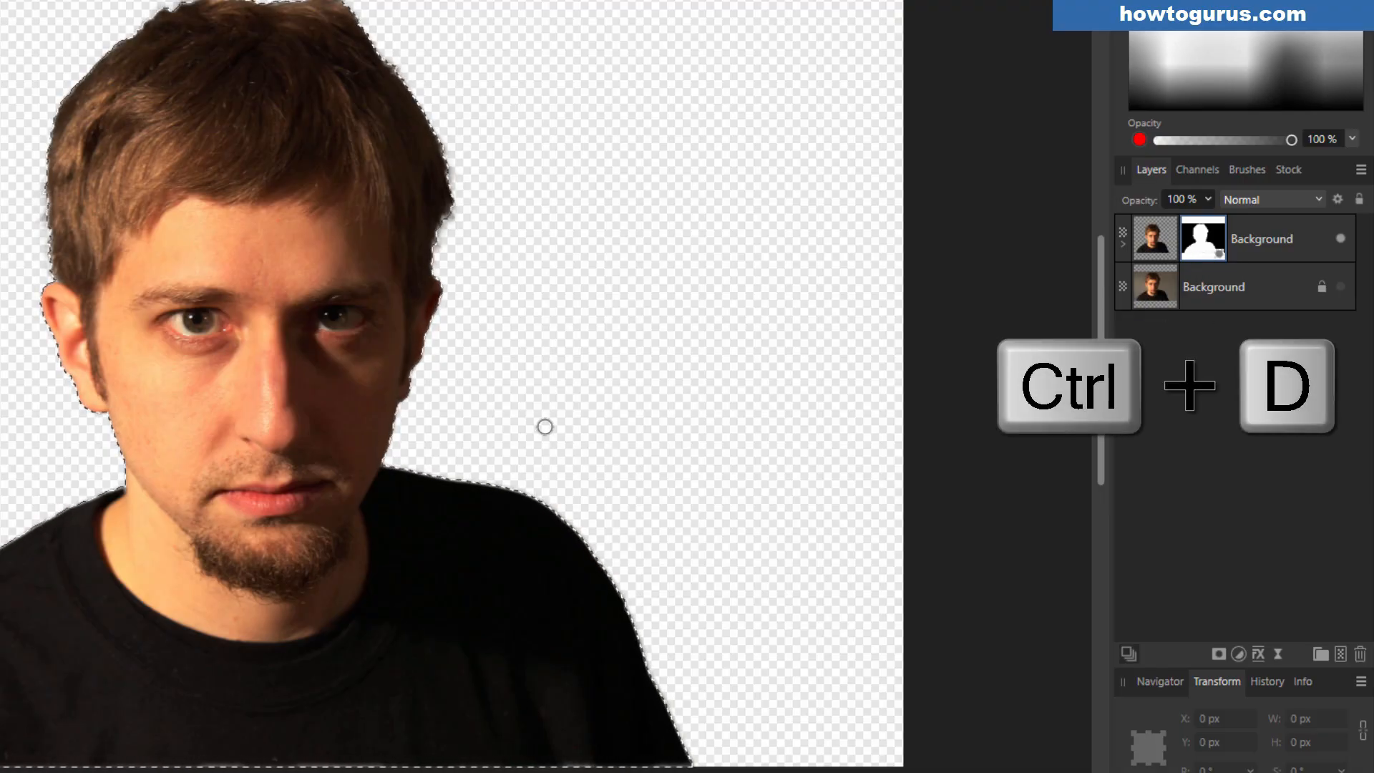
pyautogui.press('ctrl+d')
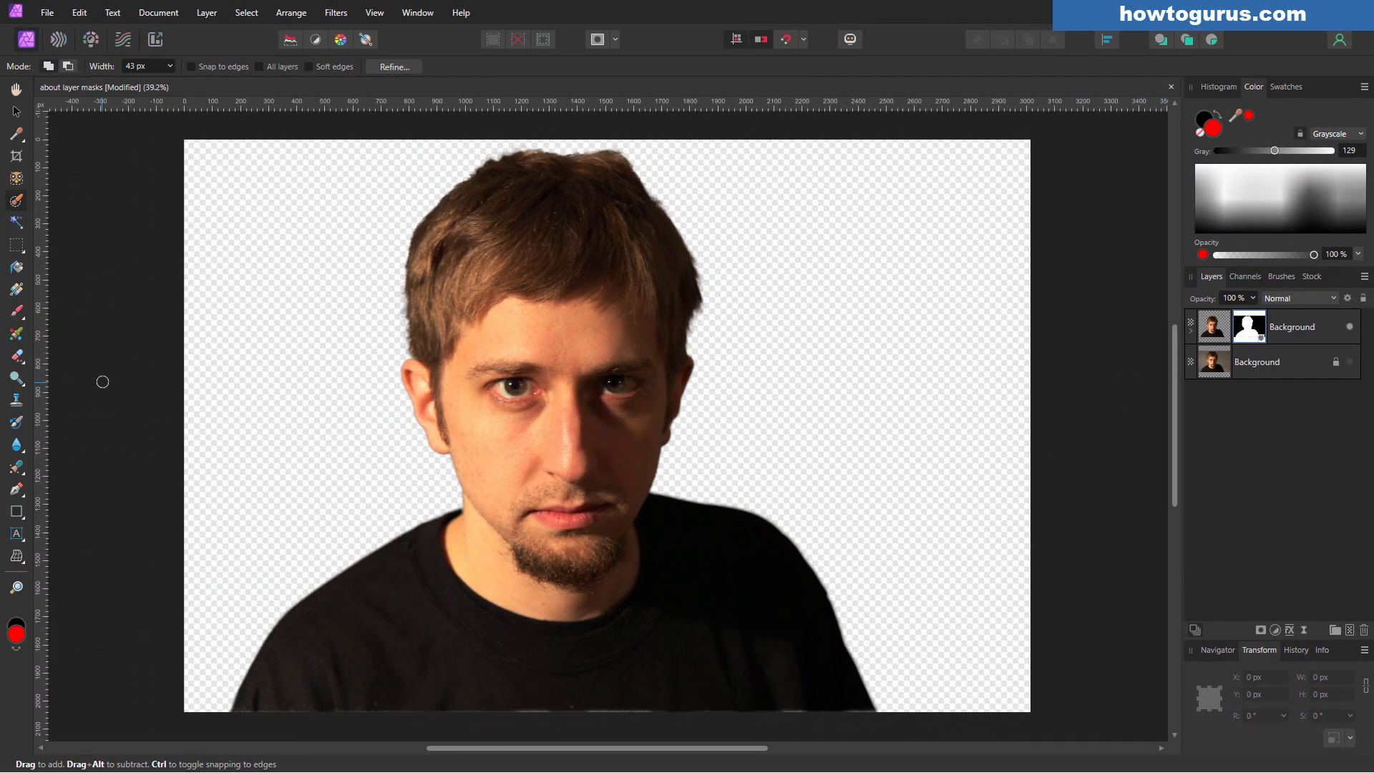
pyautogui.click(15, 313)
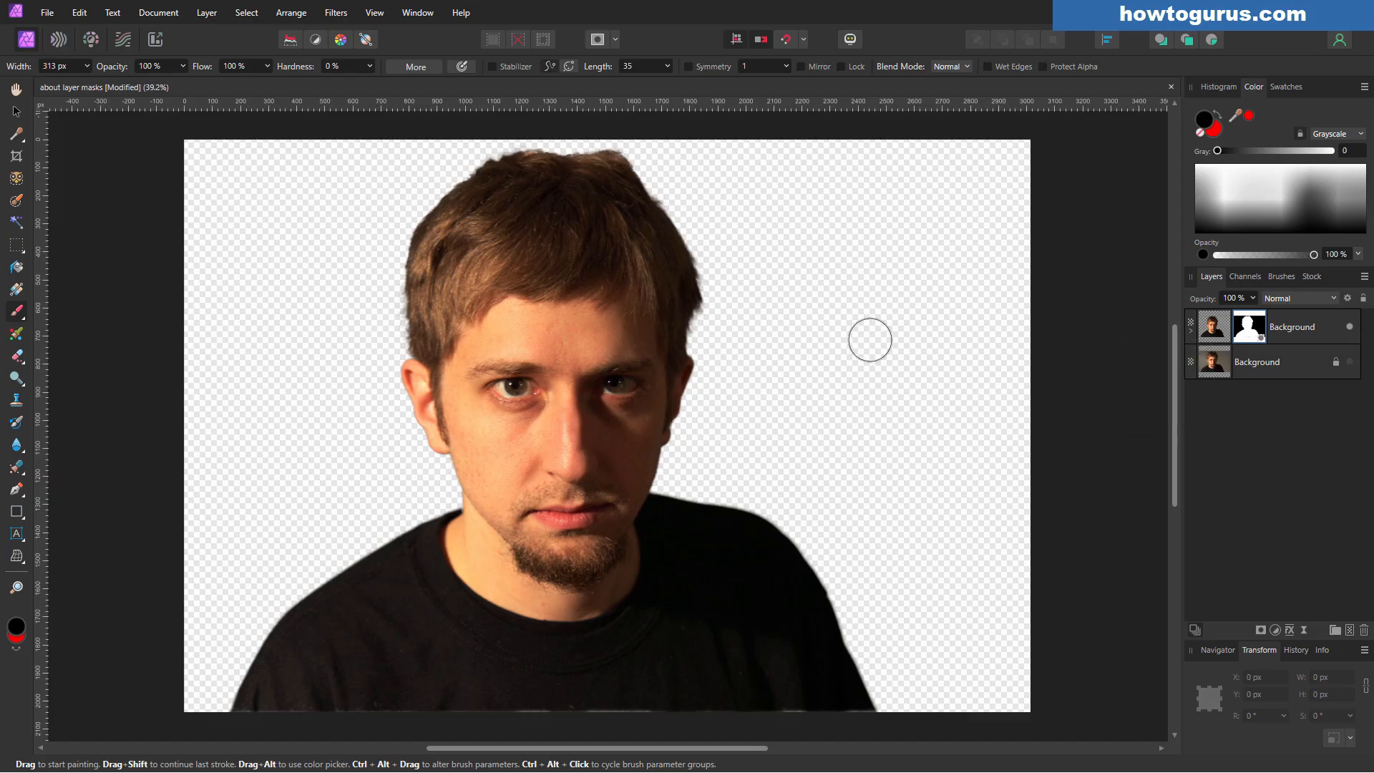
pyautogui.moveTo(1233, 331)
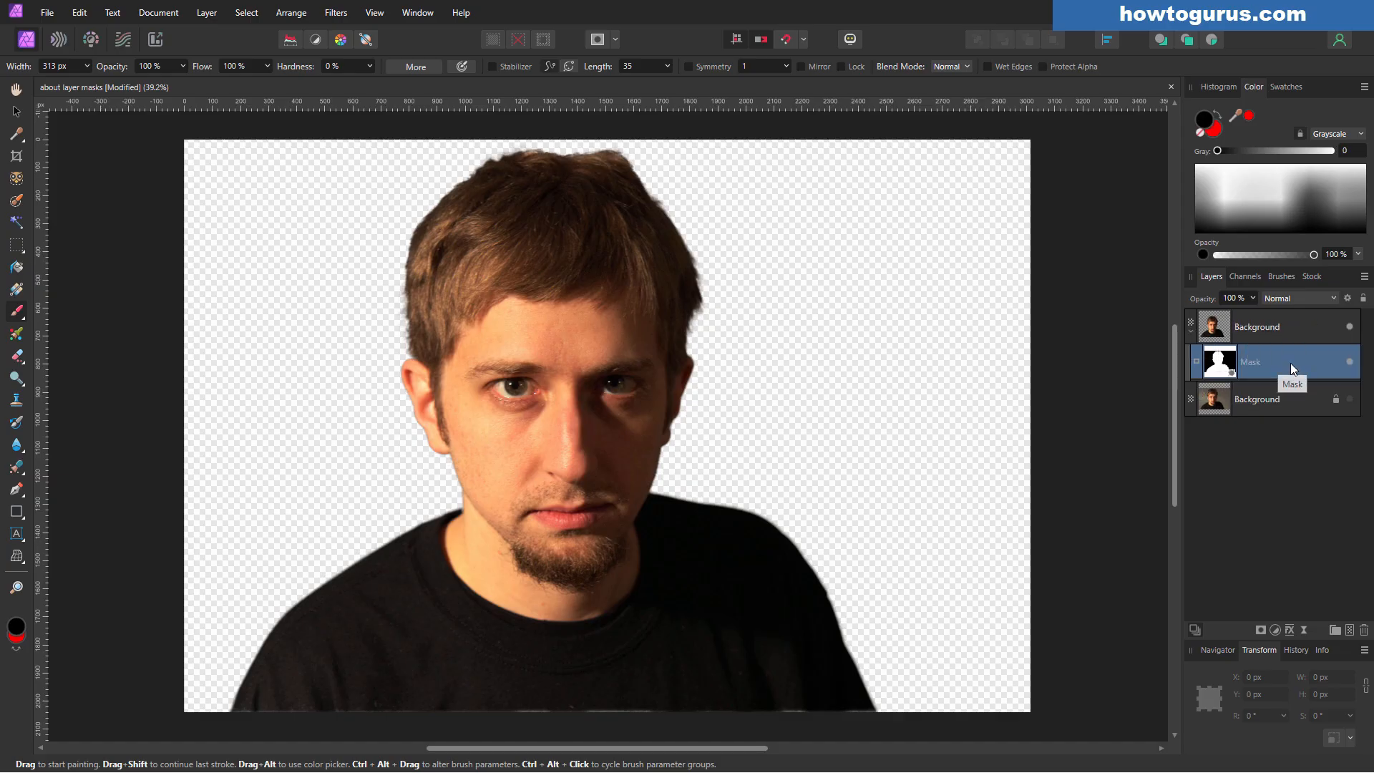
pyautogui.click(1256, 327)
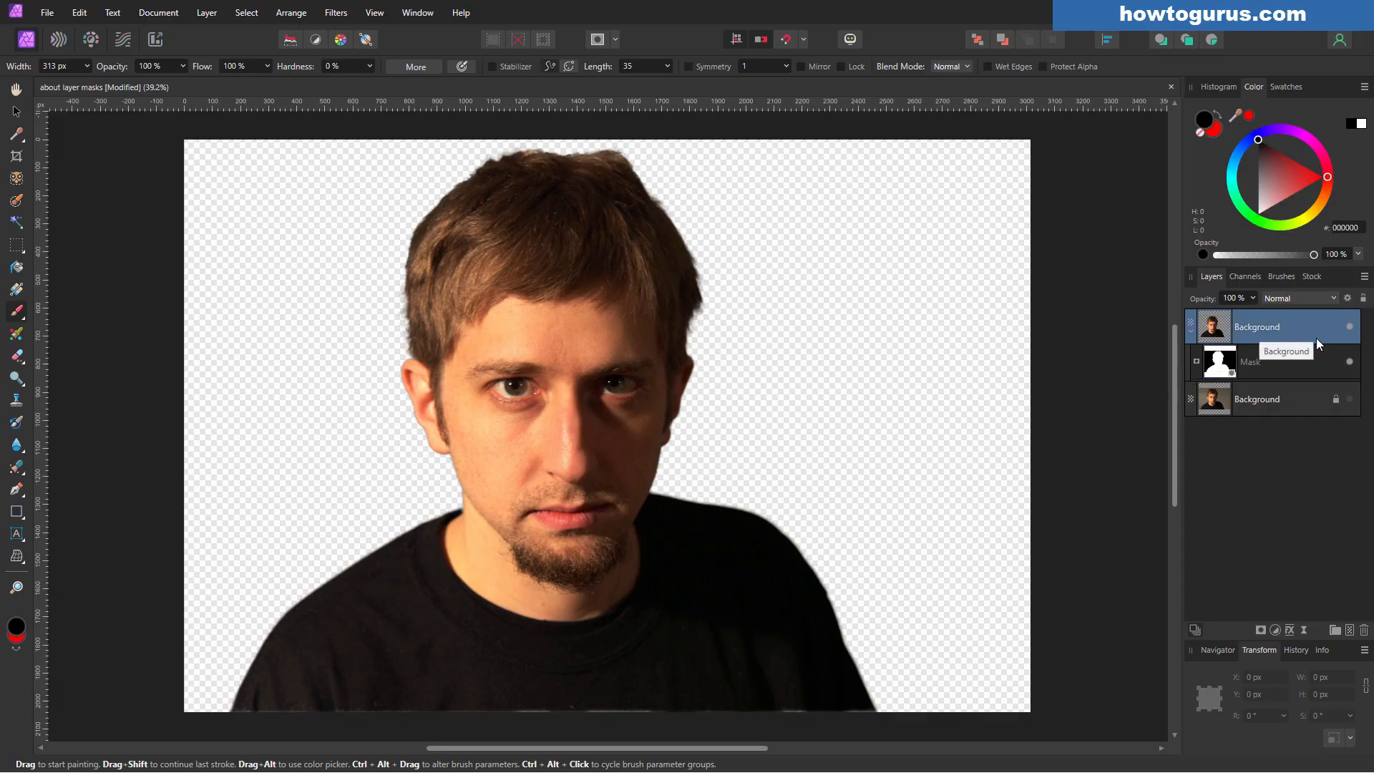
pyautogui.click(1250, 361)
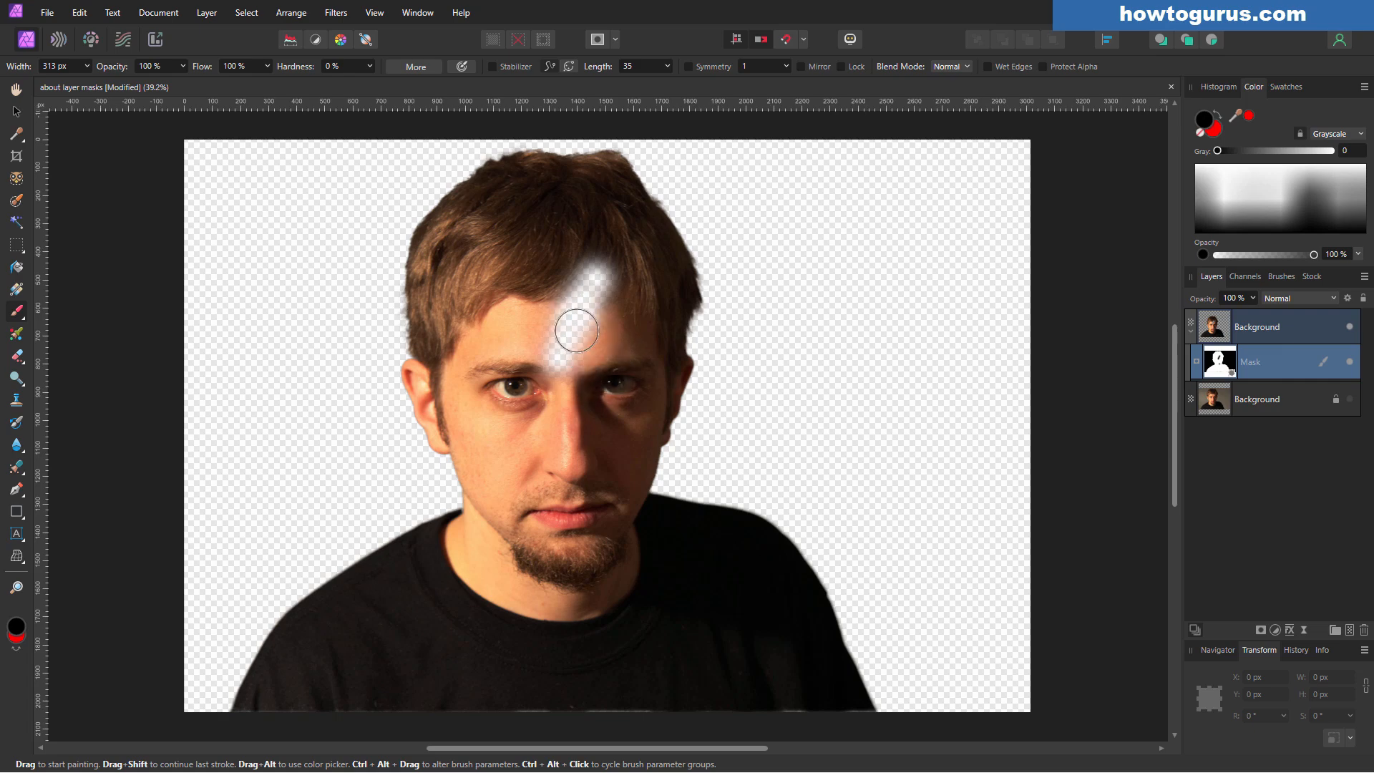
pyautogui.press('ctrl+z')
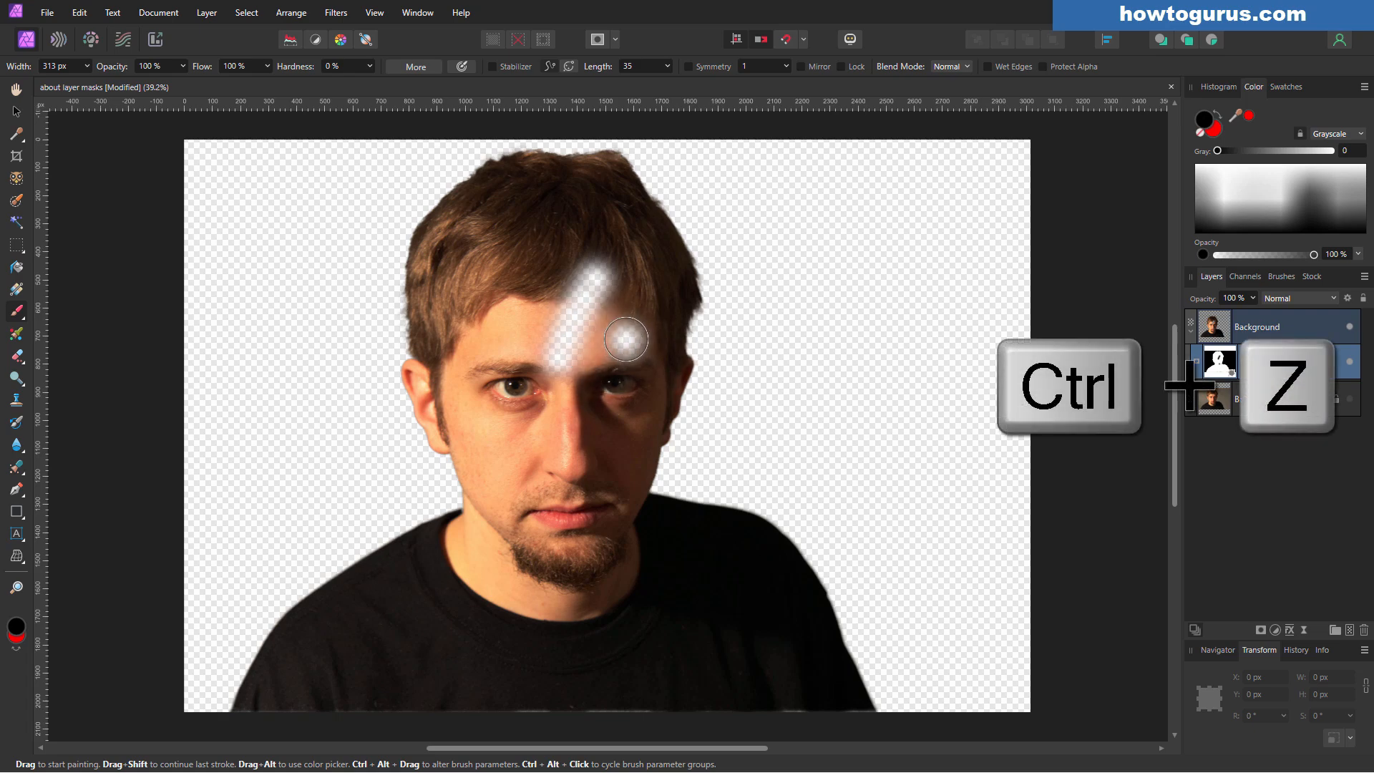
pyautogui.press('ctrl+z')
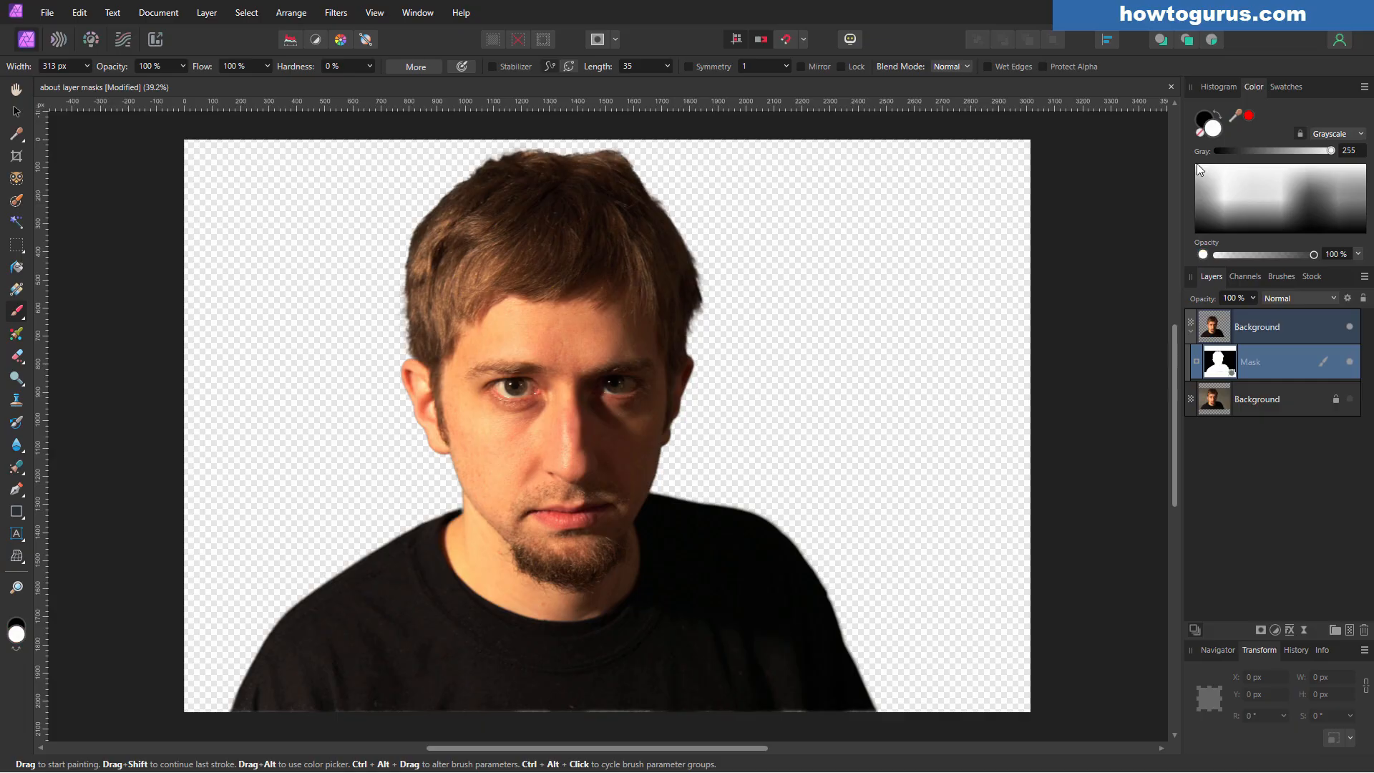
pyautogui.moveTo(833, 344)
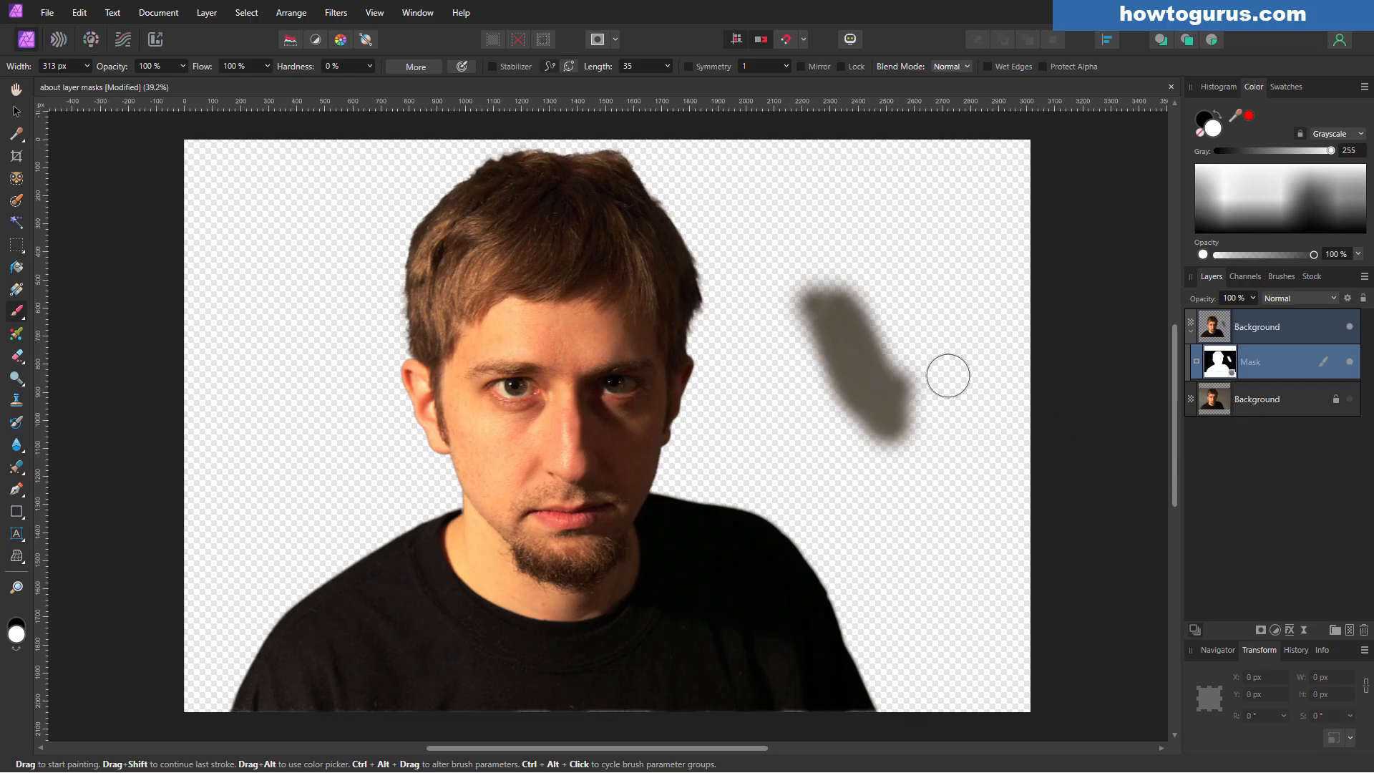
pyautogui.press('ctrl+z')
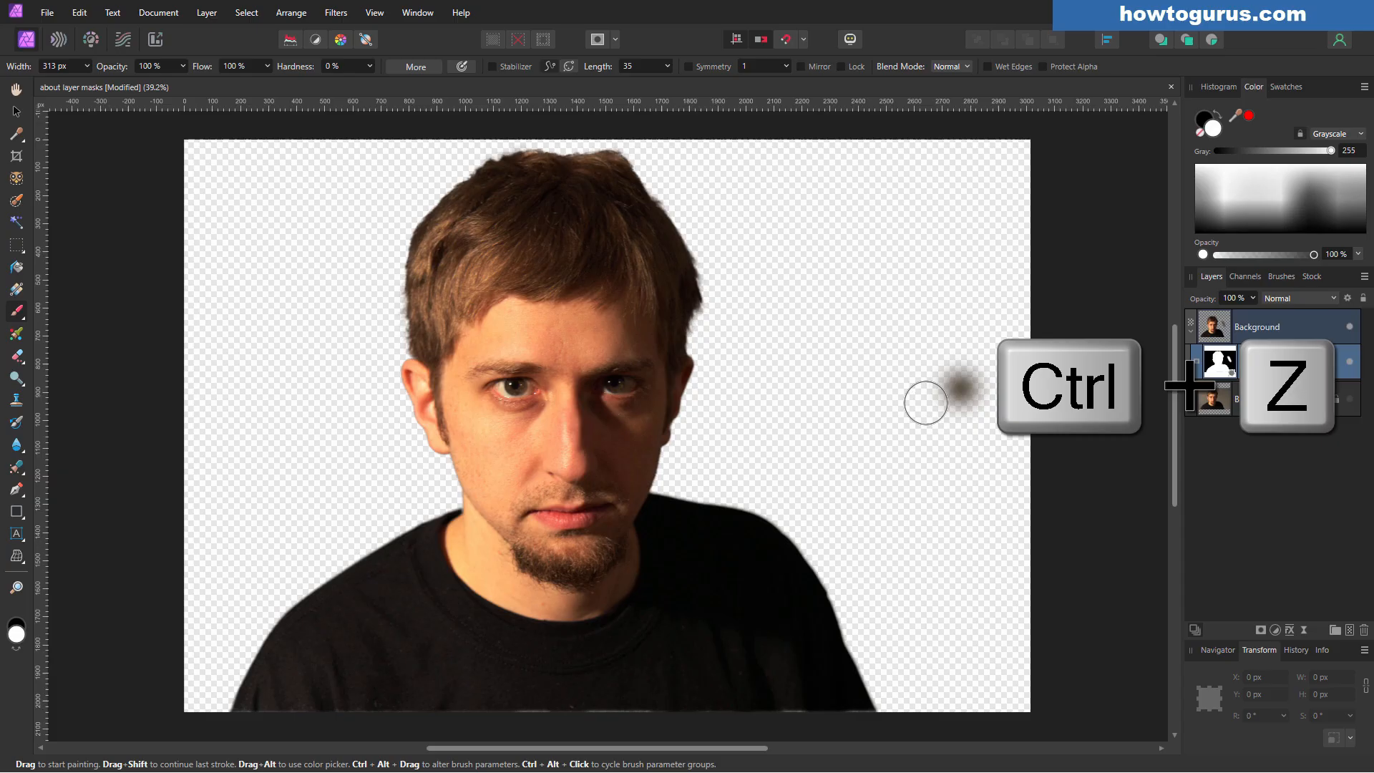
pyautogui.press('ctrl+z')
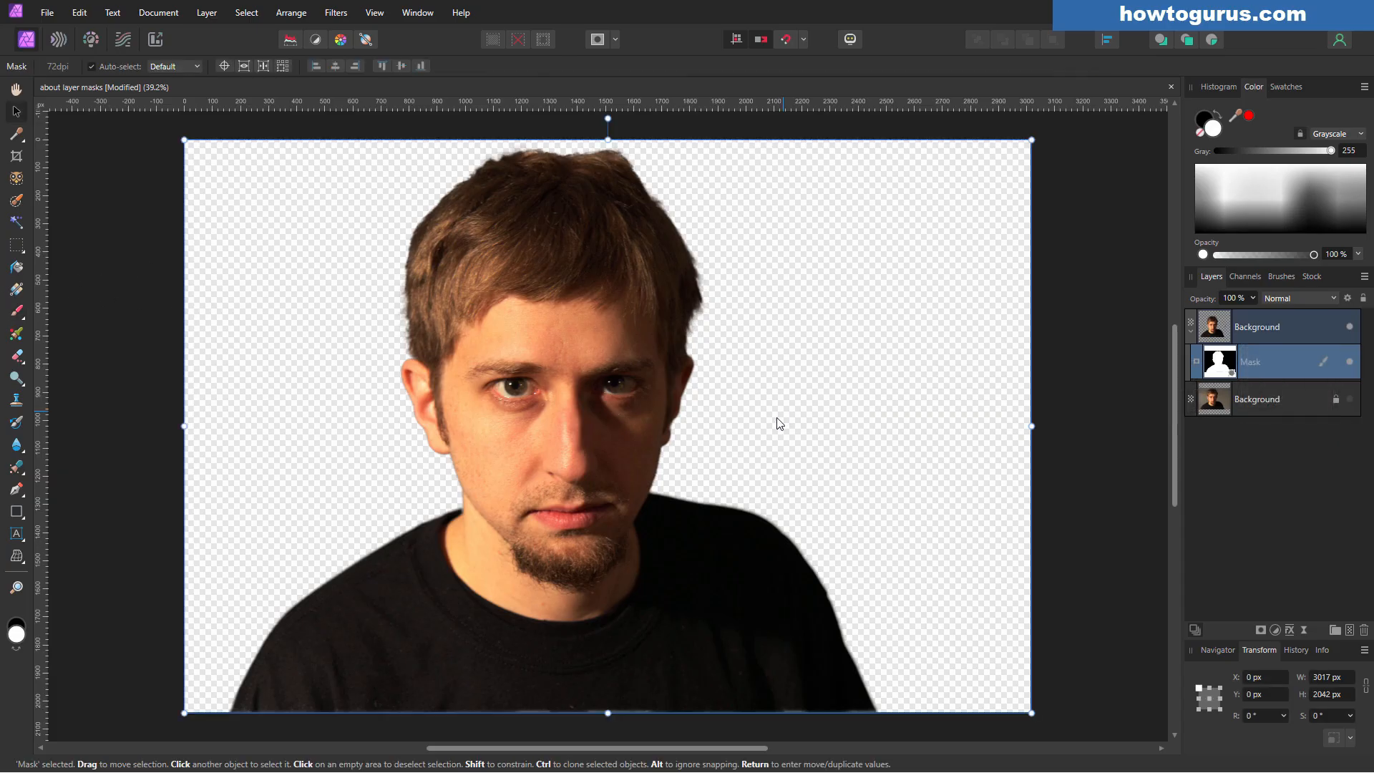
pyautogui.moveTo(824, 413)
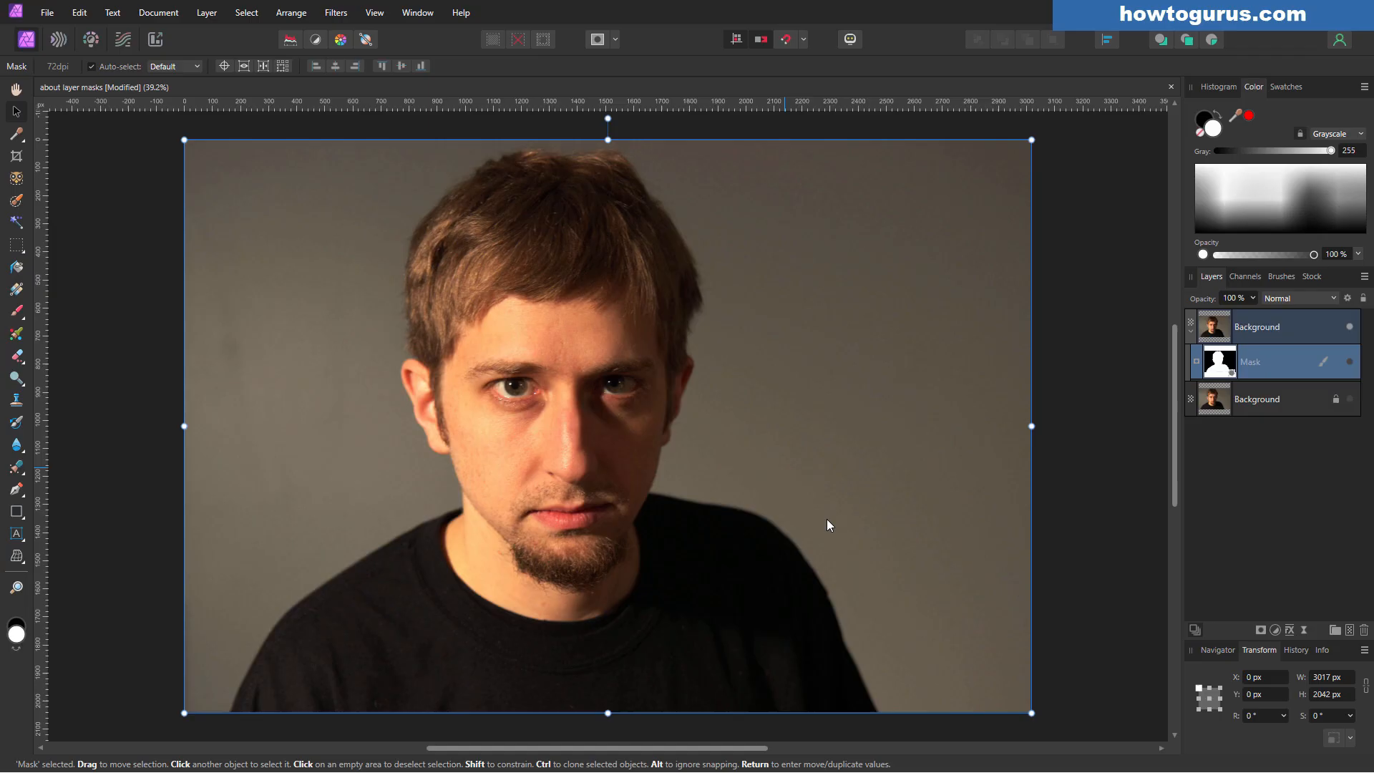
pyautogui.moveTo(883, 424)
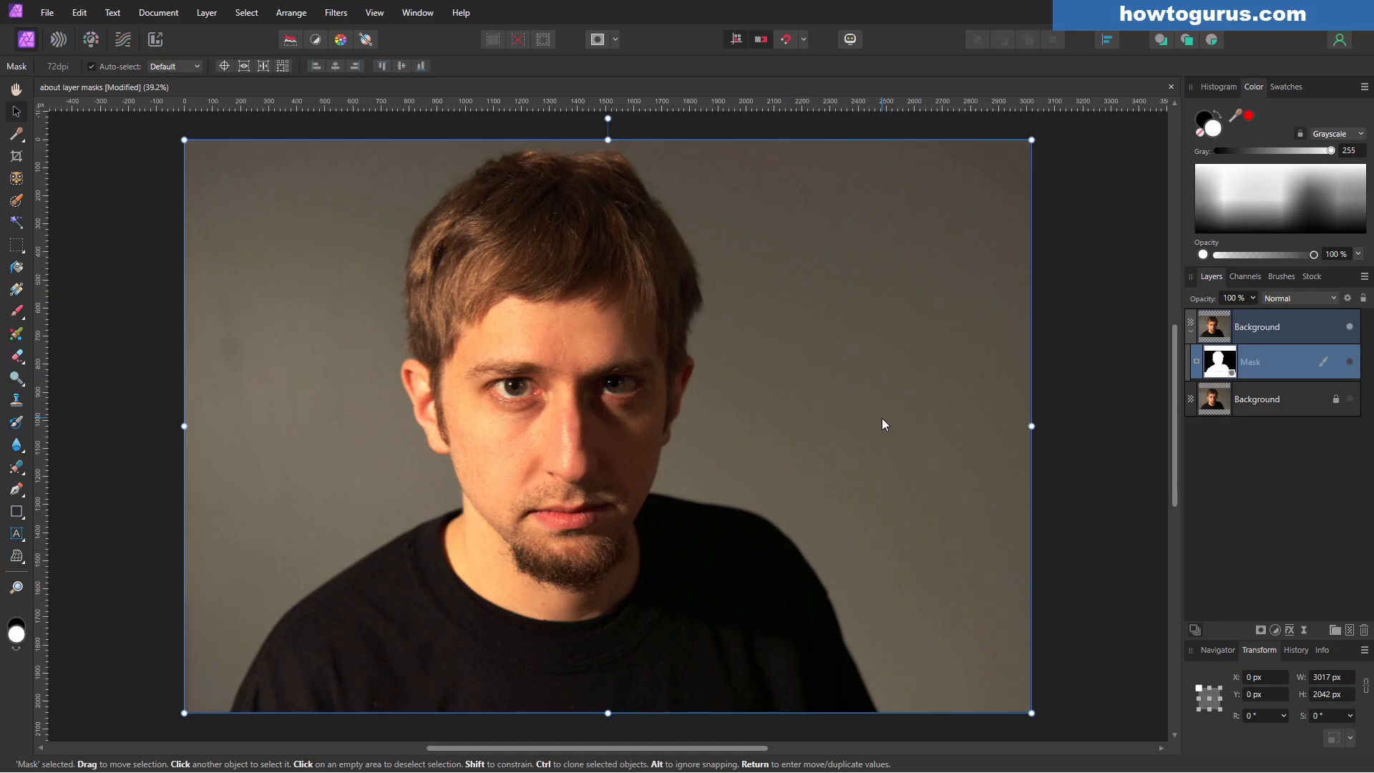
pyautogui.moveTo(828, 425)
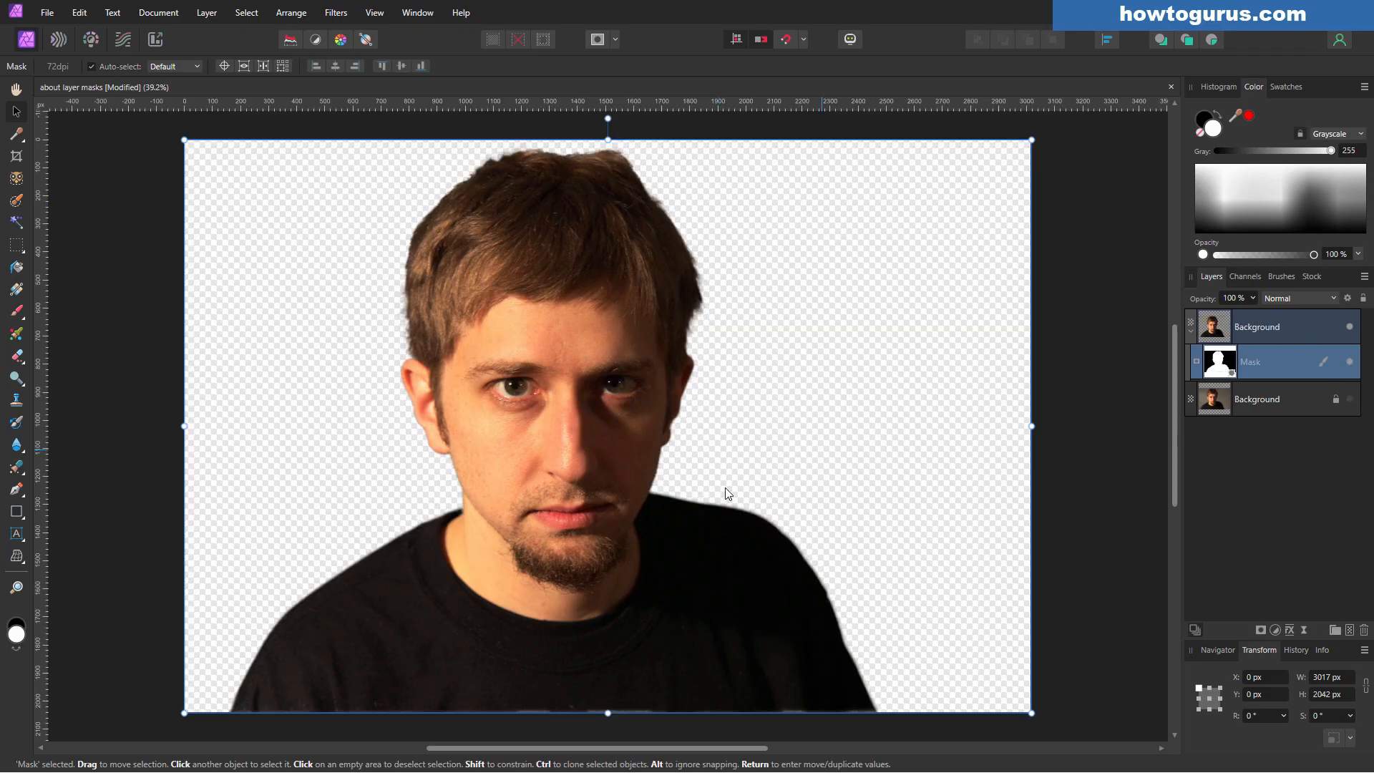
pyautogui.moveTo(876, 314)
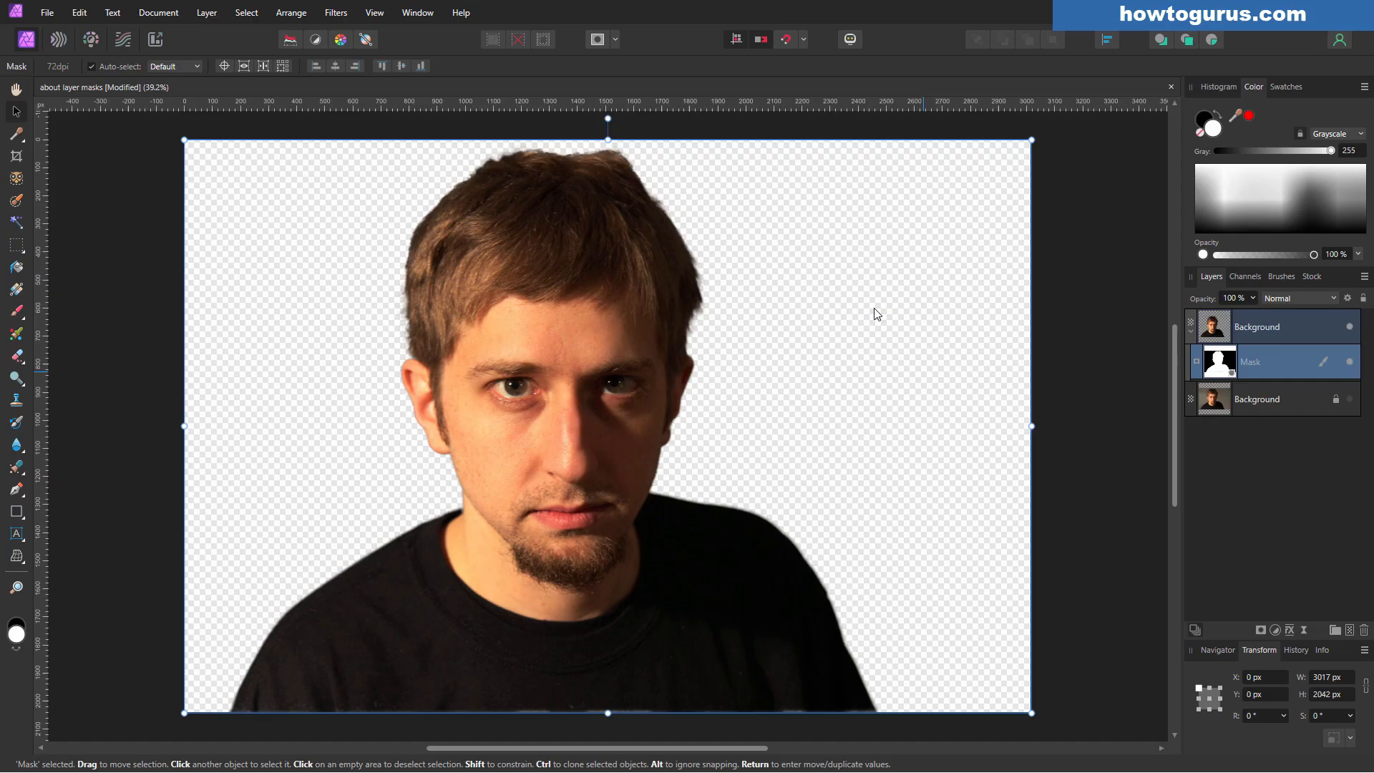
pyautogui.moveTo(717, 395)
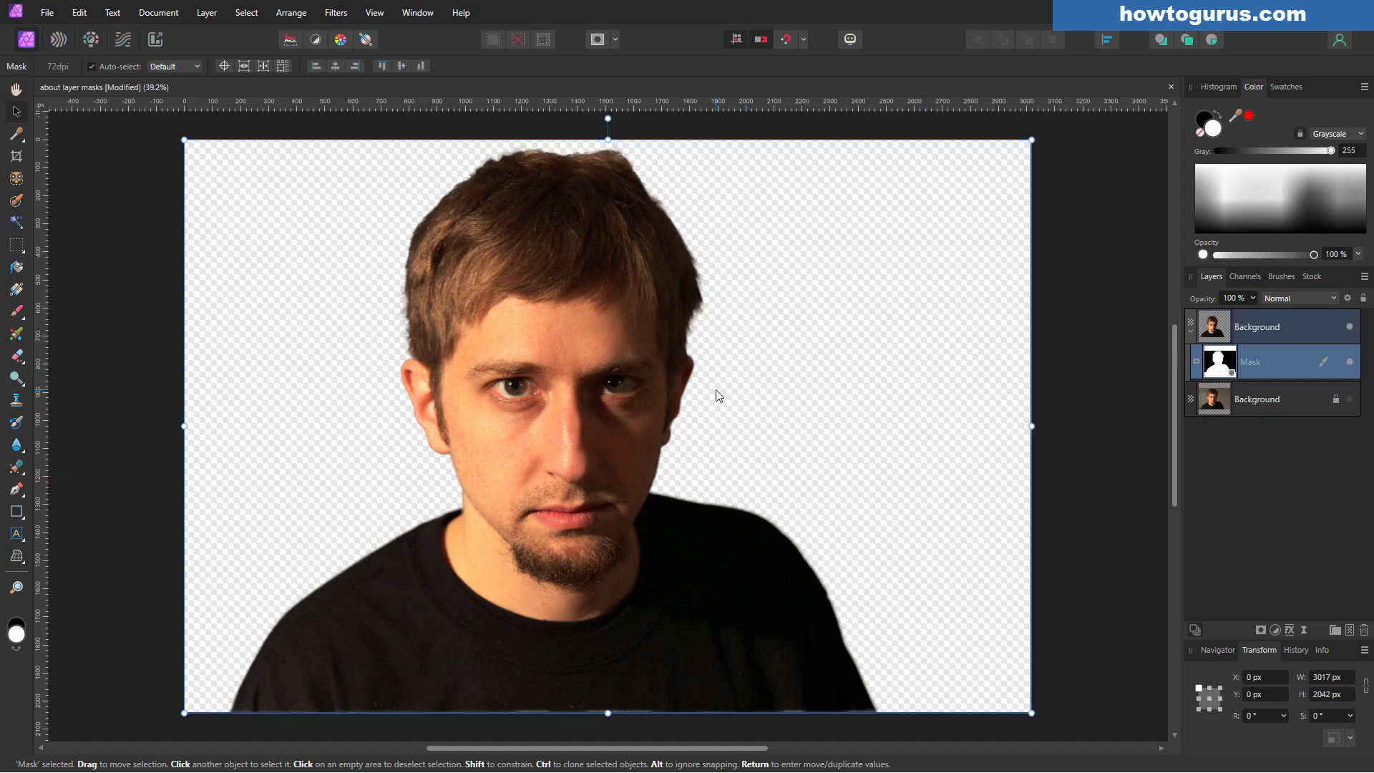
pyautogui.moveTo(820, 430)
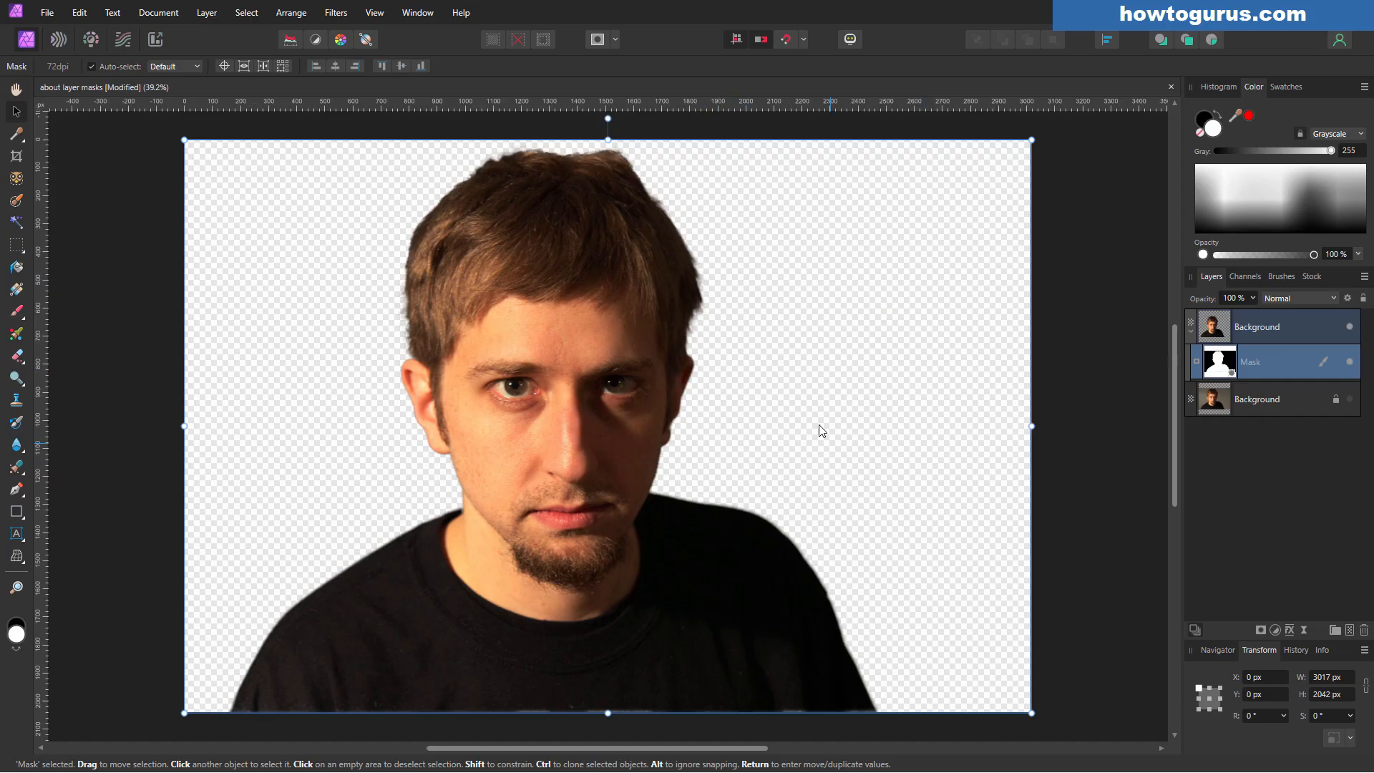
pyautogui.moveTo(1166, 506)
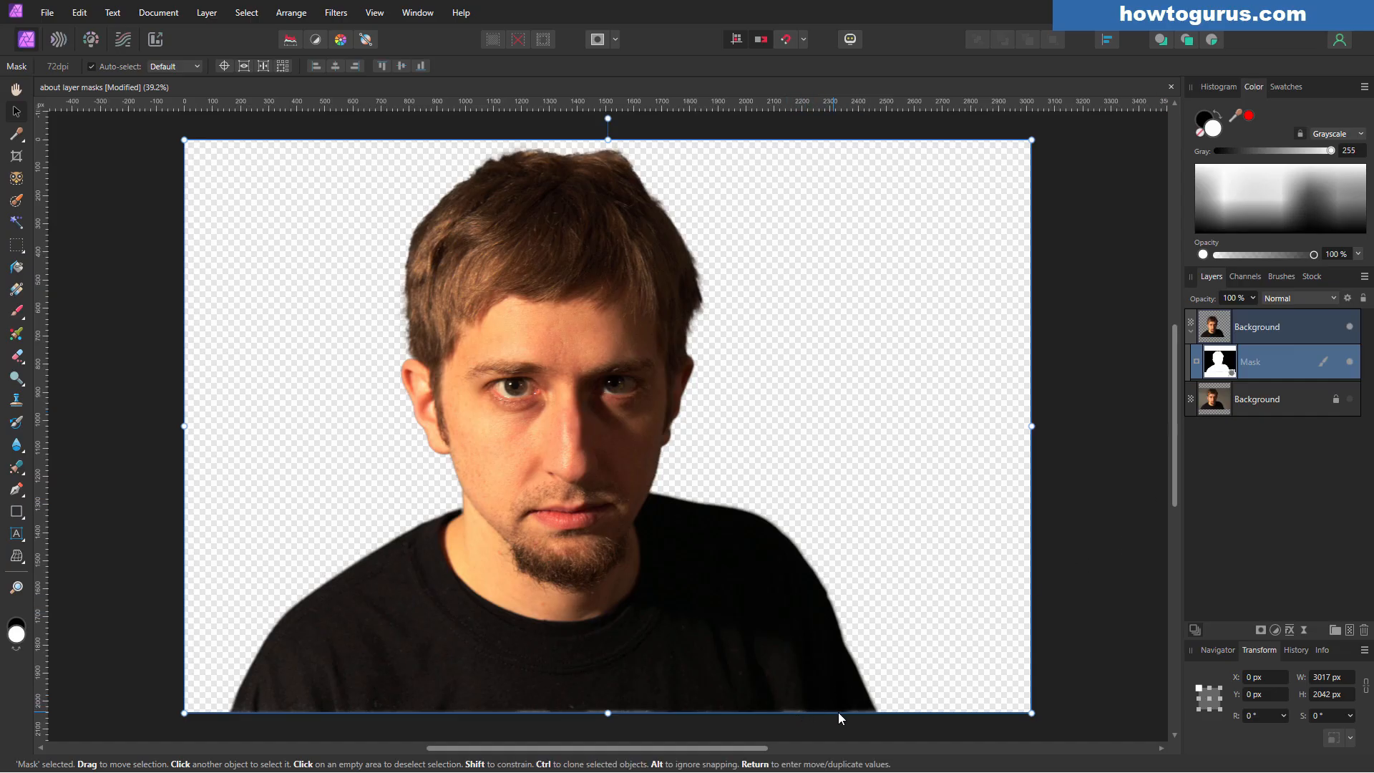
pyautogui.moveTo(592, 719)
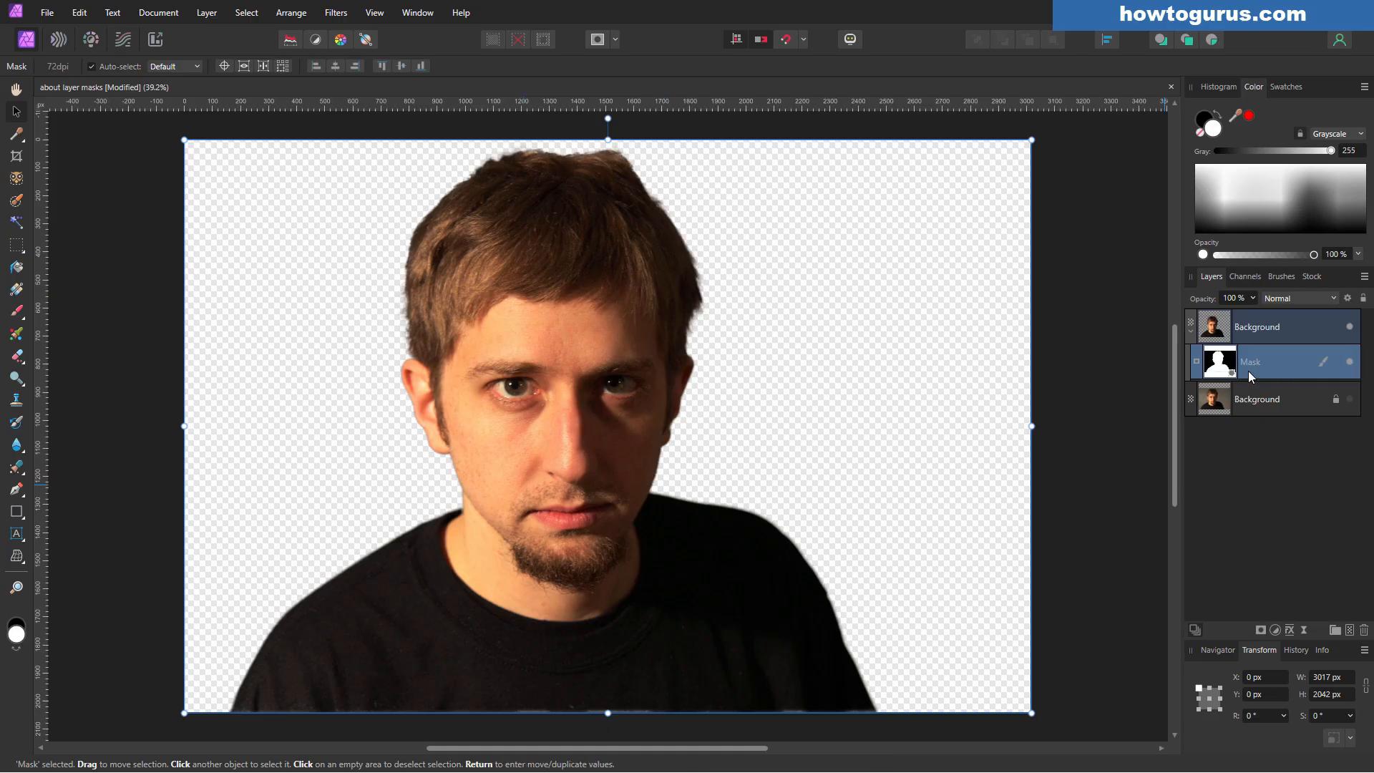
pyautogui.moveTo(100, 542)
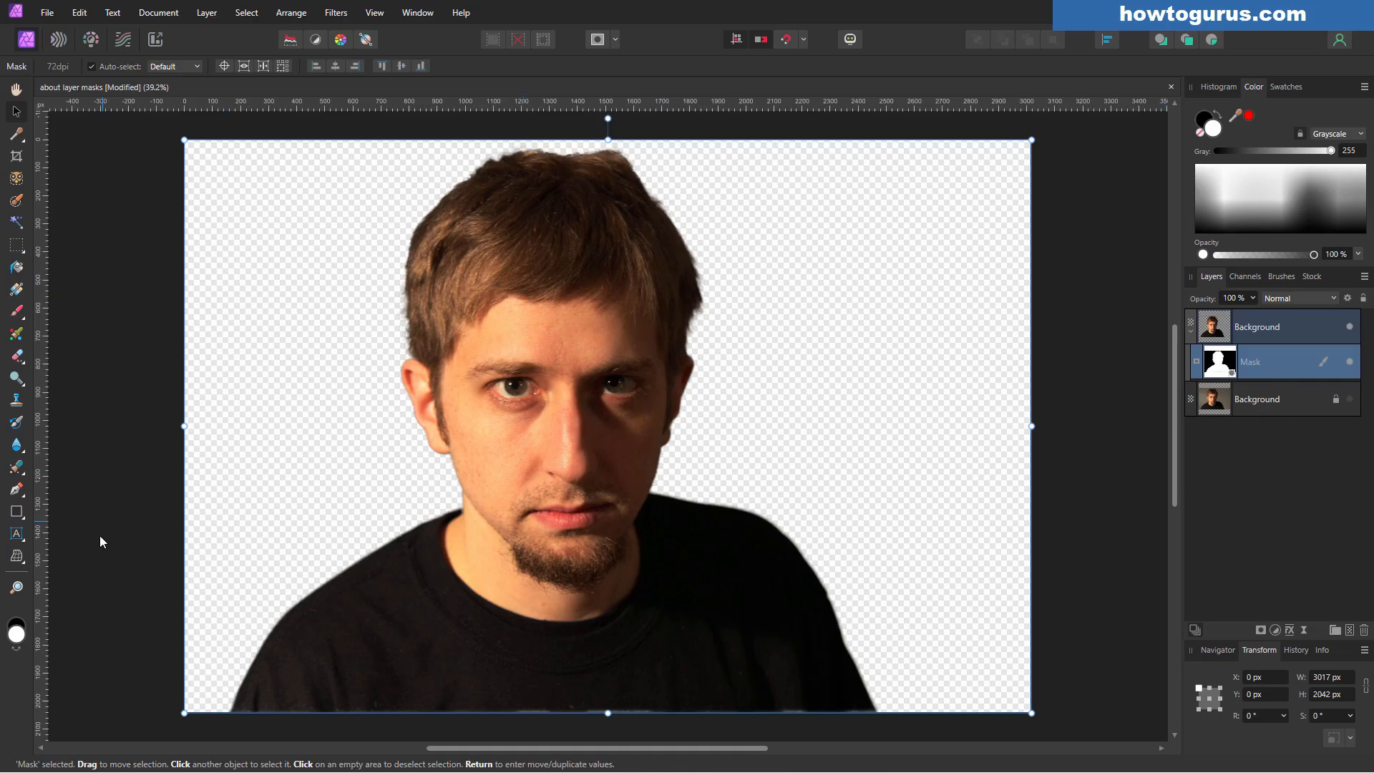
pyautogui.moveTo(31, 329)
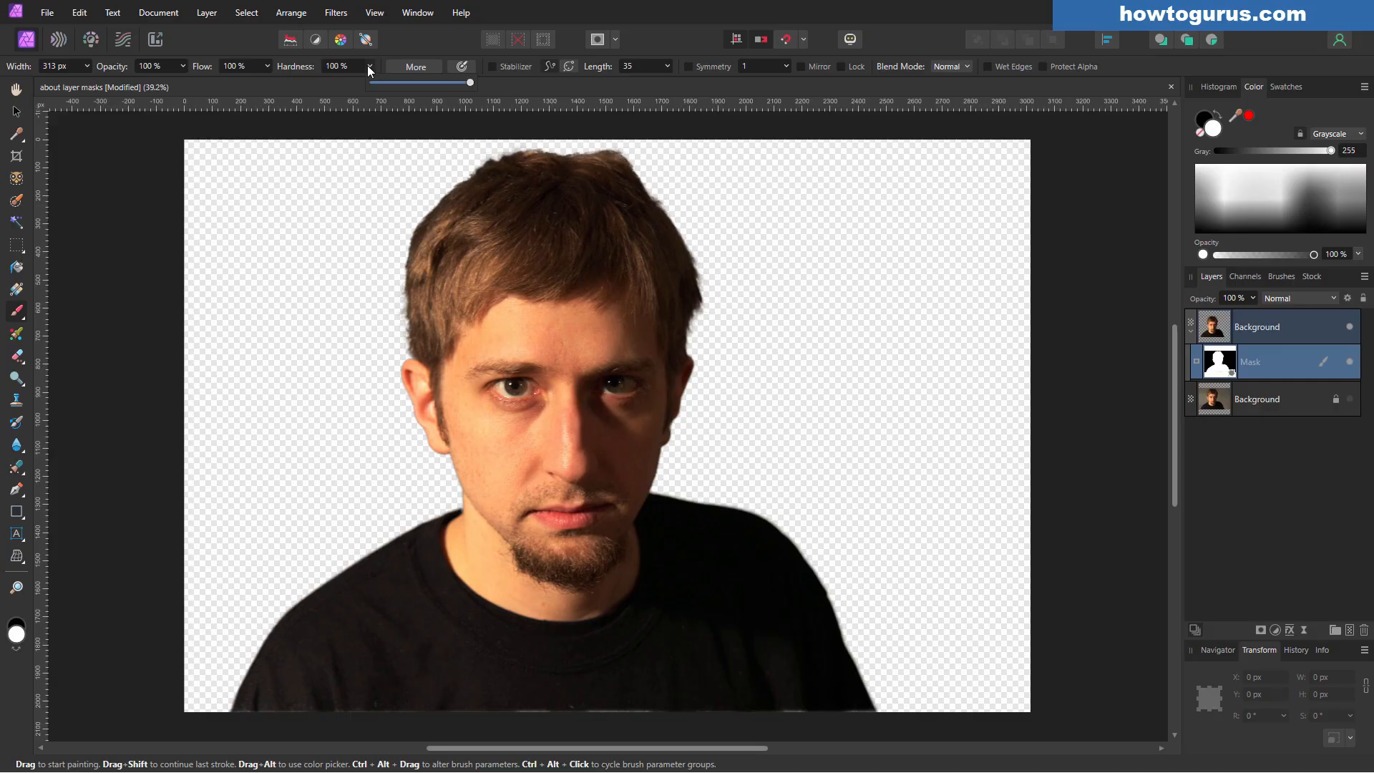
pyautogui.moveTo(722, 620)
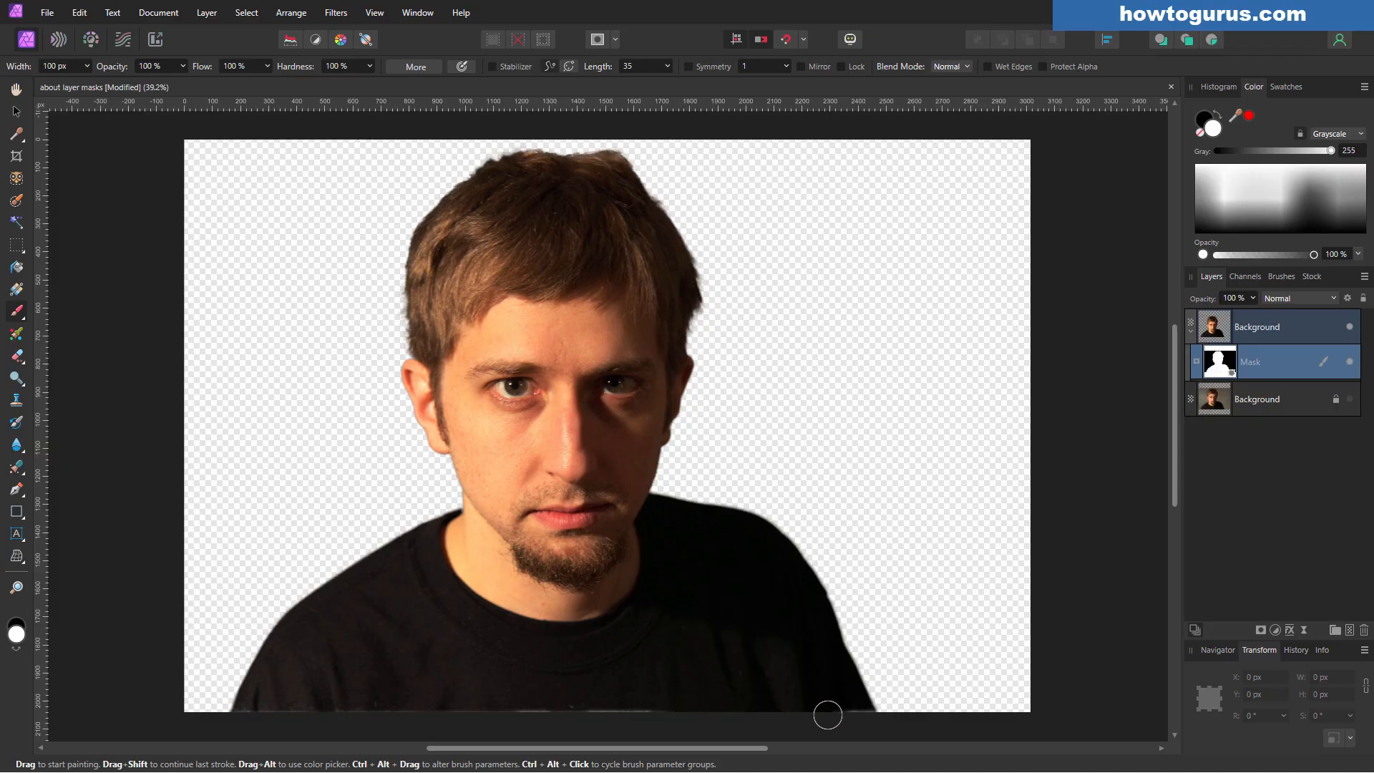
pyautogui.moveTo(657, 714)
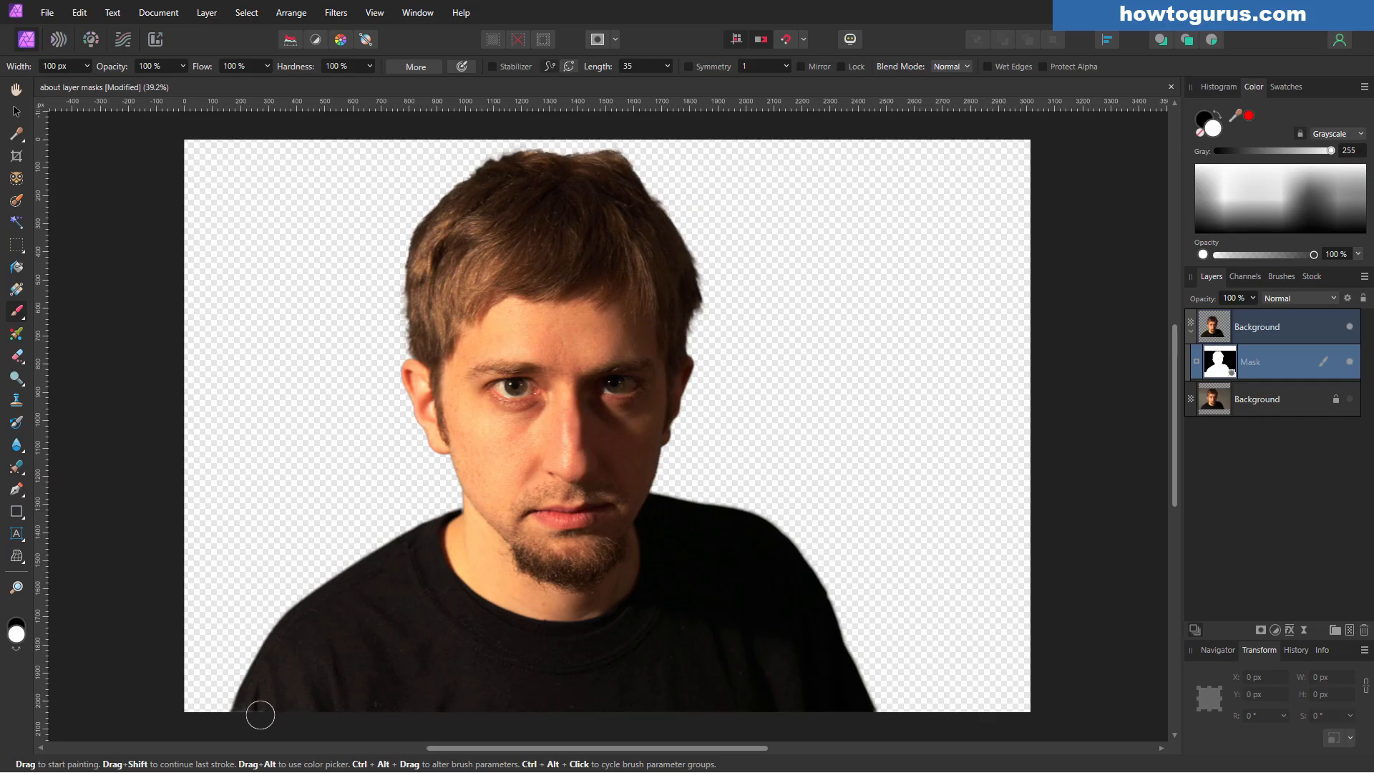
pyautogui.moveTo(377, 703)
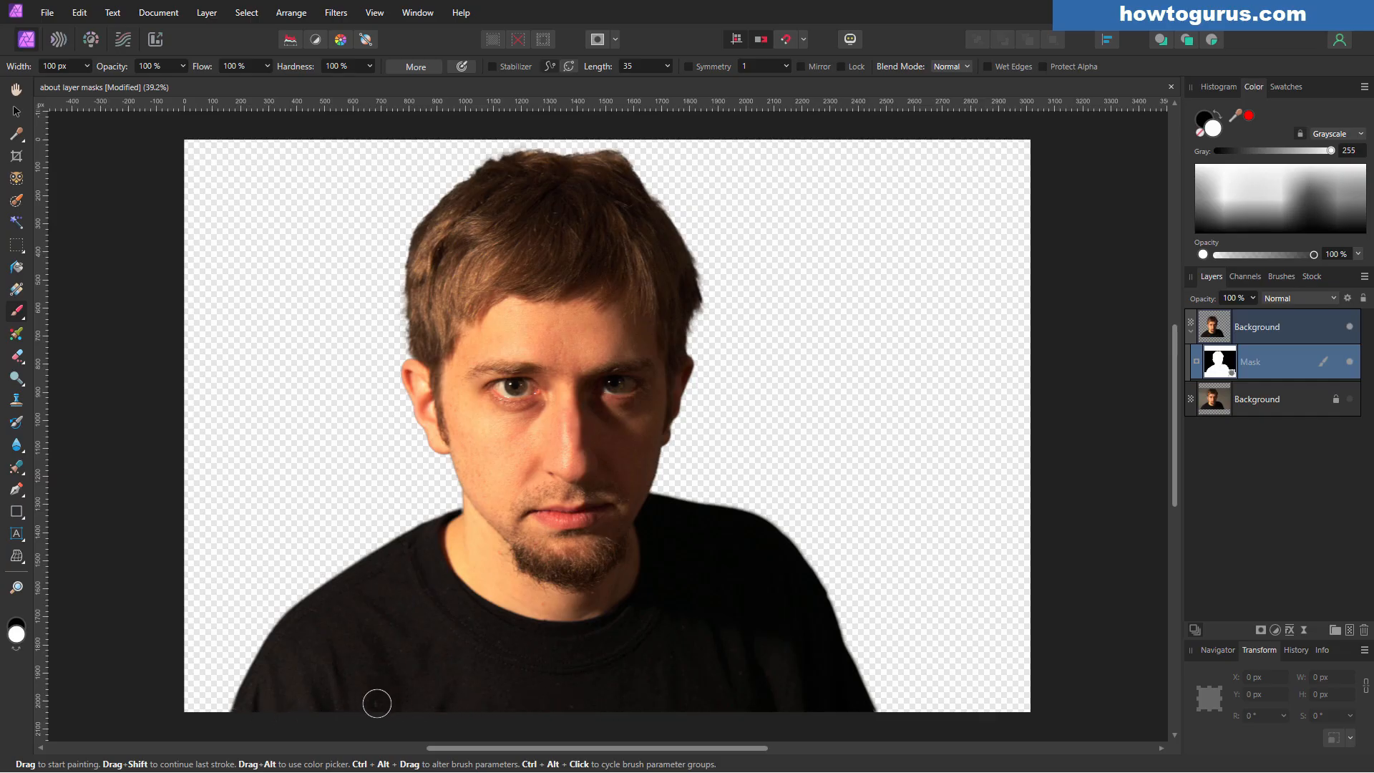
pyautogui.moveTo(738, 676)
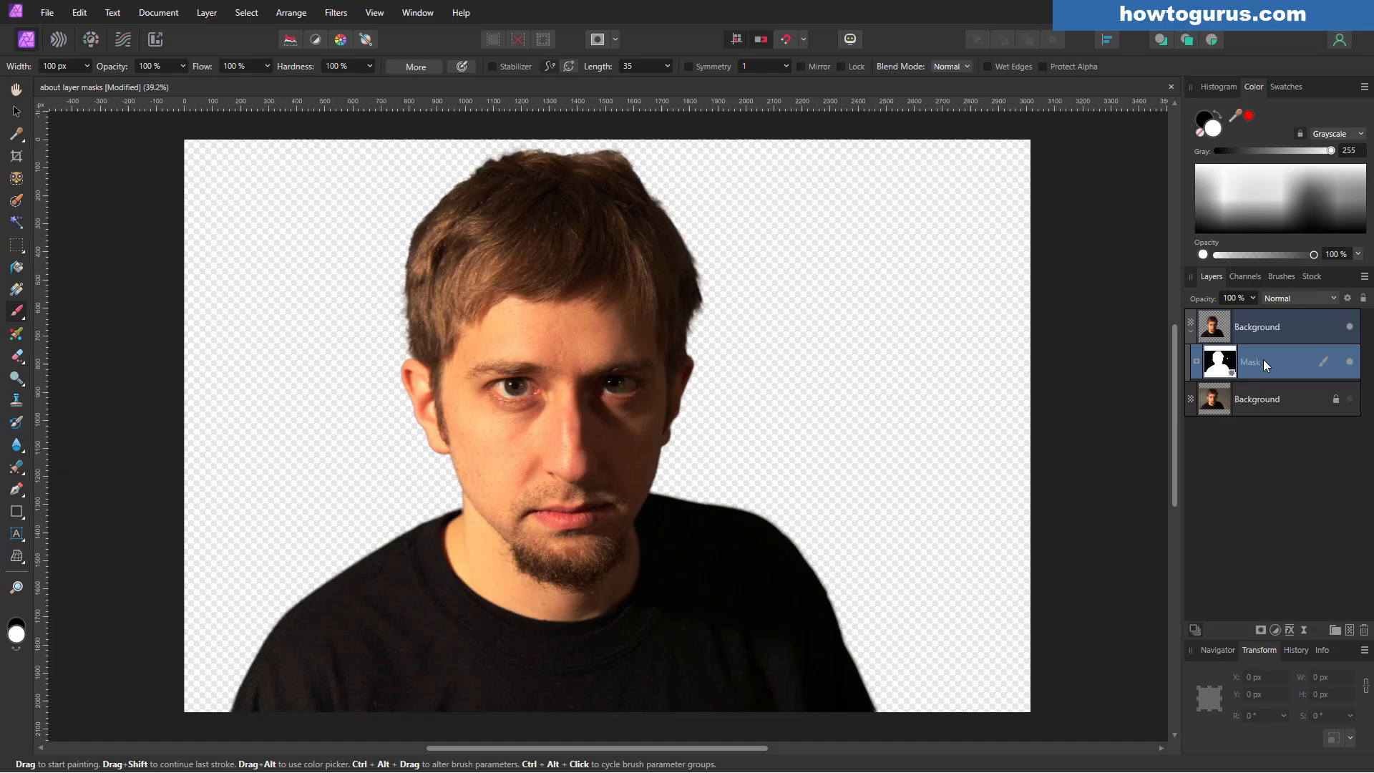
pyautogui.moveTo(169, 302)
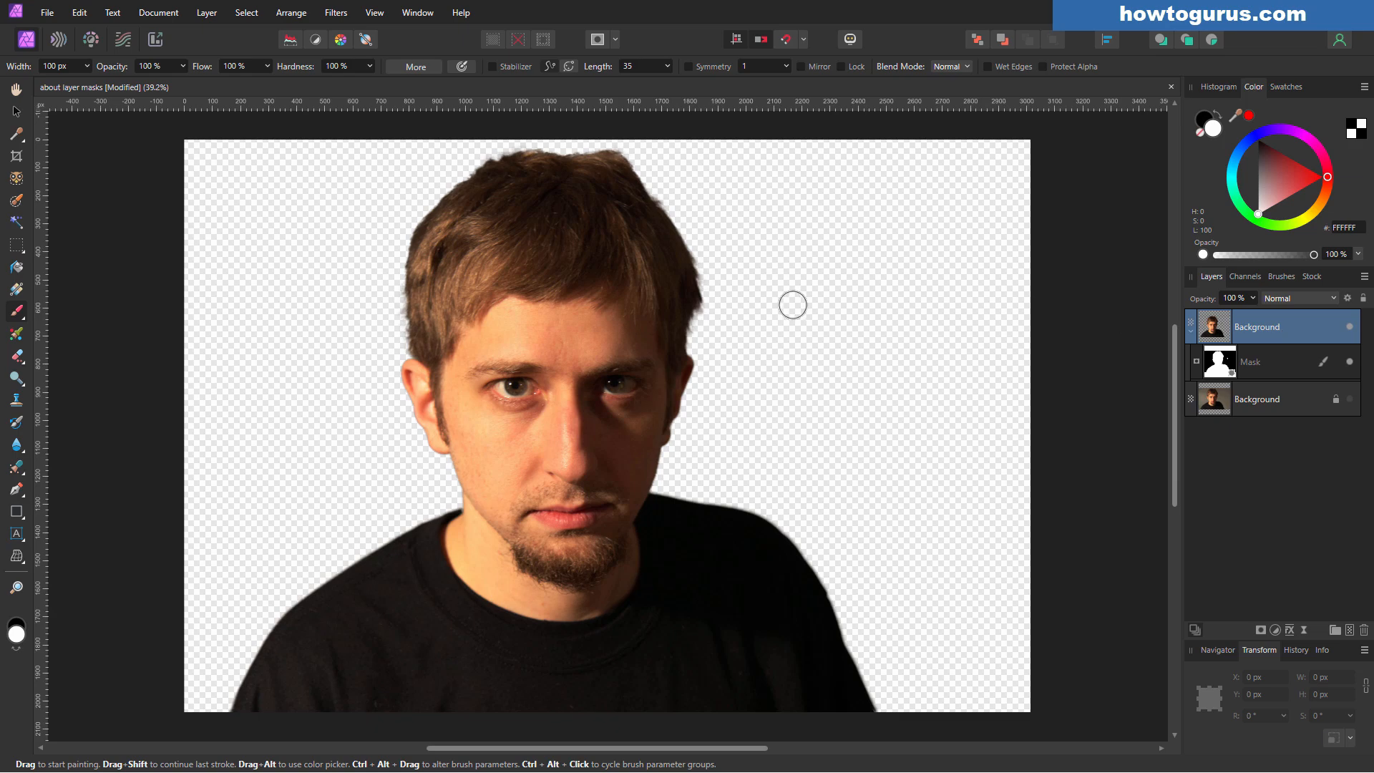
# Step: Marquee the head, toggle the rectangular mask to compare the crop, and deselect
pyautogui.click(15, 246)
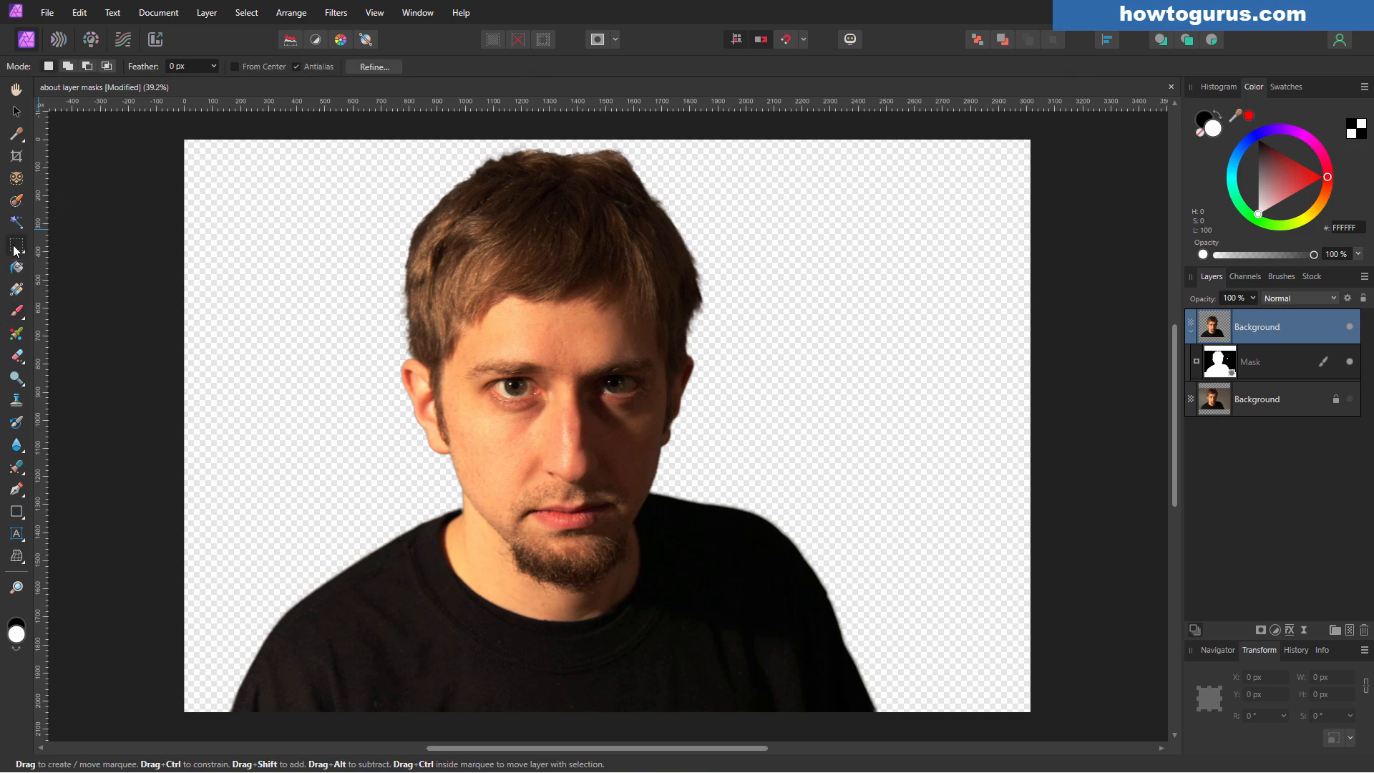
pyautogui.moveTo(371, 214)
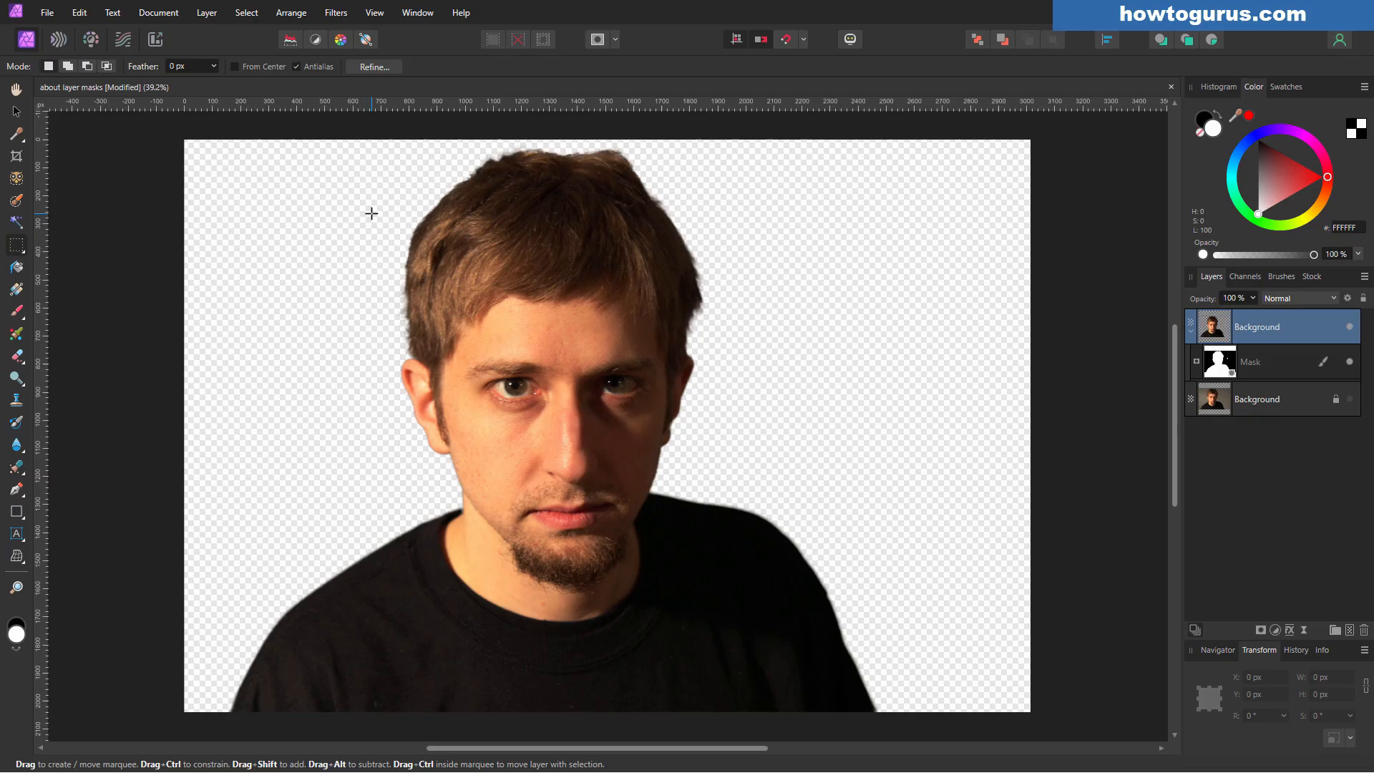
pyautogui.moveTo(817, 255)
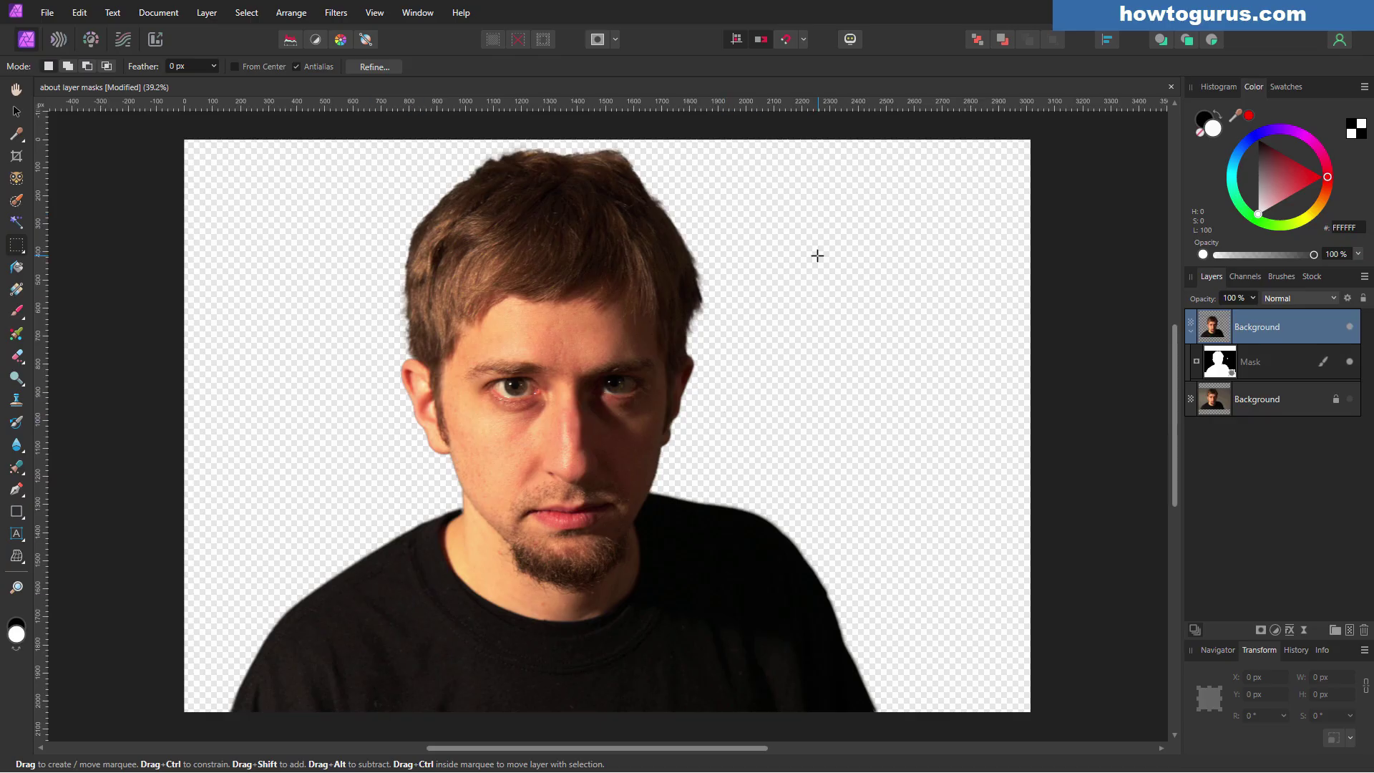
pyautogui.moveTo(331, 149)
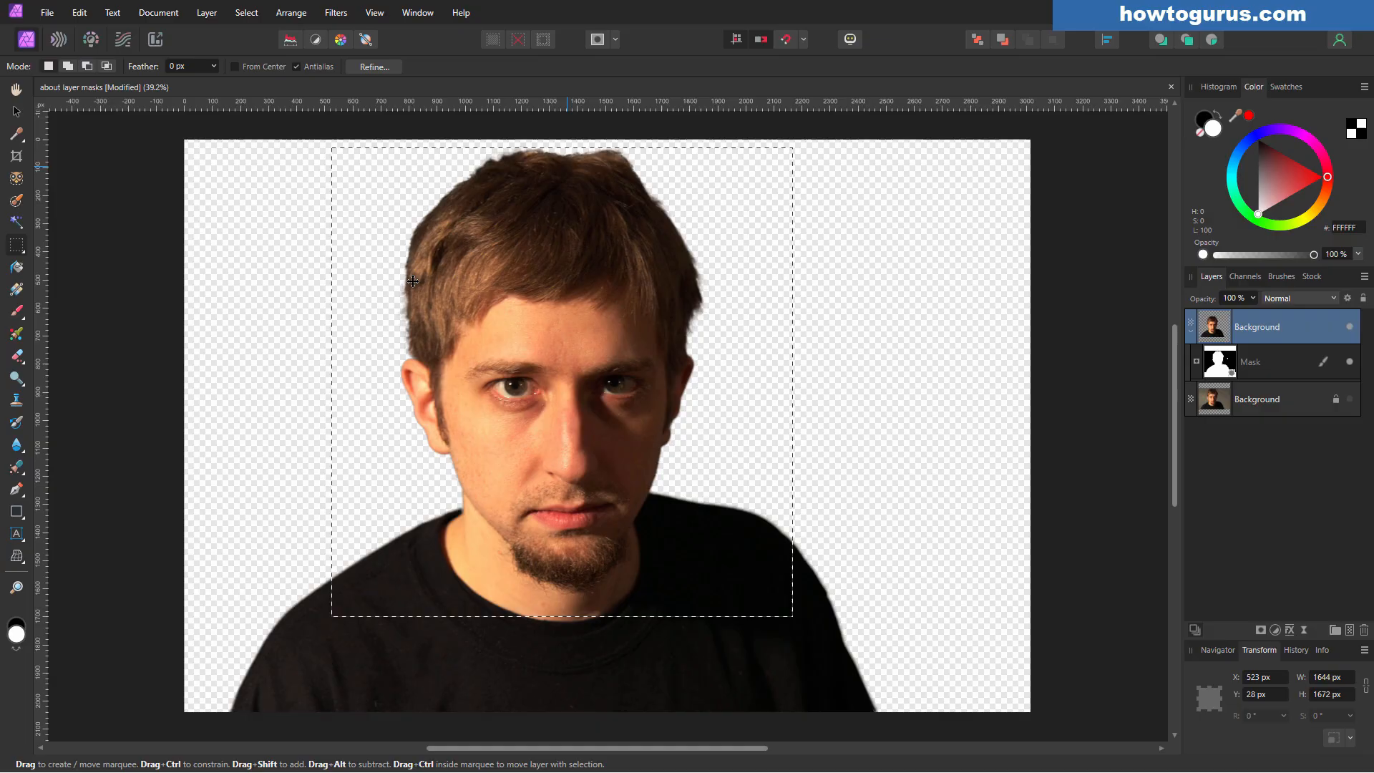
pyautogui.moveTo(1257, 558)
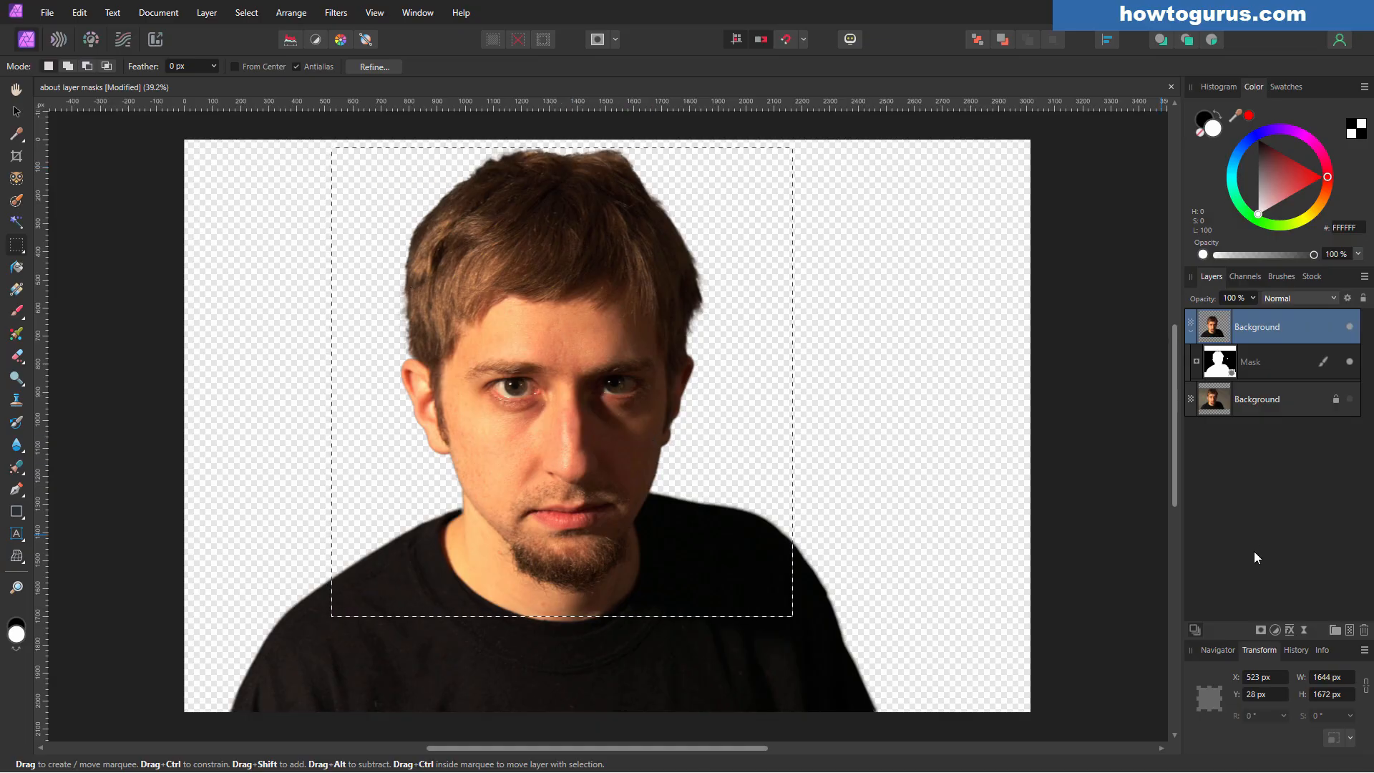
pyautogui.moveTo(1262, 632)
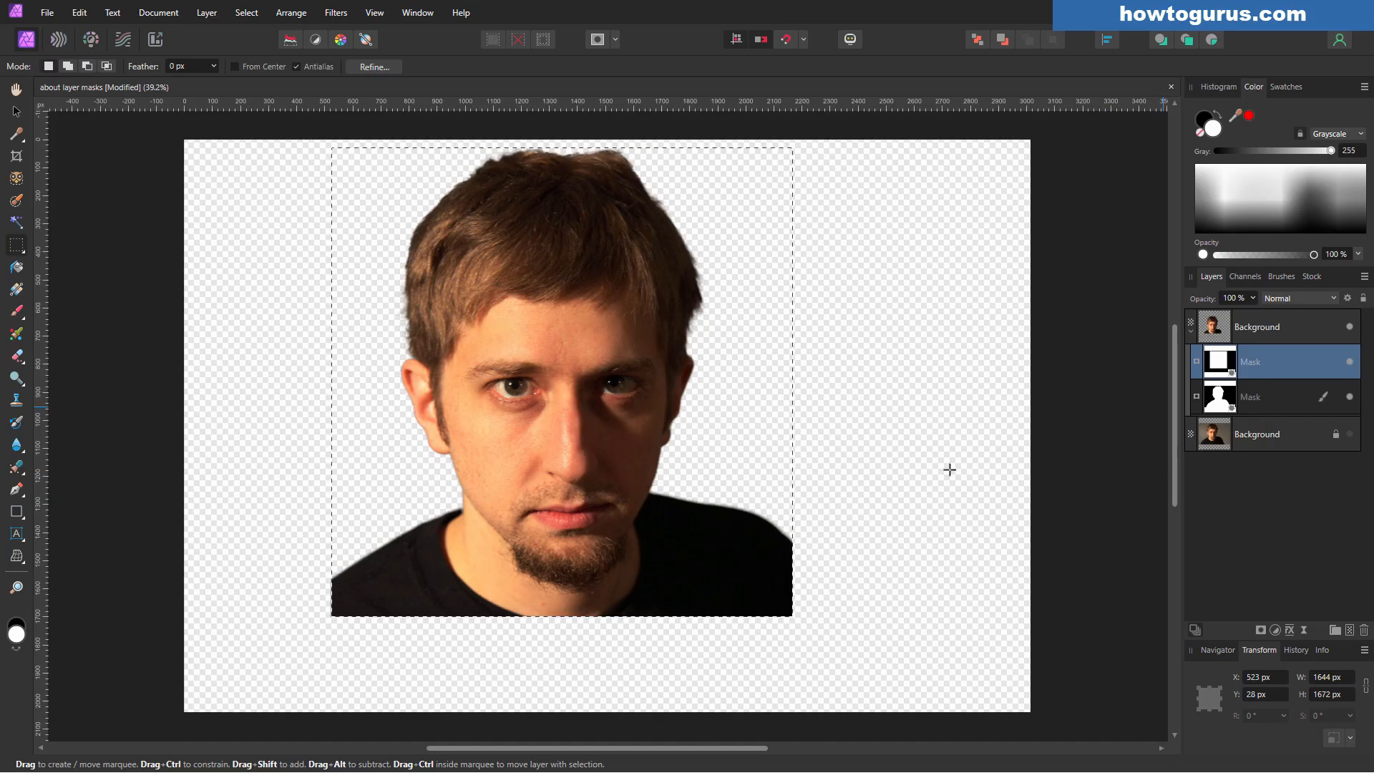
pyautogui.moveTo(721, 511)
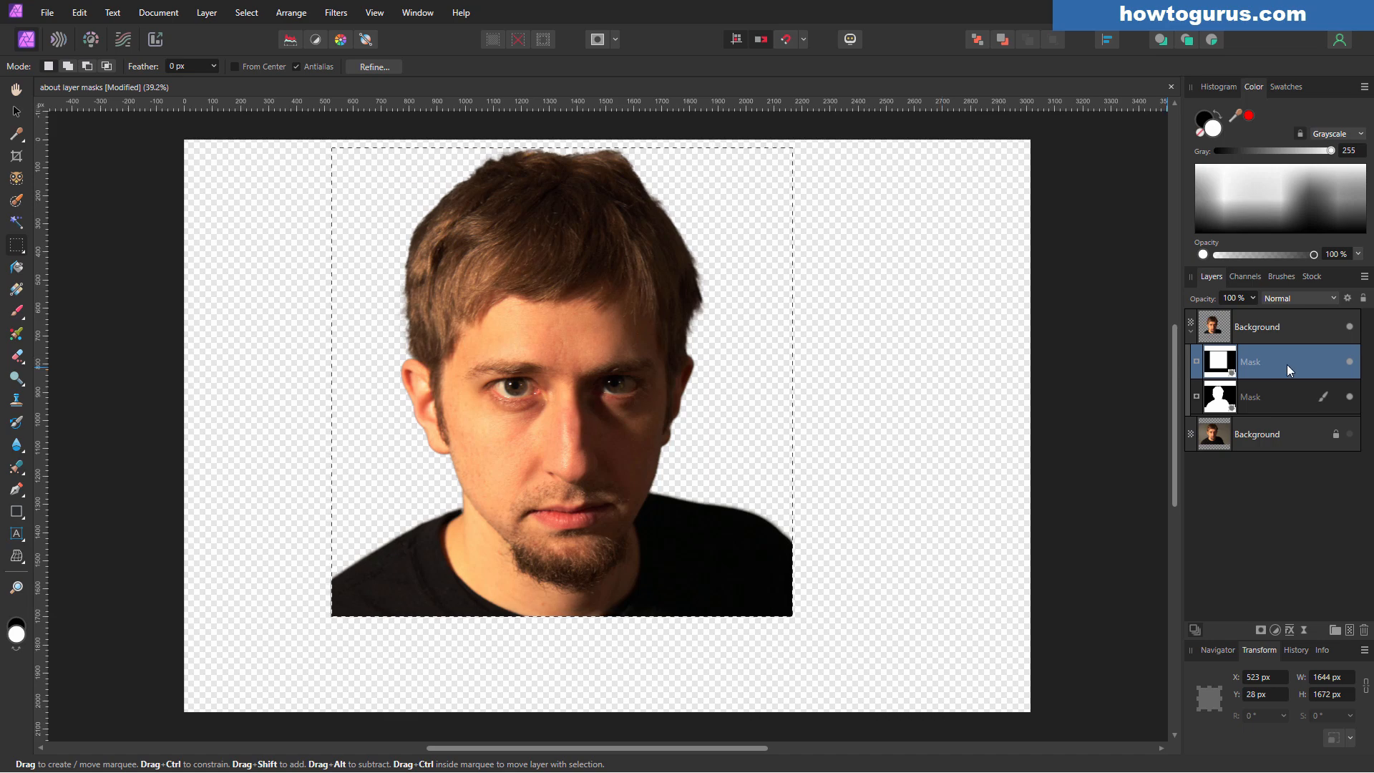
pyautogui.click(1350, 362)
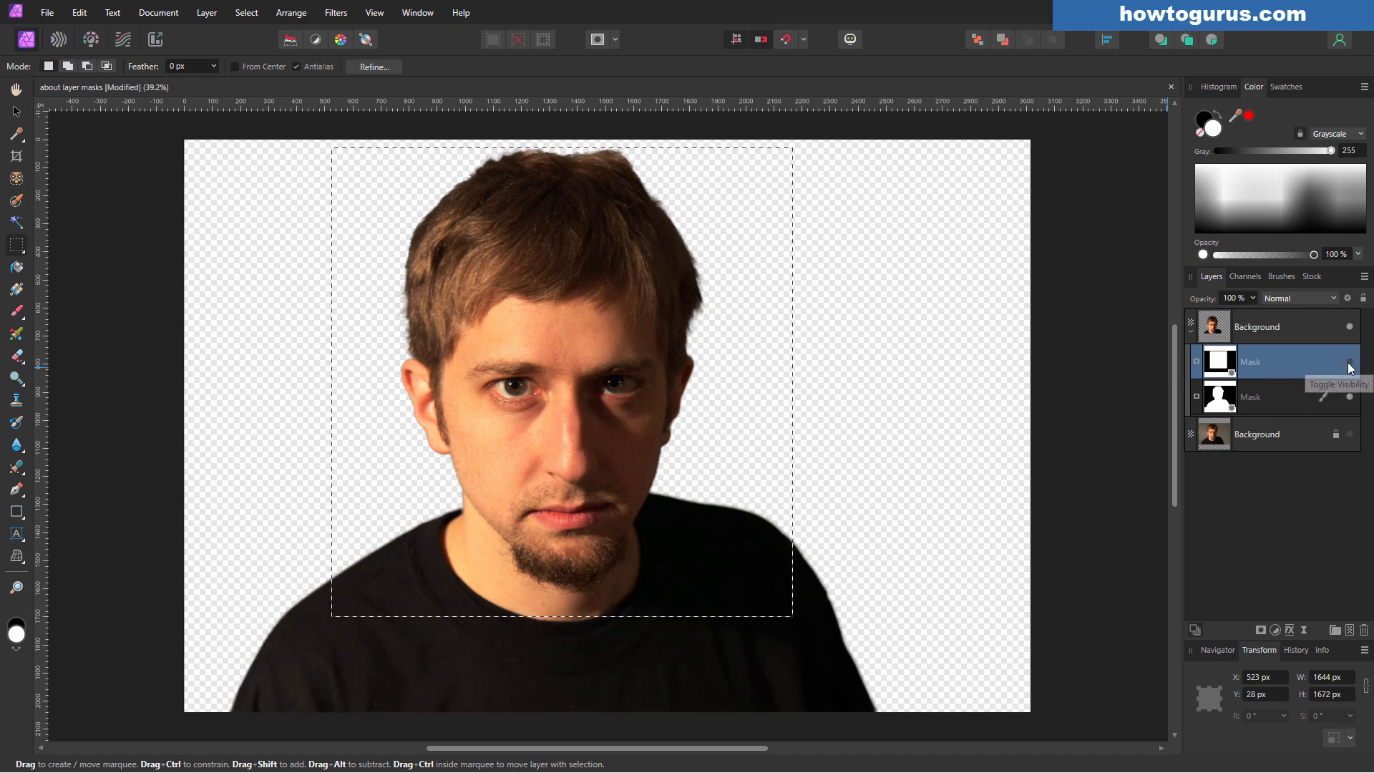
pyautogui.press('ctrl+d')
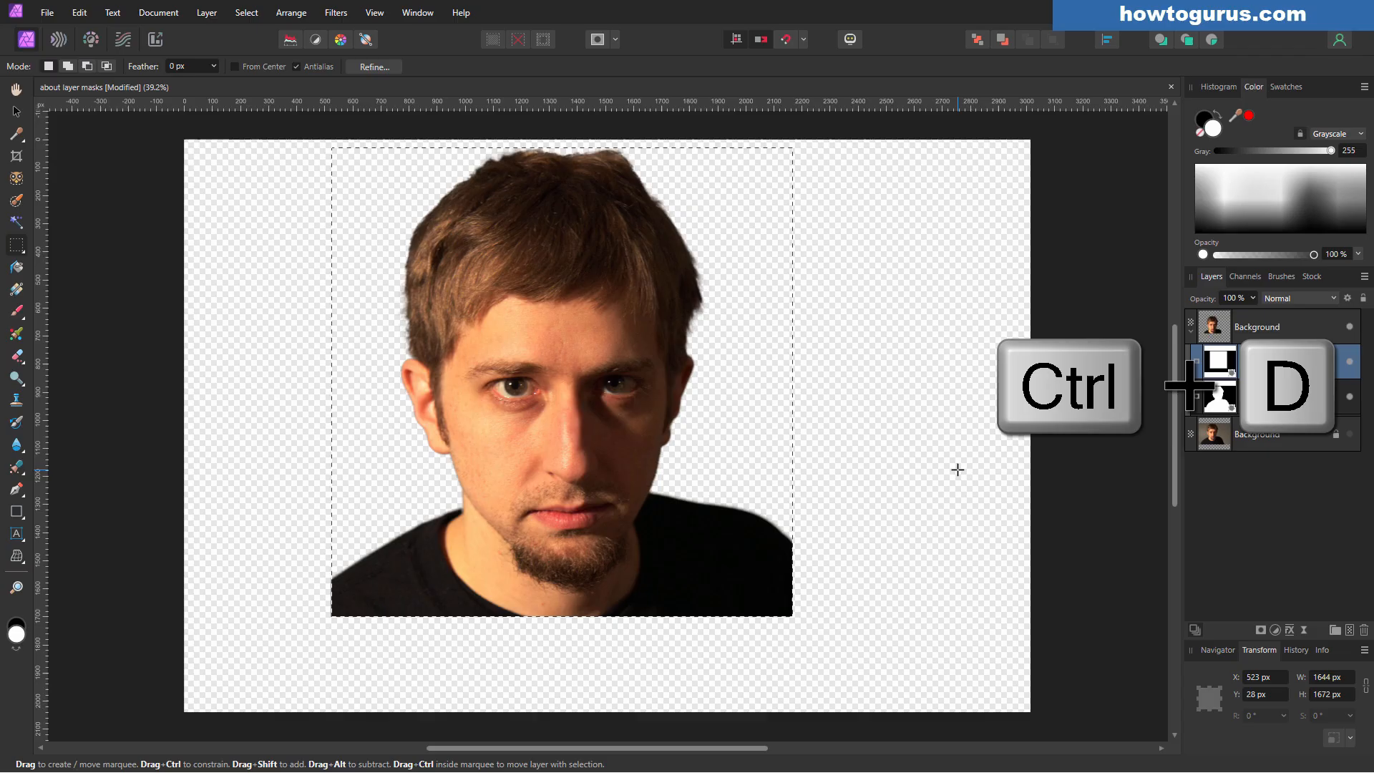
pyautogui.press('ctrl+d')
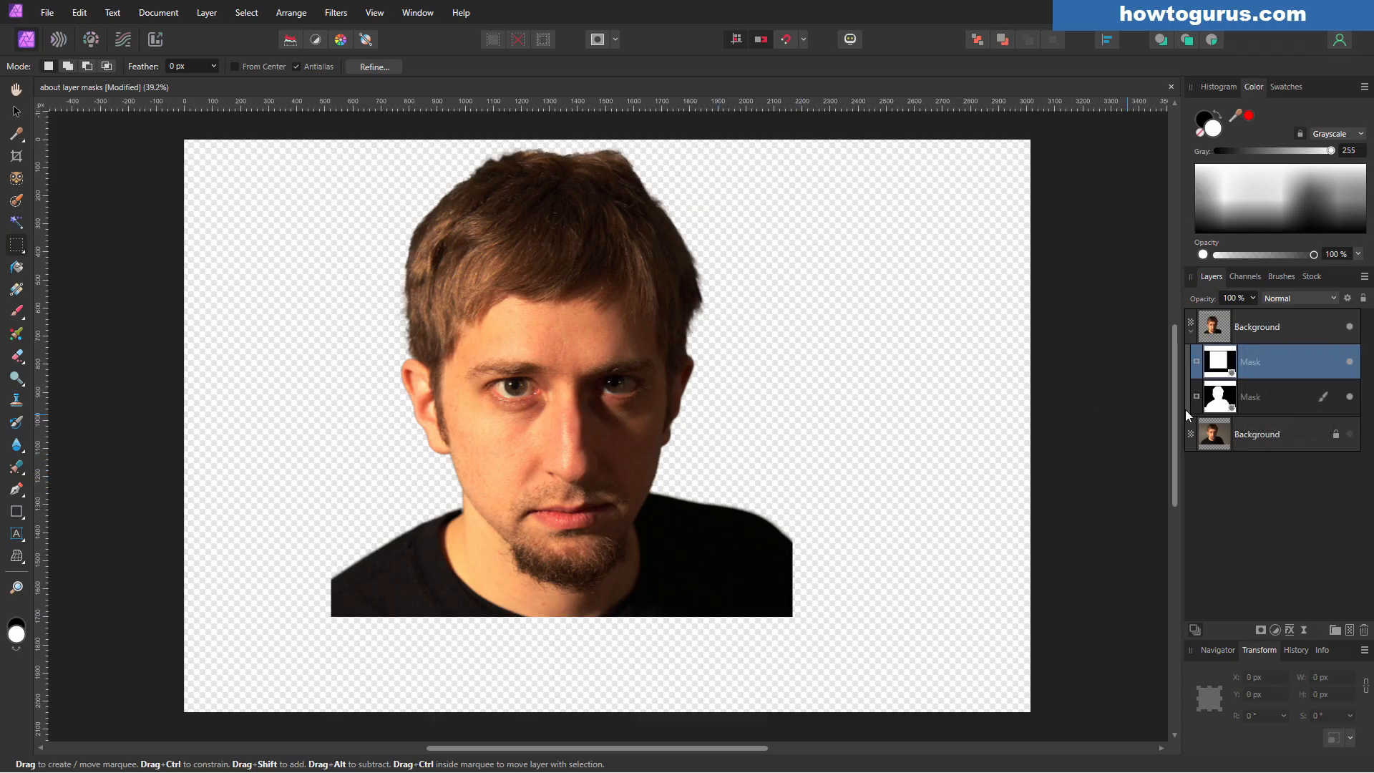
pyautogui.moveTo(1277, 453)
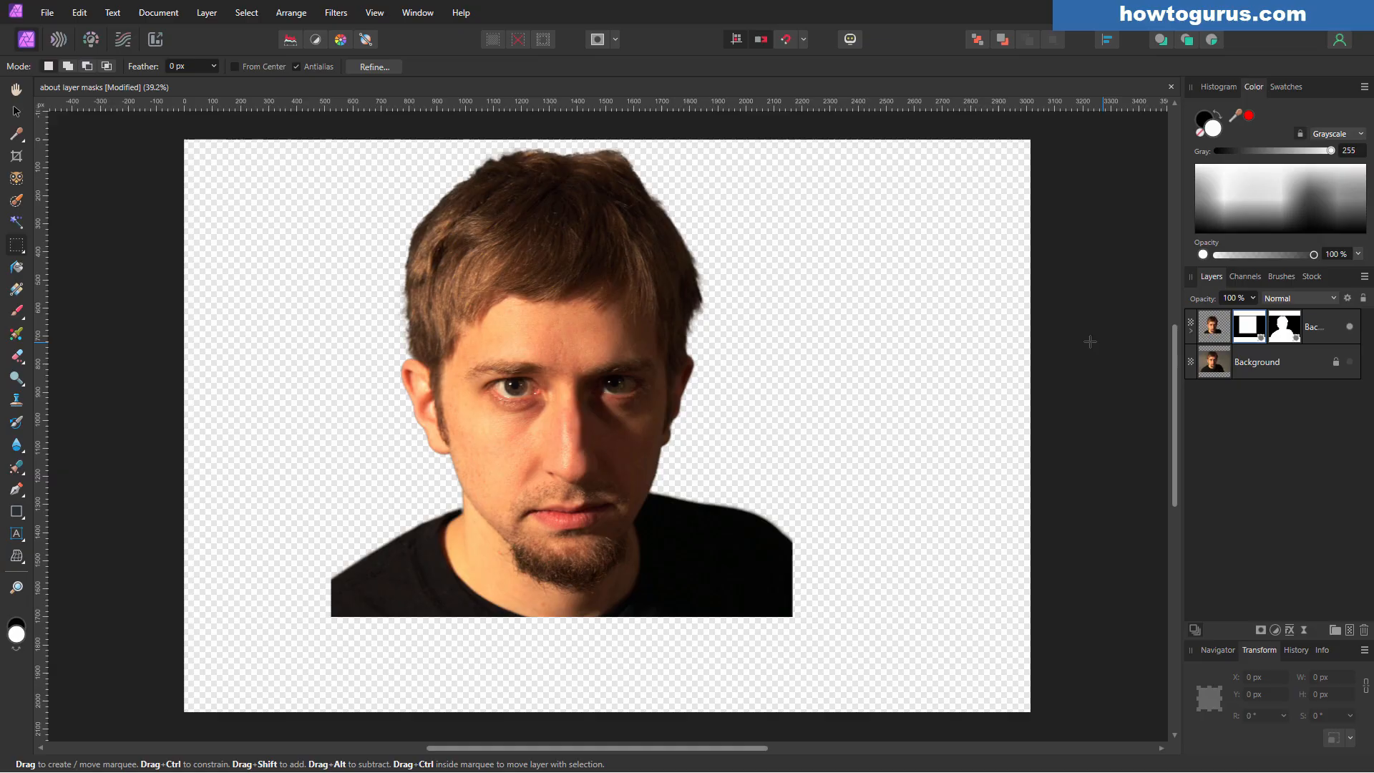
pyautogui.moveTo(1105, 363)
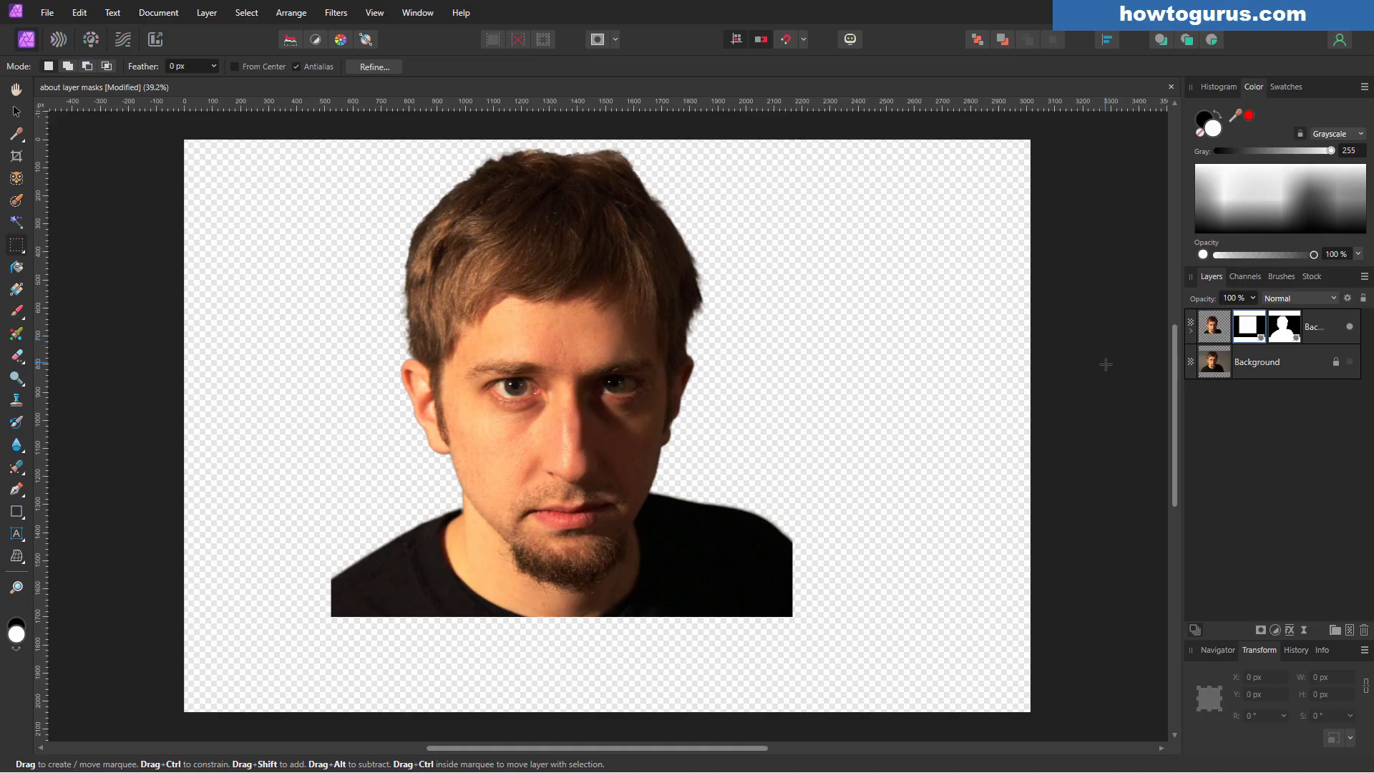
# Step: Expand the duplicated portrait layer in the Layers panel to reveal its two masks
pyautogui.click(1191, 326)
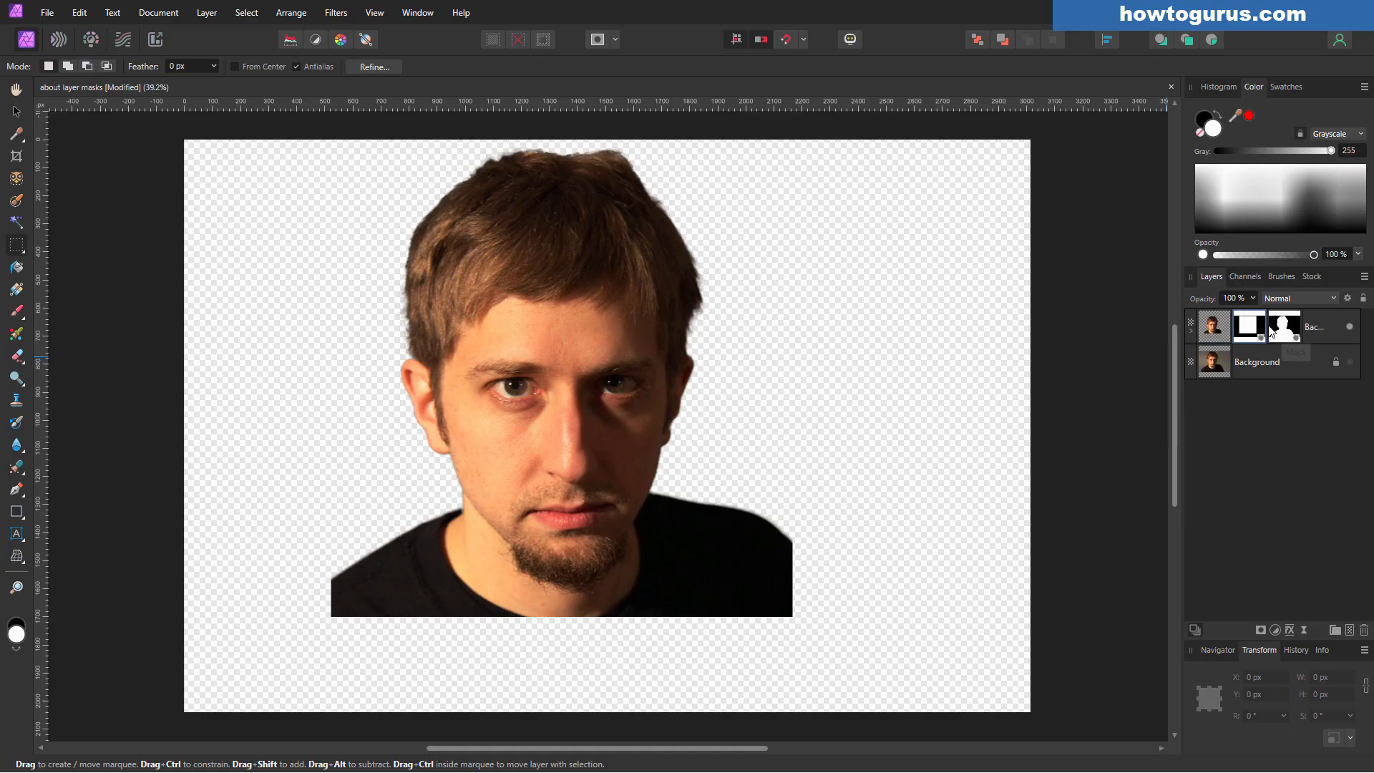
pyautogui.moveTo(1196, 340)
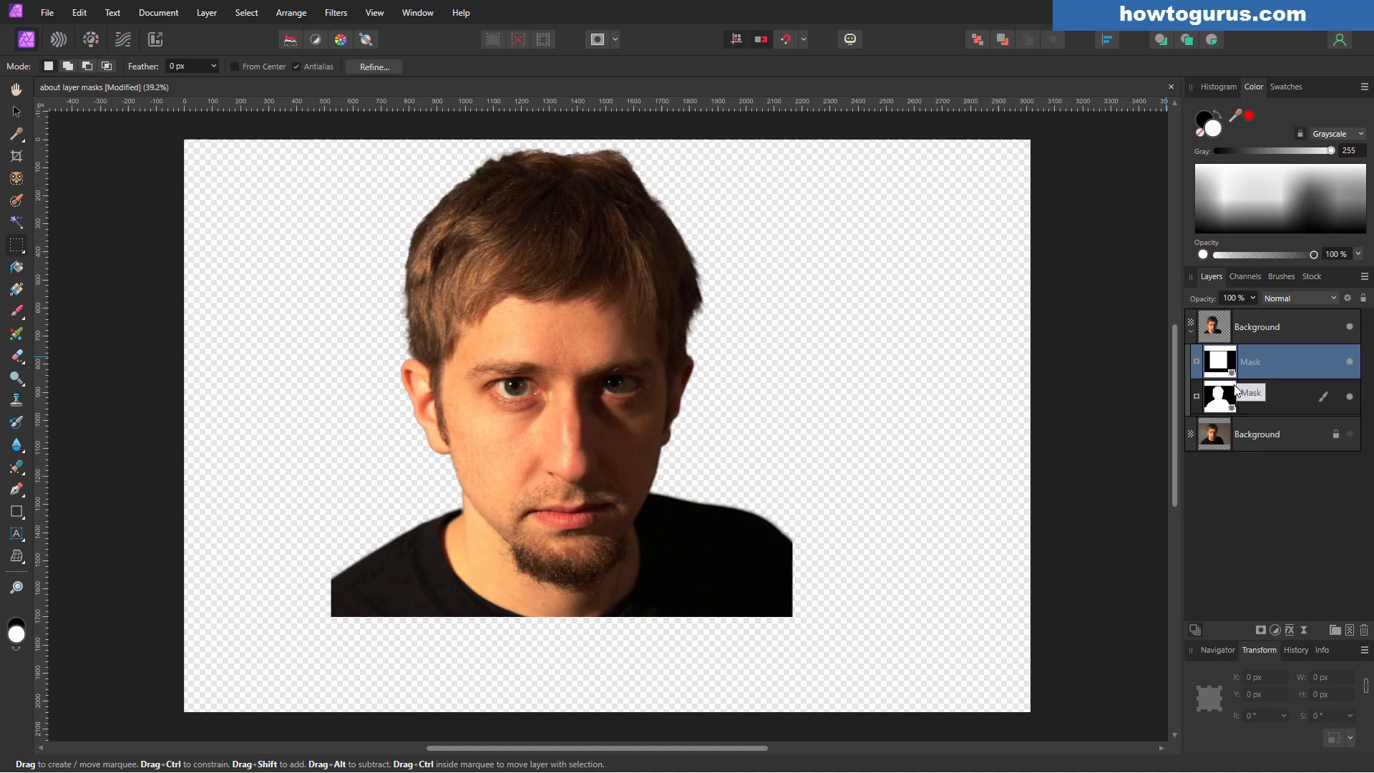
pyautogui.moveTo(1277, 395)
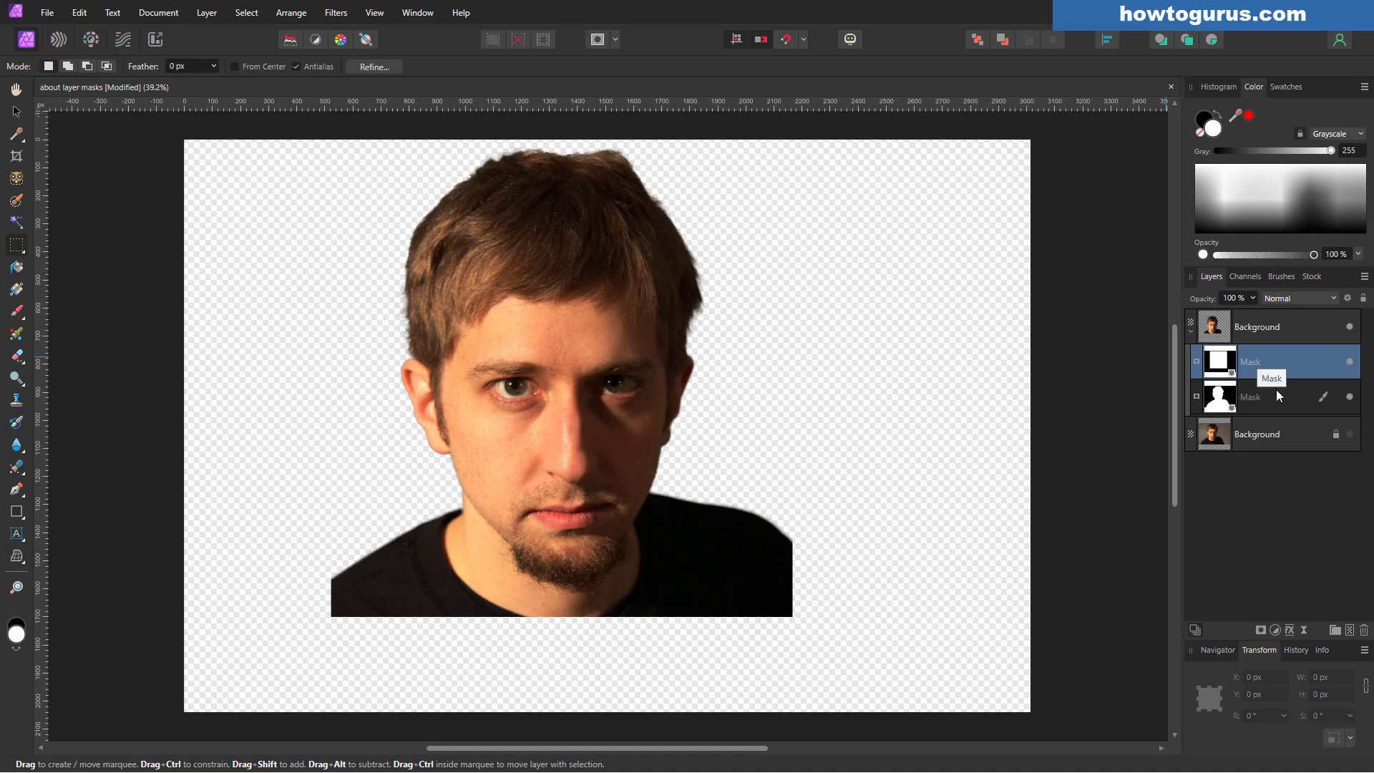
pyautogui.moveTo(1250, 412)
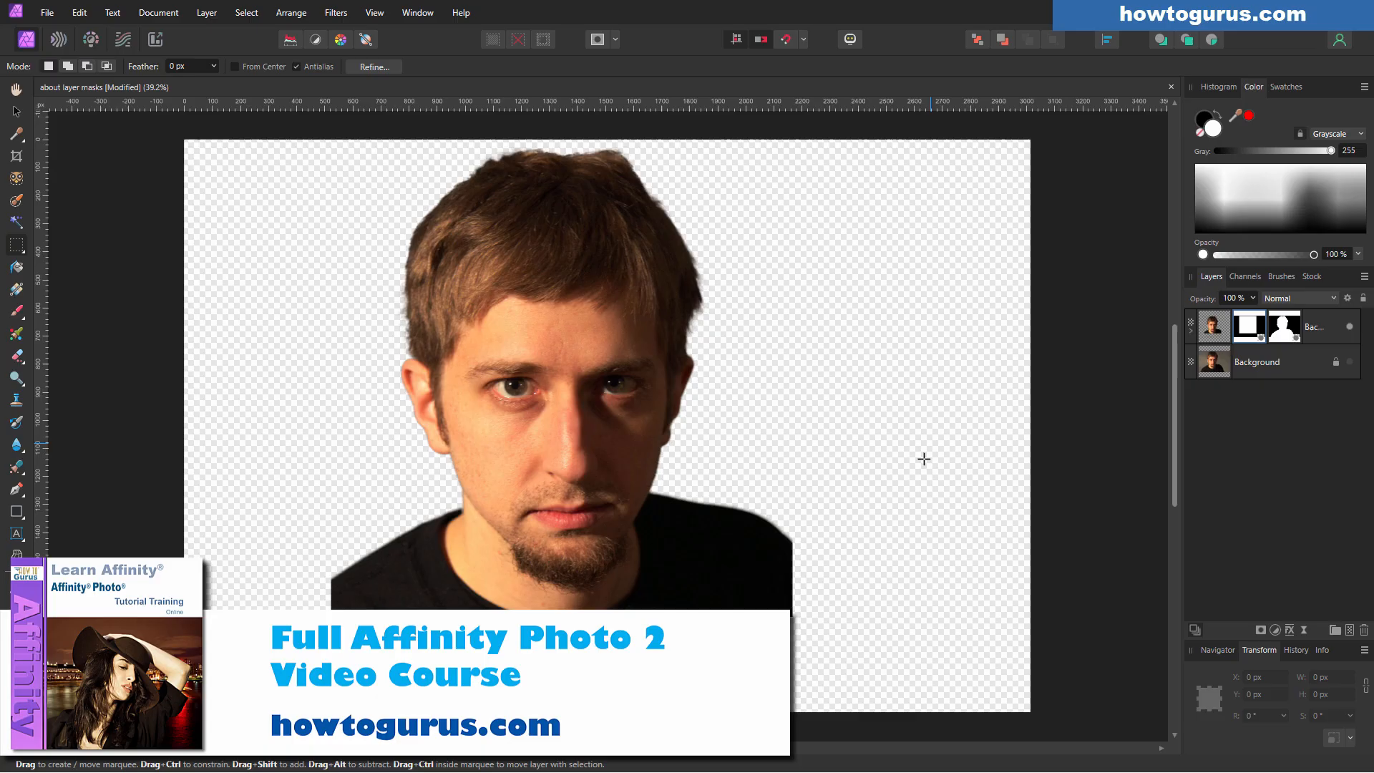
pyautogui.moveTo(875, 430)
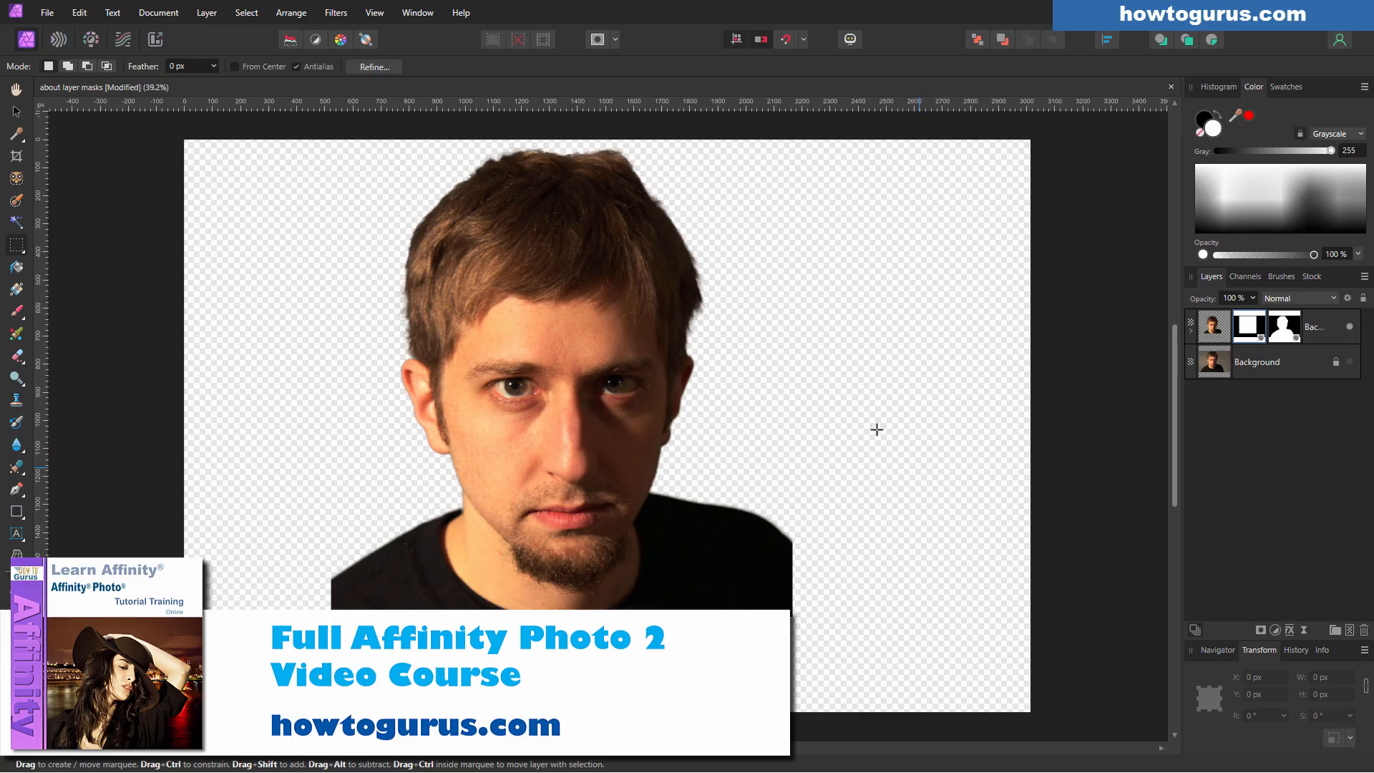